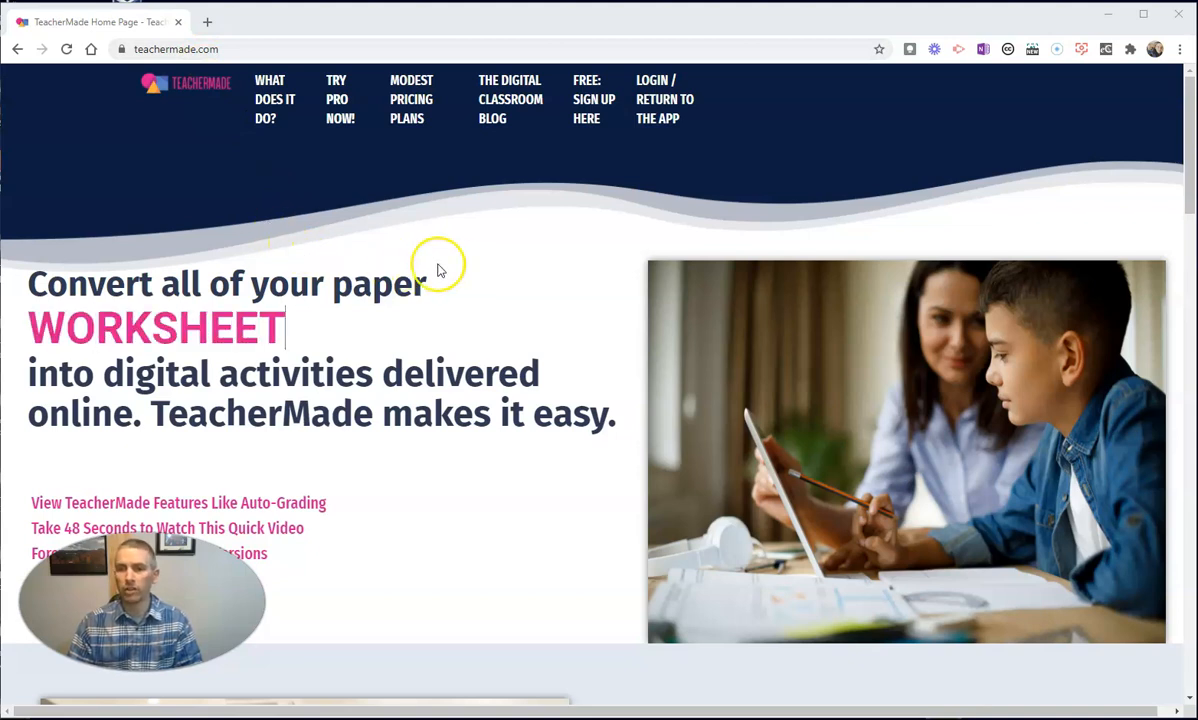
- Go from the TeacherMade home page to the My Worksheets list
{"action": "type", "text": "S"}
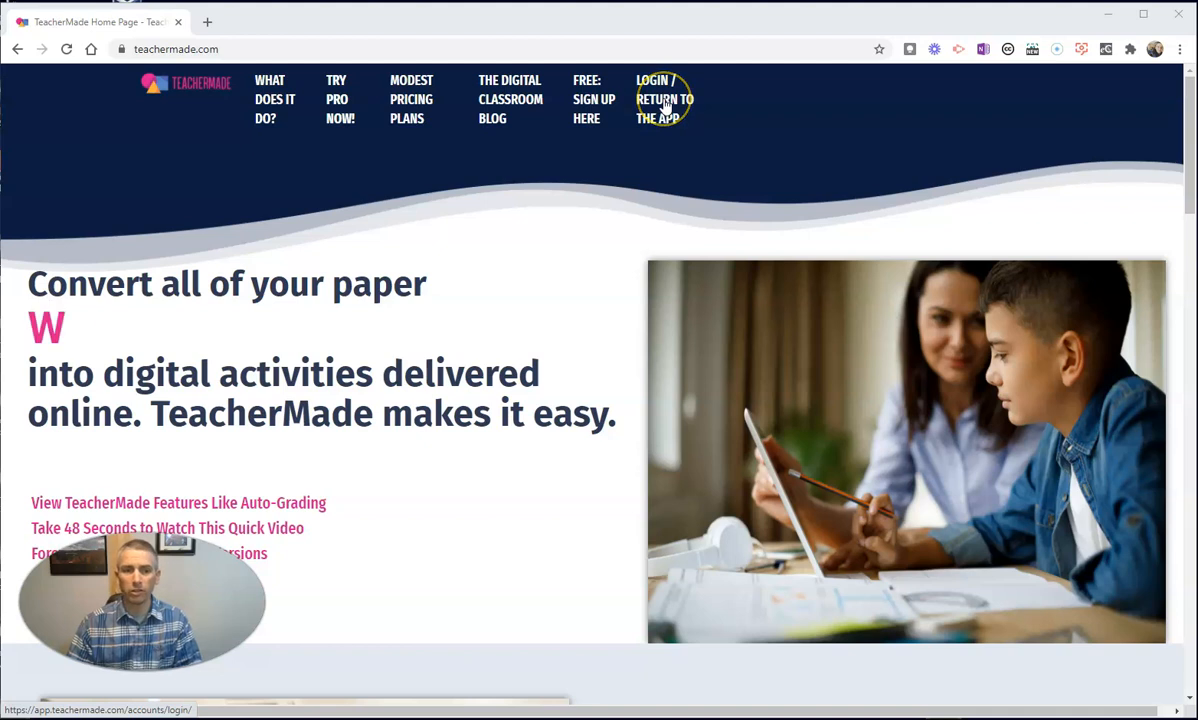
{"action": "left_click", "coordinate": [664, 99]}
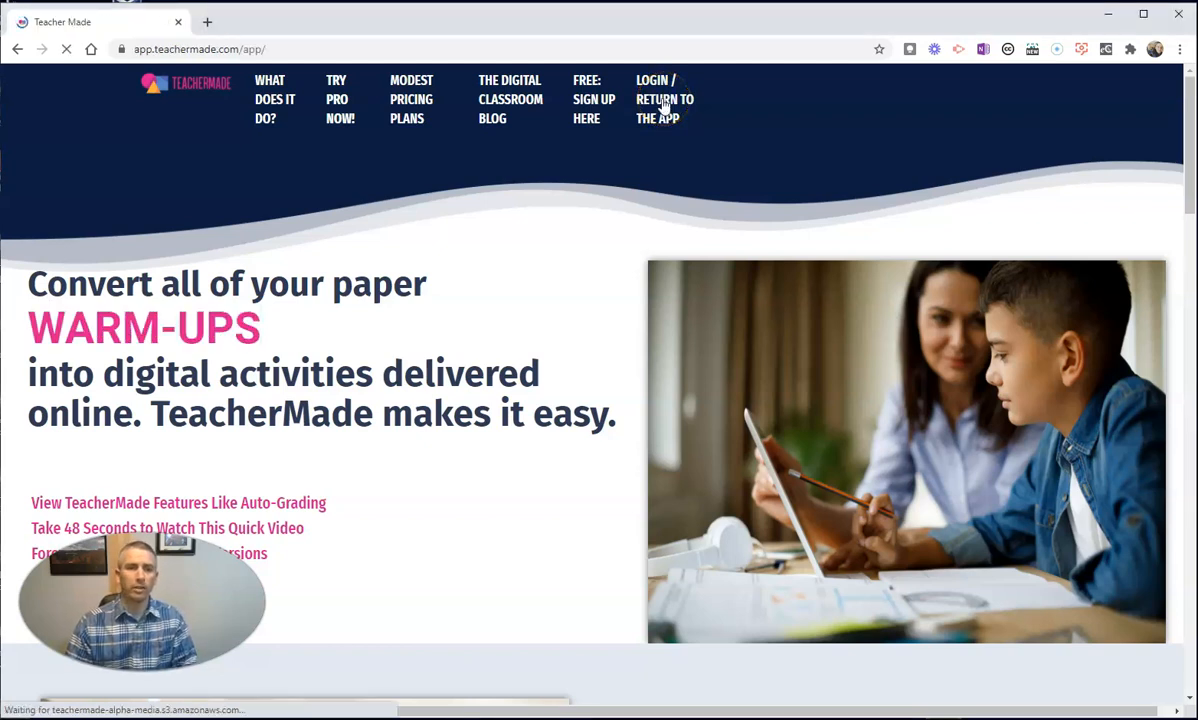
{"action": "left_click", "coordinate": [664, 99]}
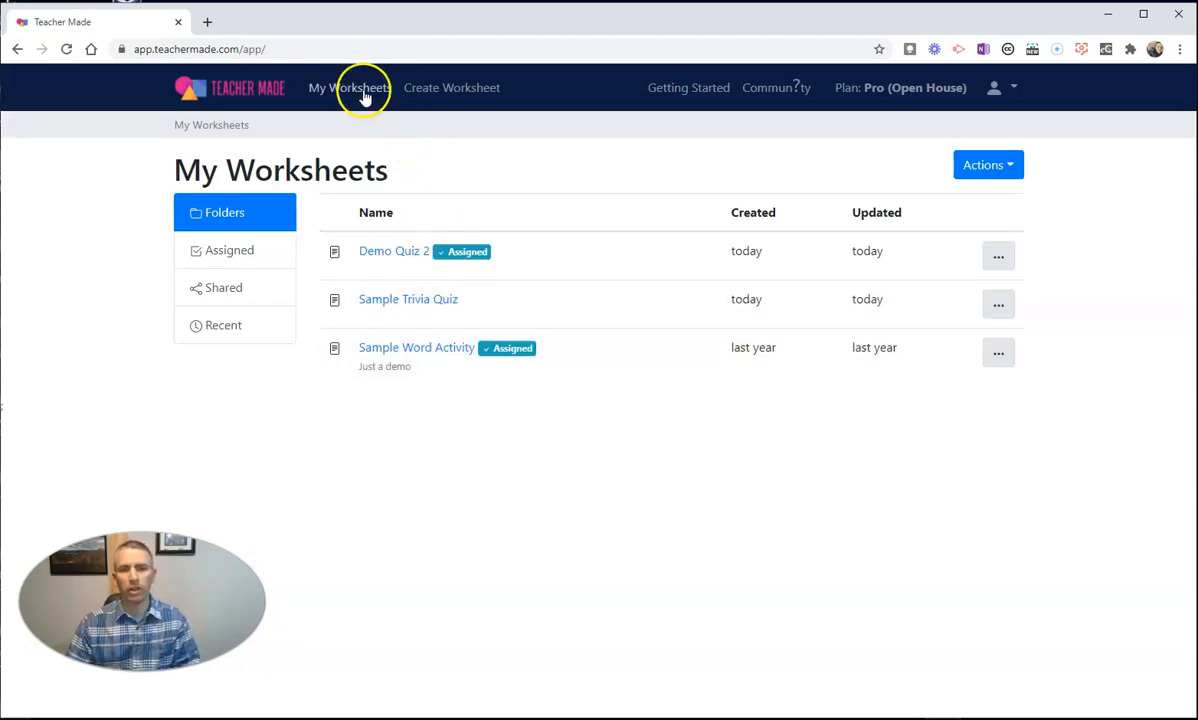
- Bring up a blank Create Worksheet form with empty title and background fields
{"action": "left_click", "coordinate": [451, 87]}
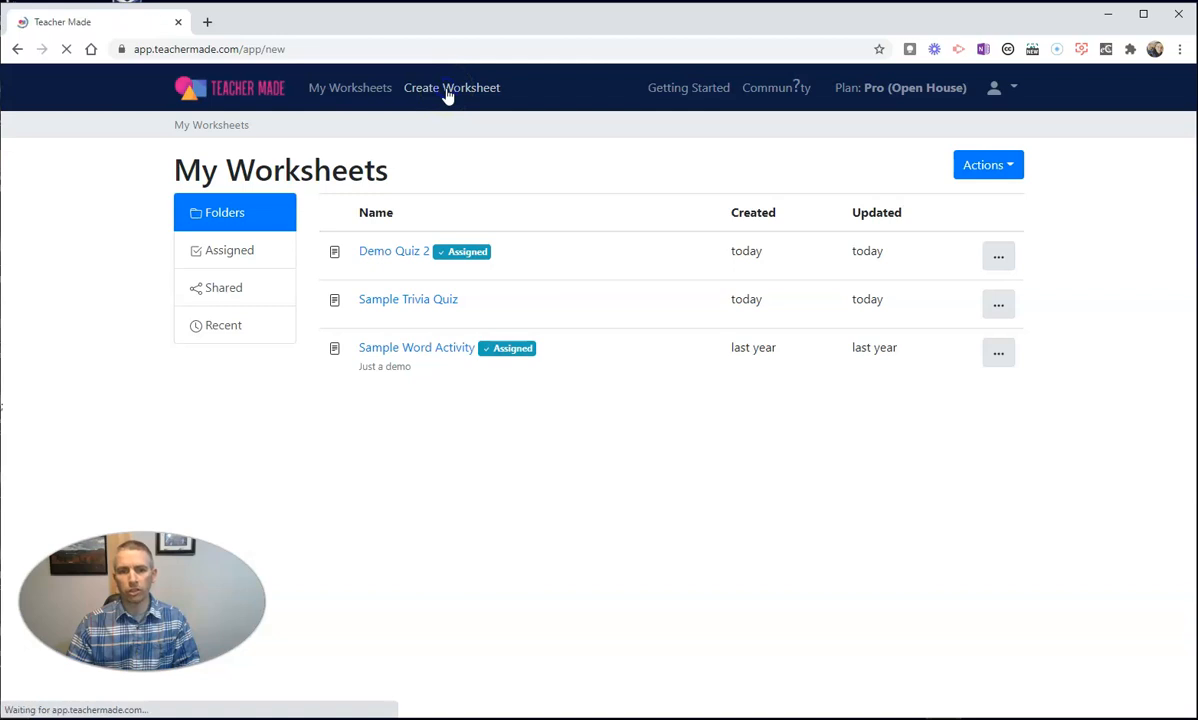
{"action": "left_click", "coordinate": [451, 87]}
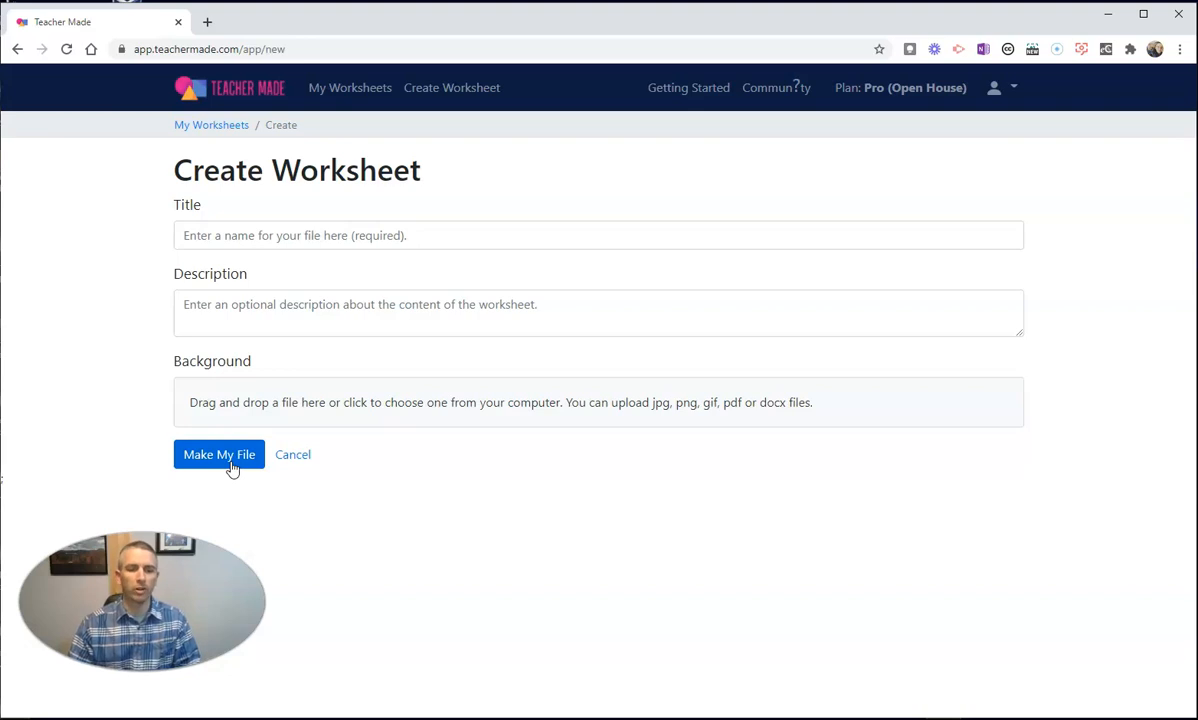
- Choose the Interesting Trivia Quiz PDF as the worksheet background
{"action": "left_click", "coordinate": [219, 454]}
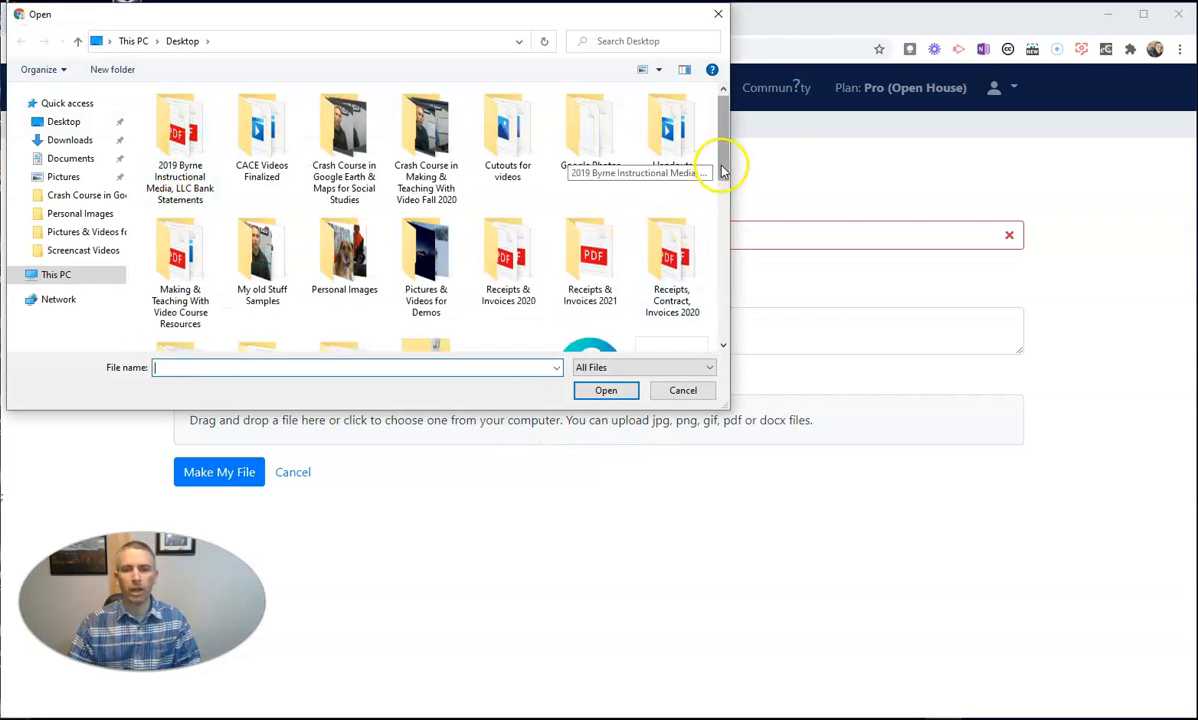
{"action": "scroll", "scroll_direction": "down", "scroll_amount": 3}
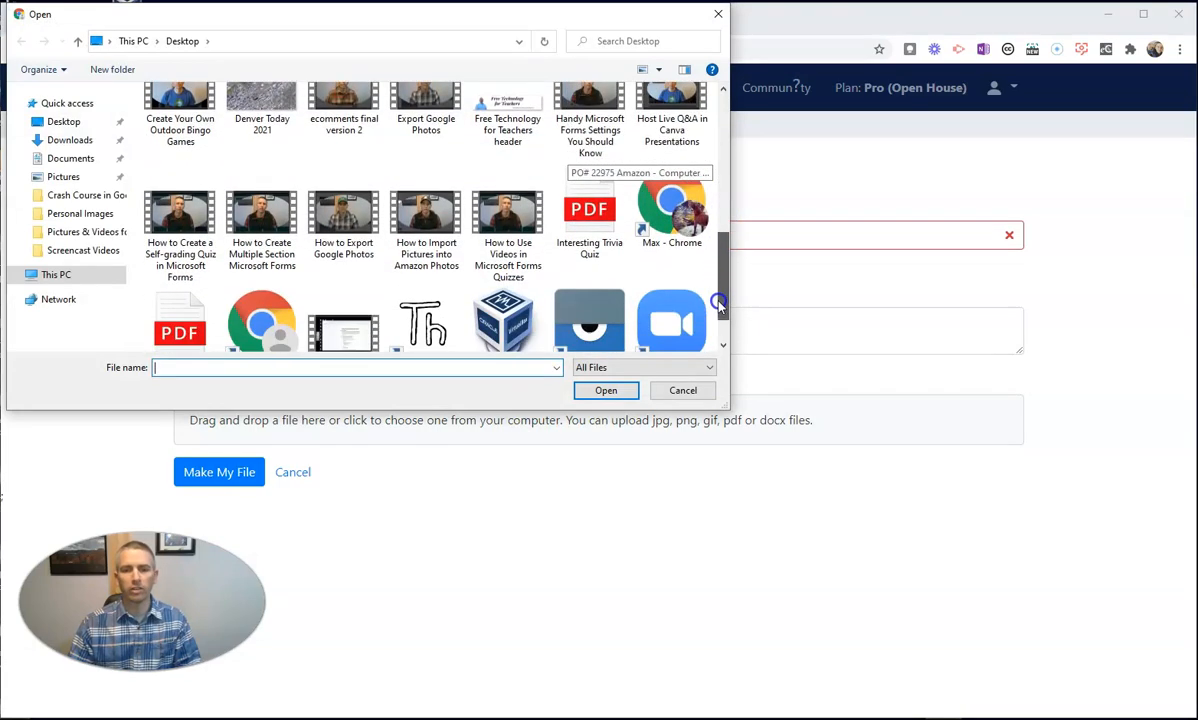
{"action": "scroll", "scroll_direction": "down", "scroll_amount": 3}
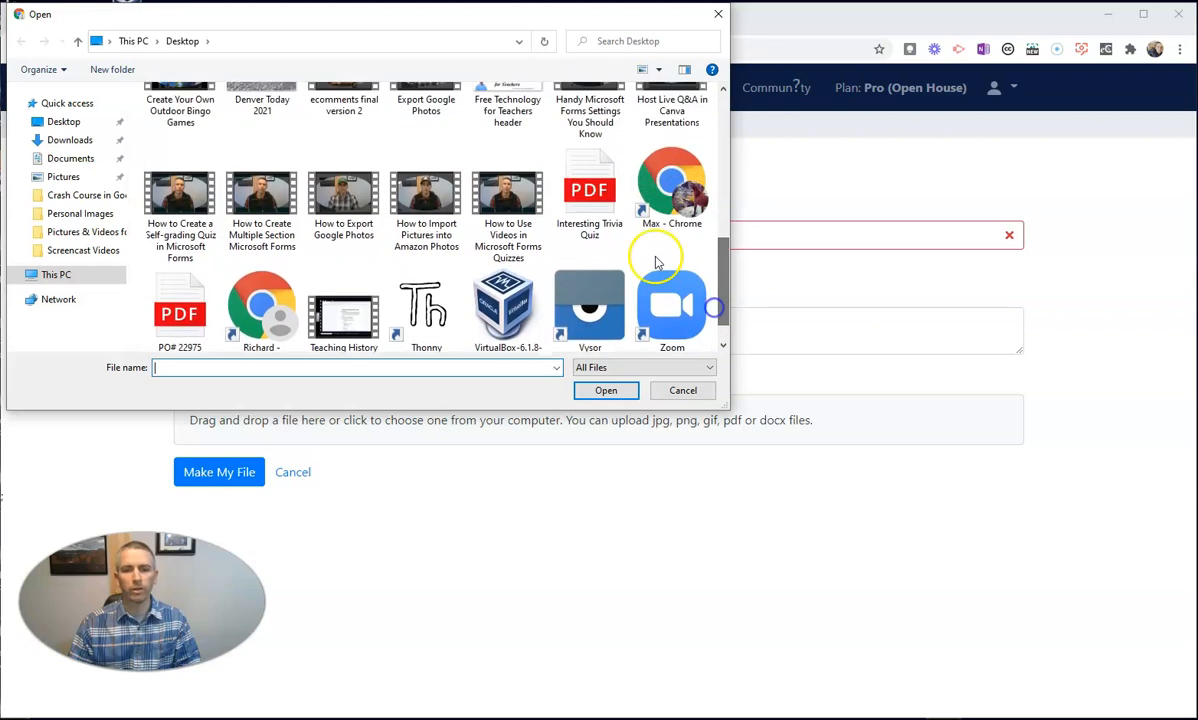
{"action": "left_click", "coordinate": [683, 390]}
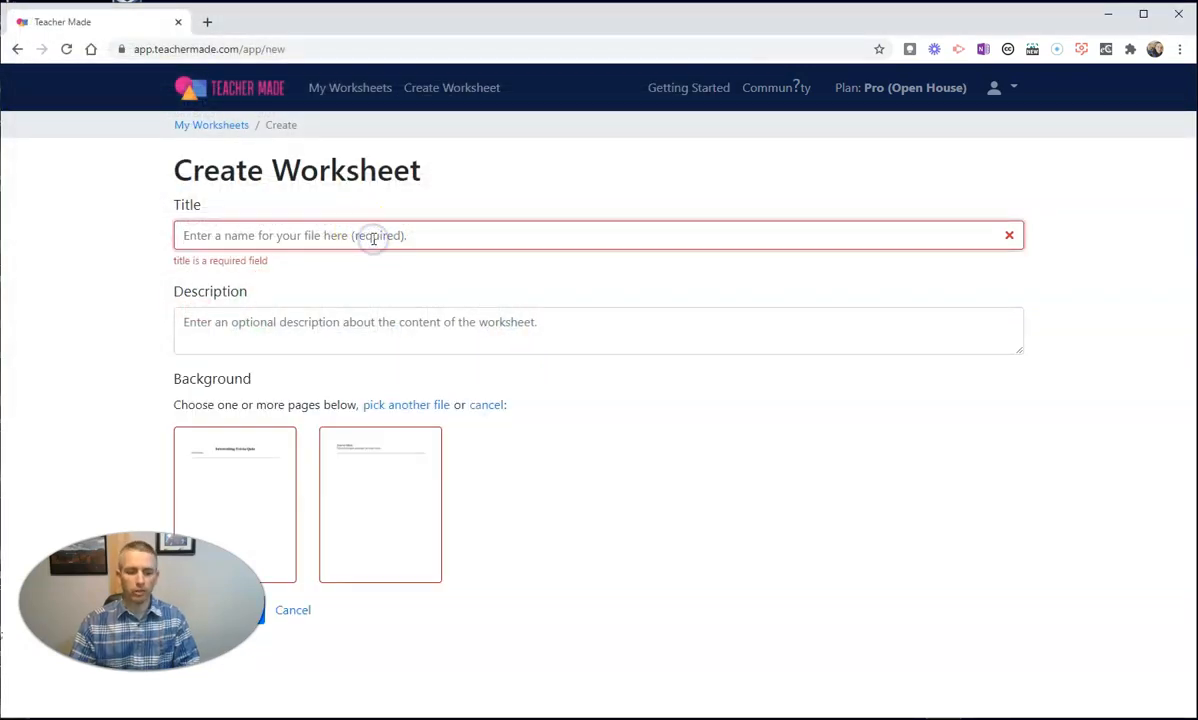
- Title the worksheet 'Fun Trivia Quiz' and make the file
{"action": "type", "text": "Fun Trivia"}
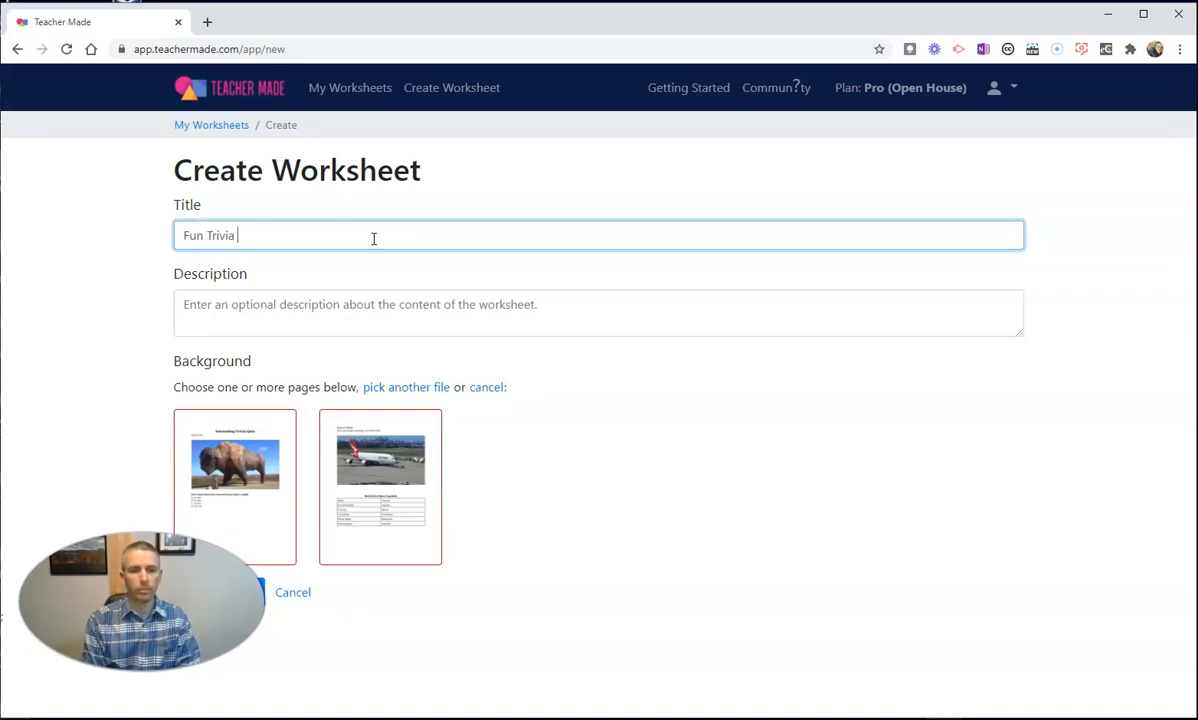
{"action": "type", "text": "Quiz"}
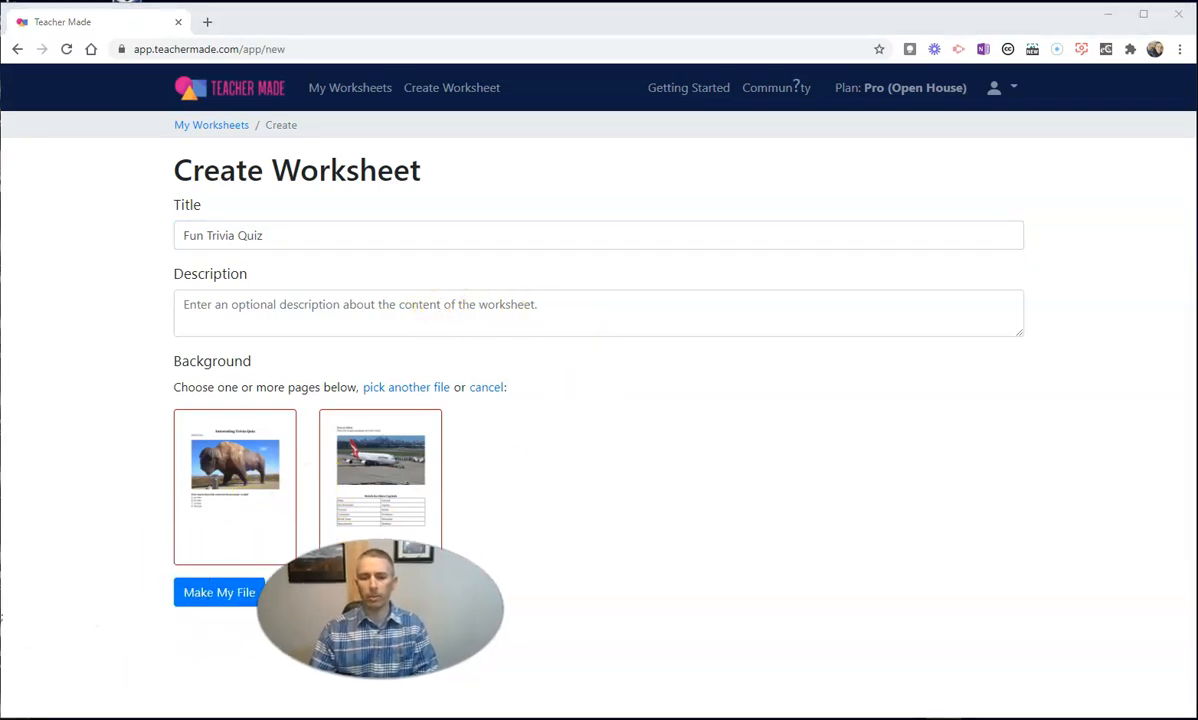
{"action": "left_click", "coordinate": [380, 487]}
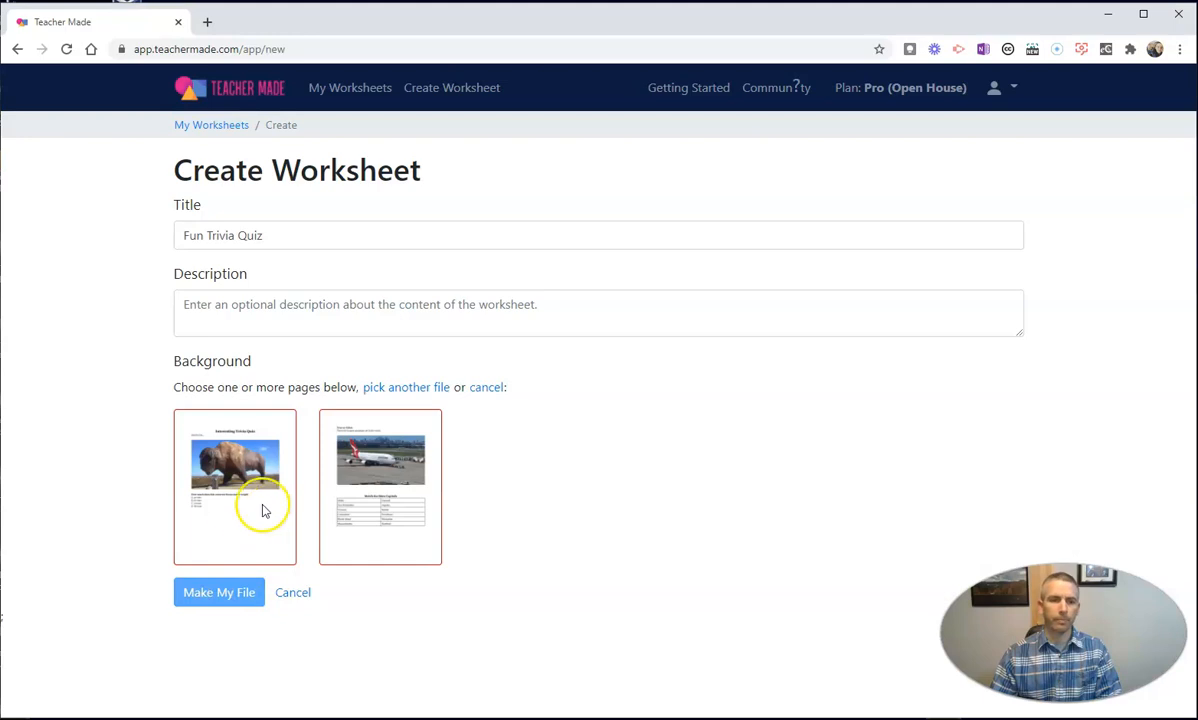
{"action": "left_click", "coordinate": [219, 592]}
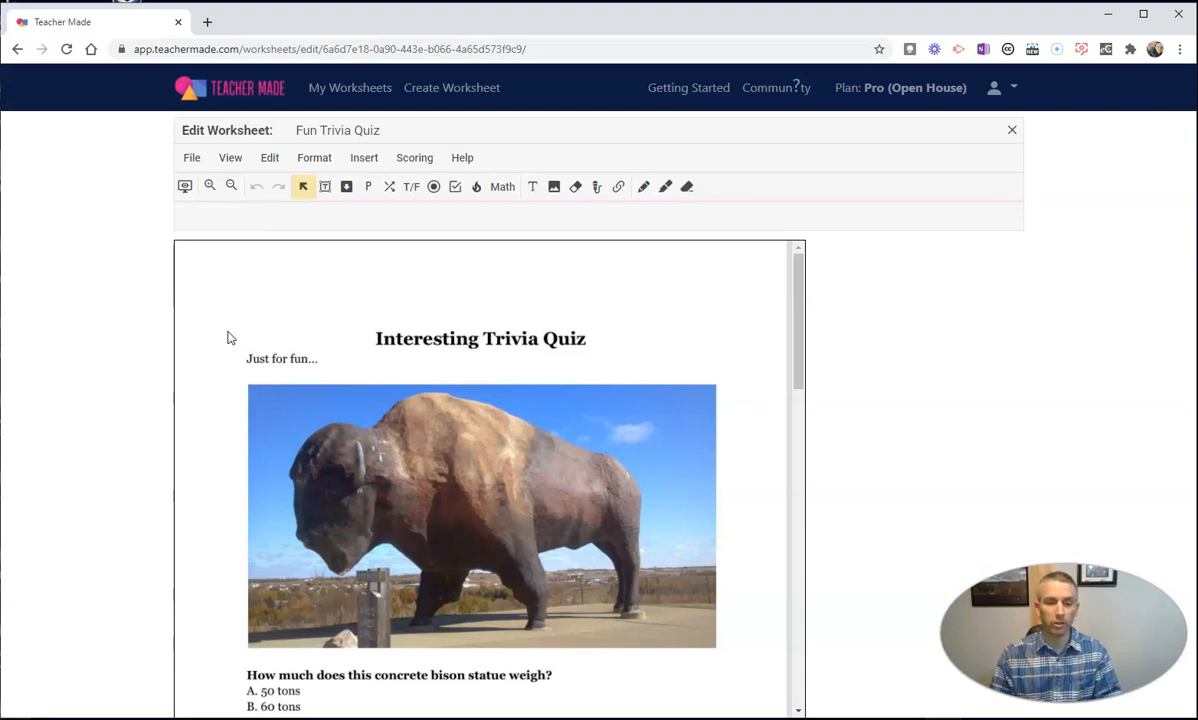
- Scroll the editor down to the bison statue weight question
{"action": "scroll", "scroll_direction": "down", "scroll_amount": 3}
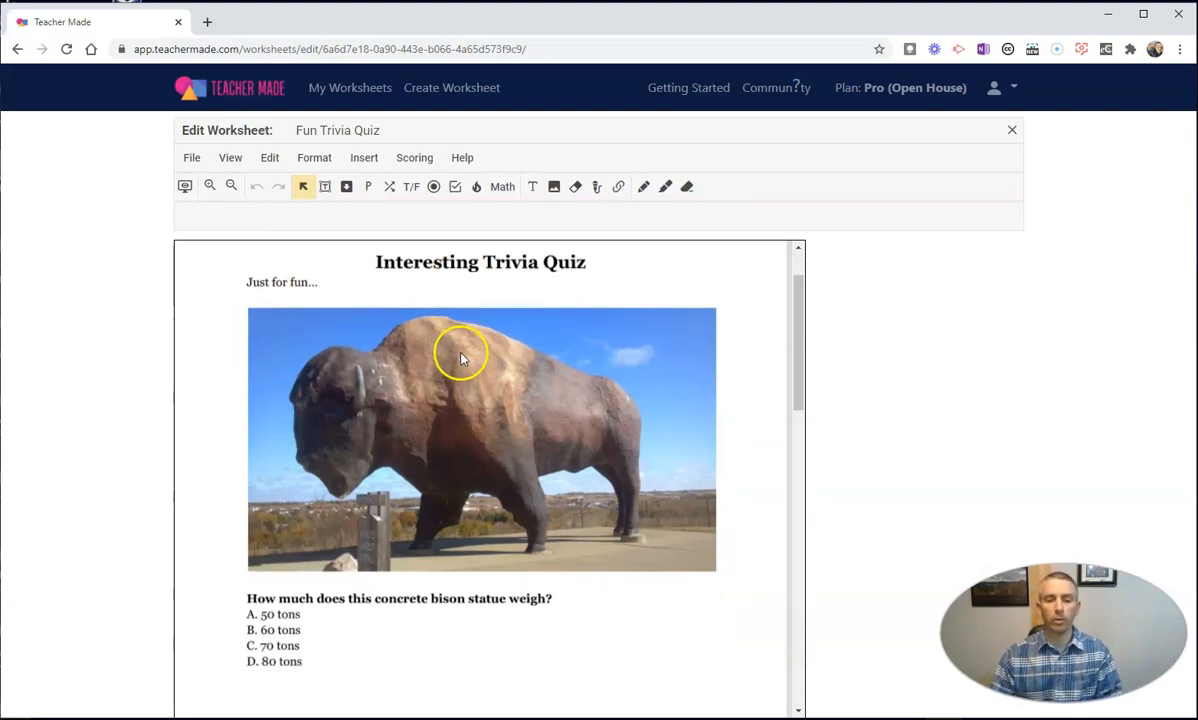
{"action": "scroll", "scroll_direction": "down", "scroll_amount": 3}
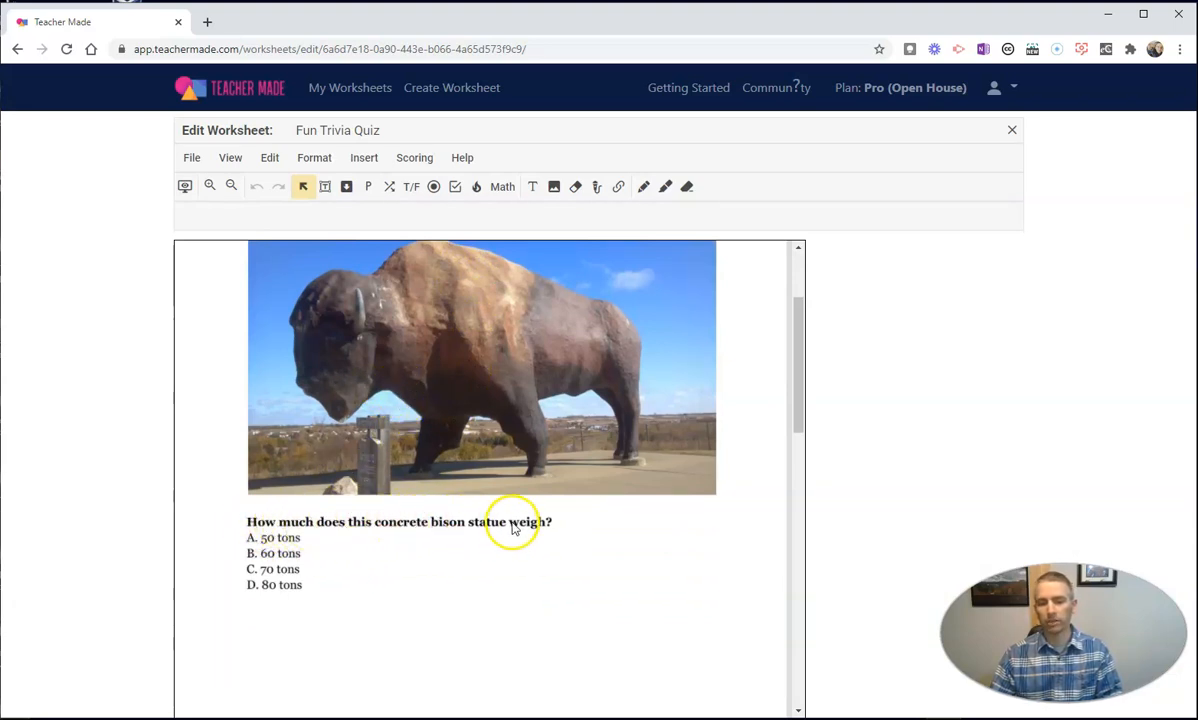
{"action": "mouse_move", "coordinate": [480, 412]}
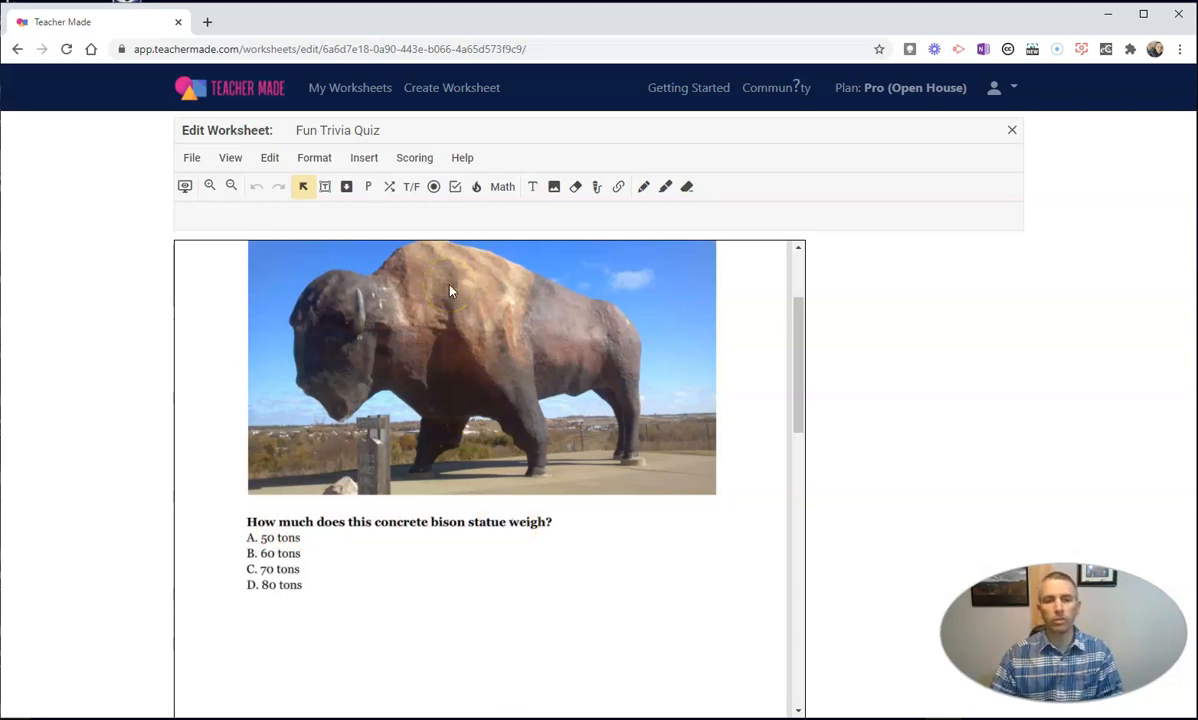
{"action": "mouse_move", "coordinate": [433, 186]}
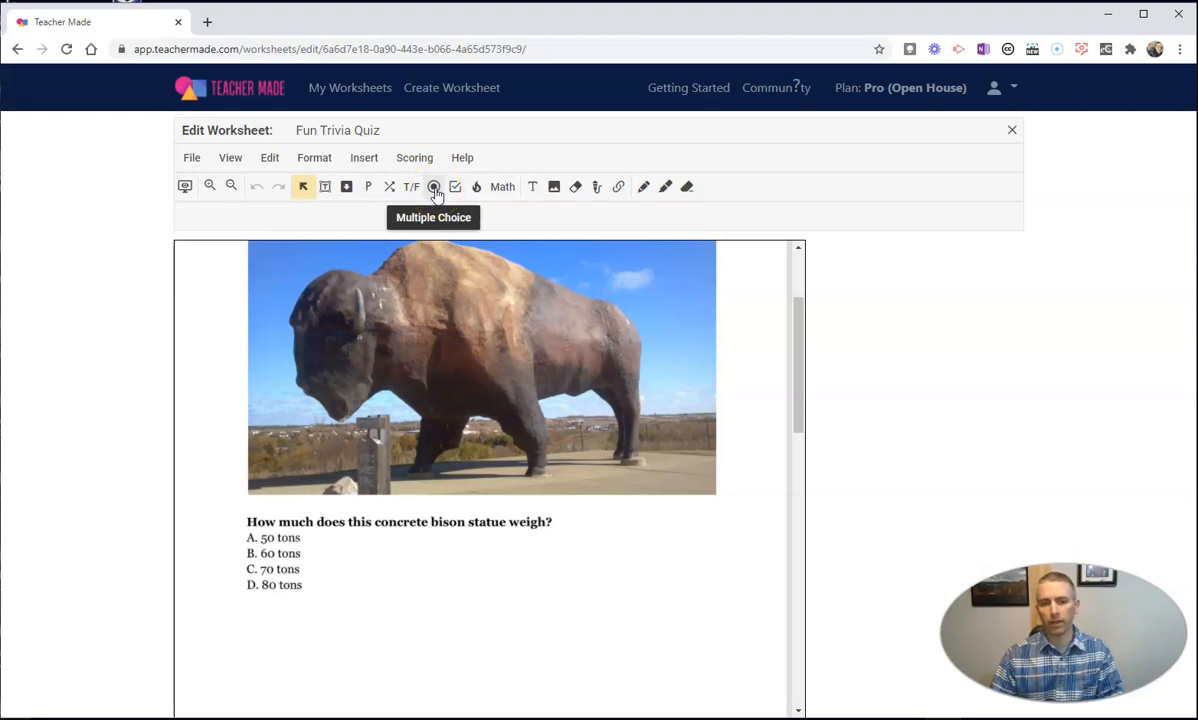
- Place a 4-choice answer set beside the bison options, marking 50 tons correct
{"action": "left_click", "coordinate": [433, 186]}
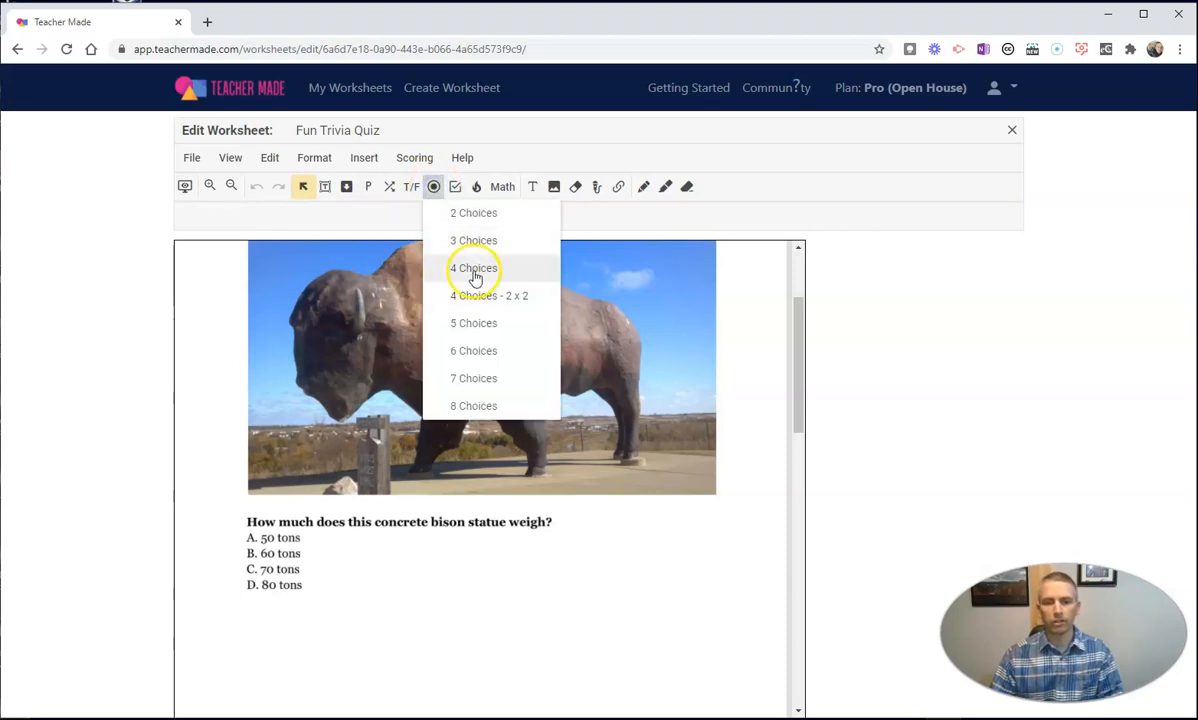
{"action": "left_click", "coordinate": [474, 268]}
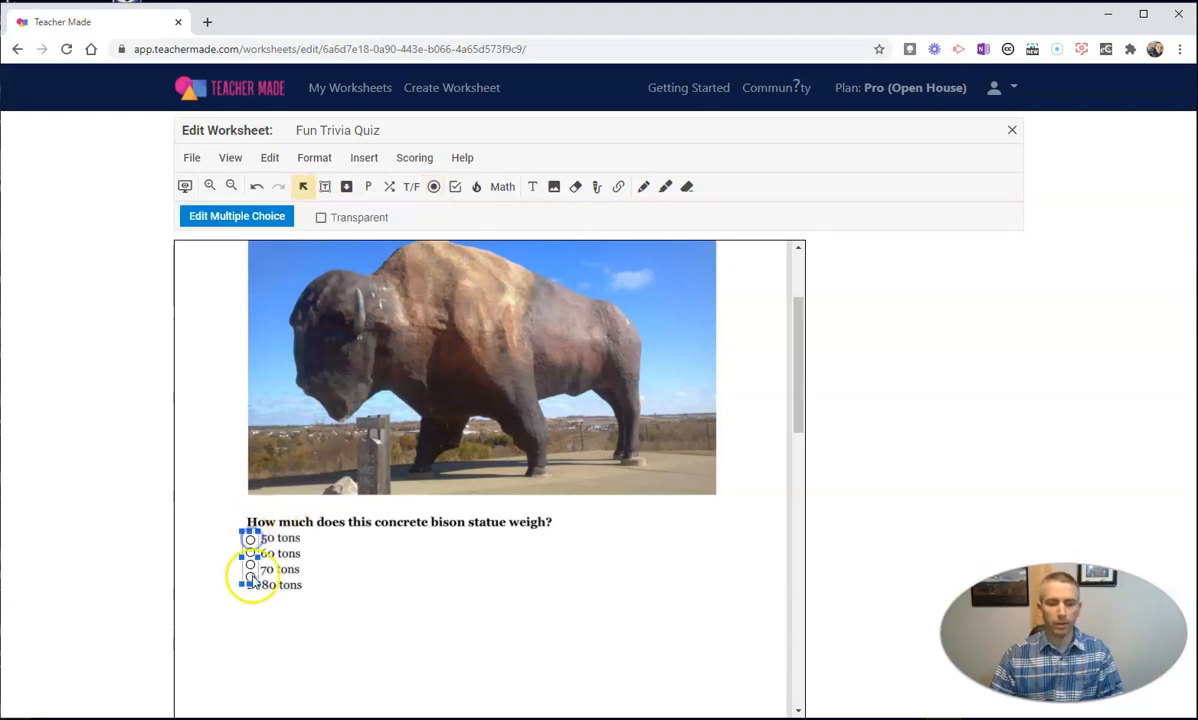
{"action": "left_click", "coordinate": [250, 585]}
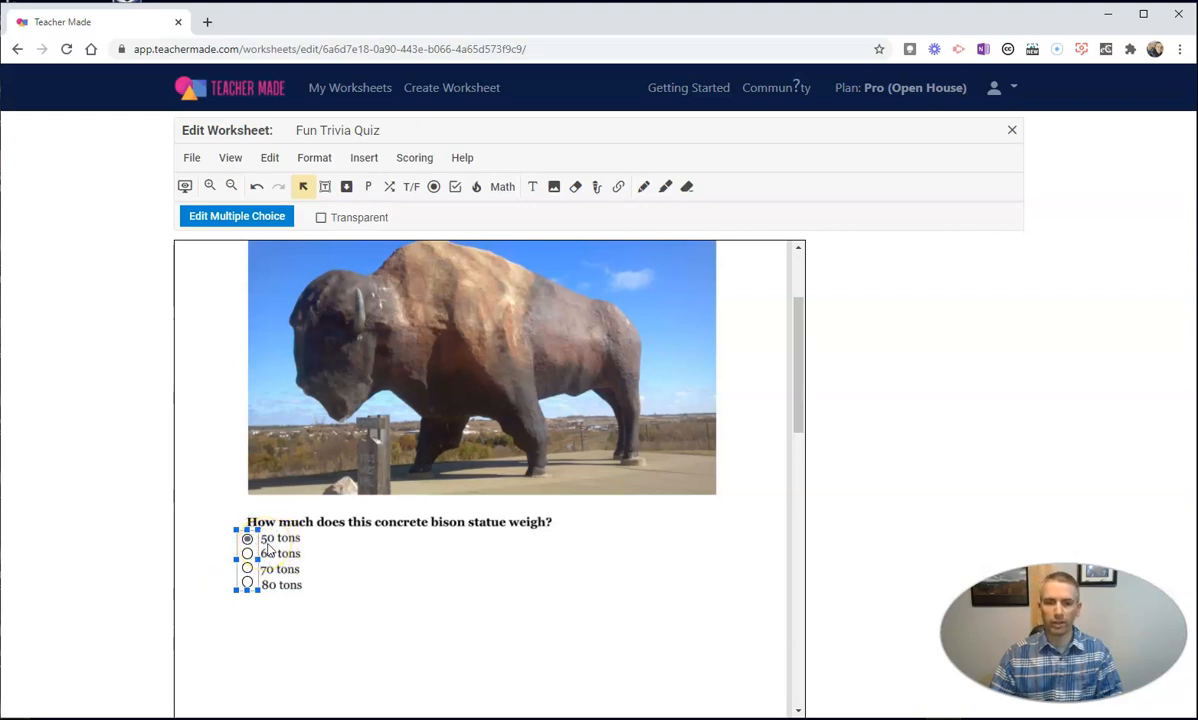
{"action": "mouse_move", "coordinate": [414, 158]}
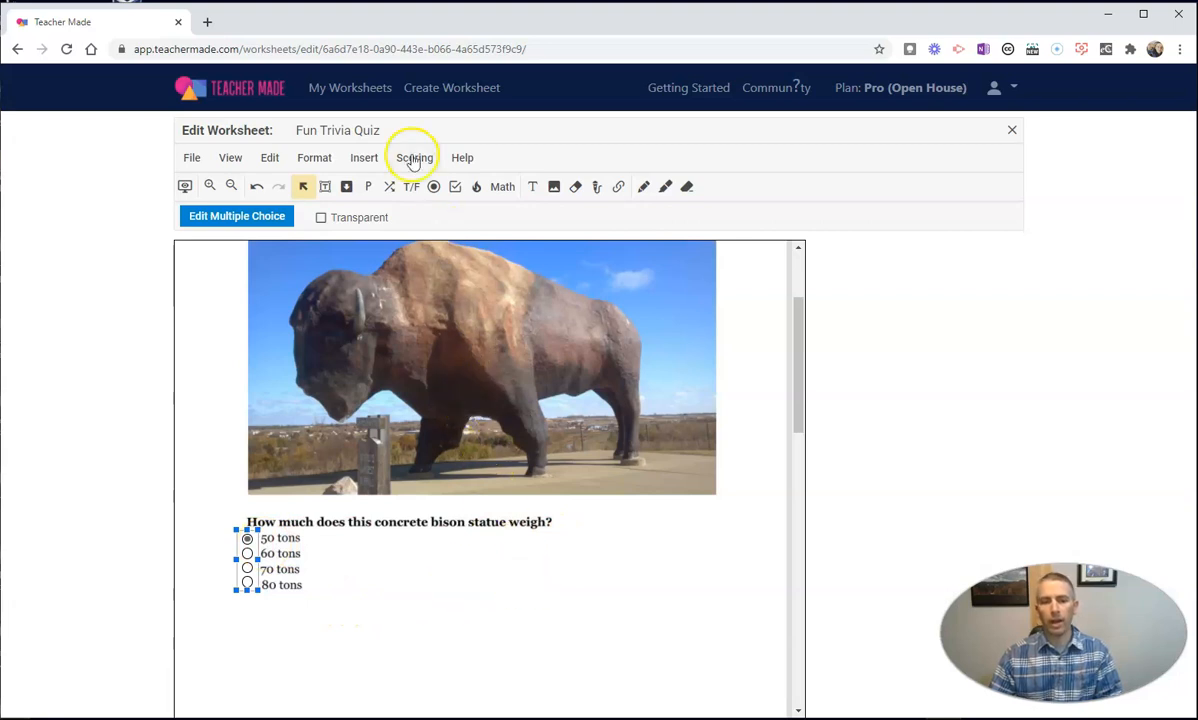
- Set a default question score and open the bison question's multiple-choice settings
{"action": "left_click", "coordinate": [414, 157]}
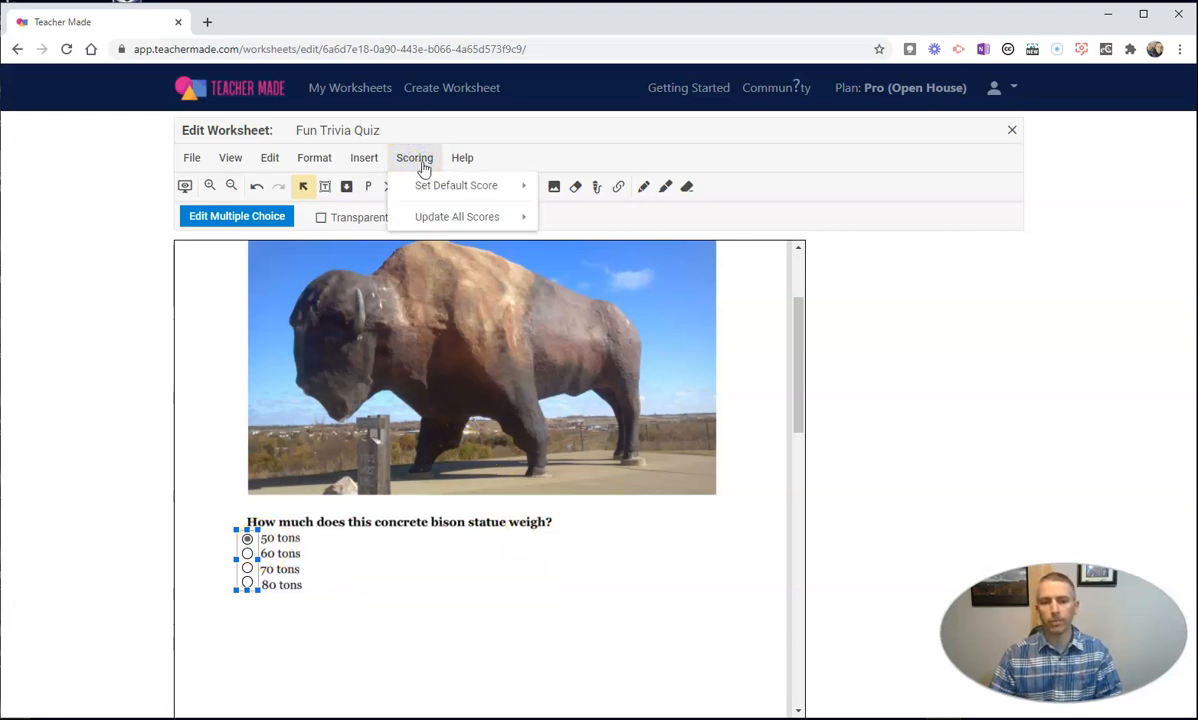
{"action": "mouse_move", "coordinate": [424, 170]}
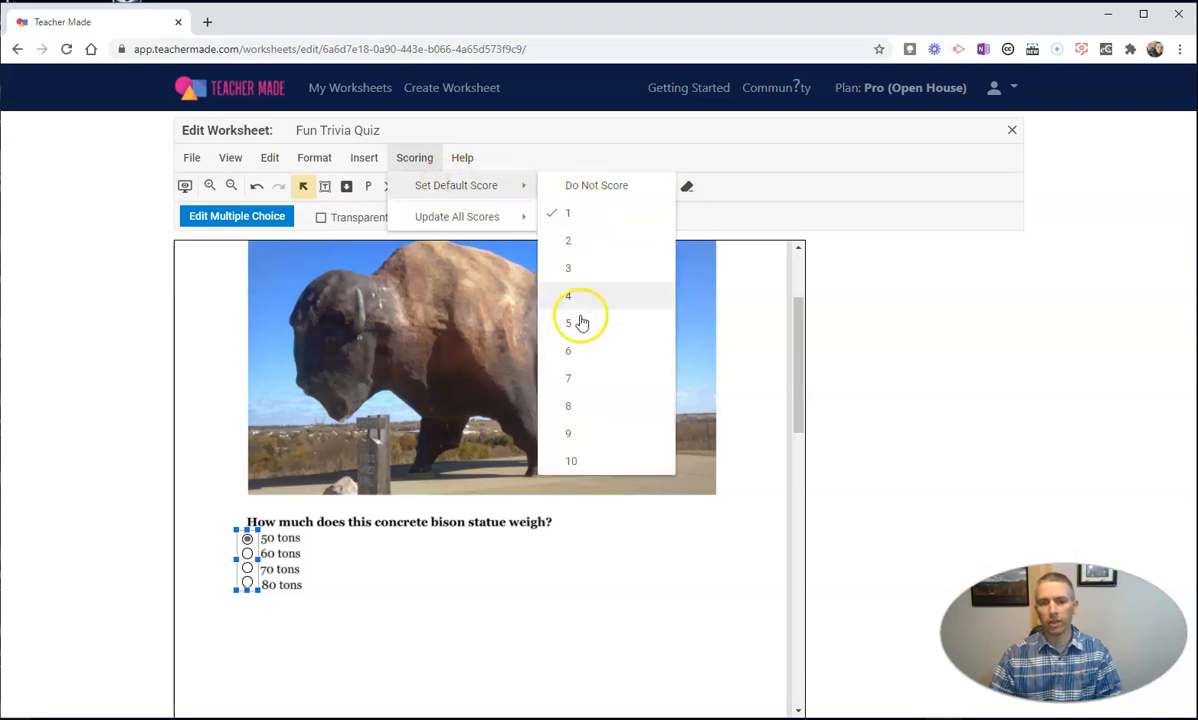
{"action": "left_click", "coordinate": [568, 322]}
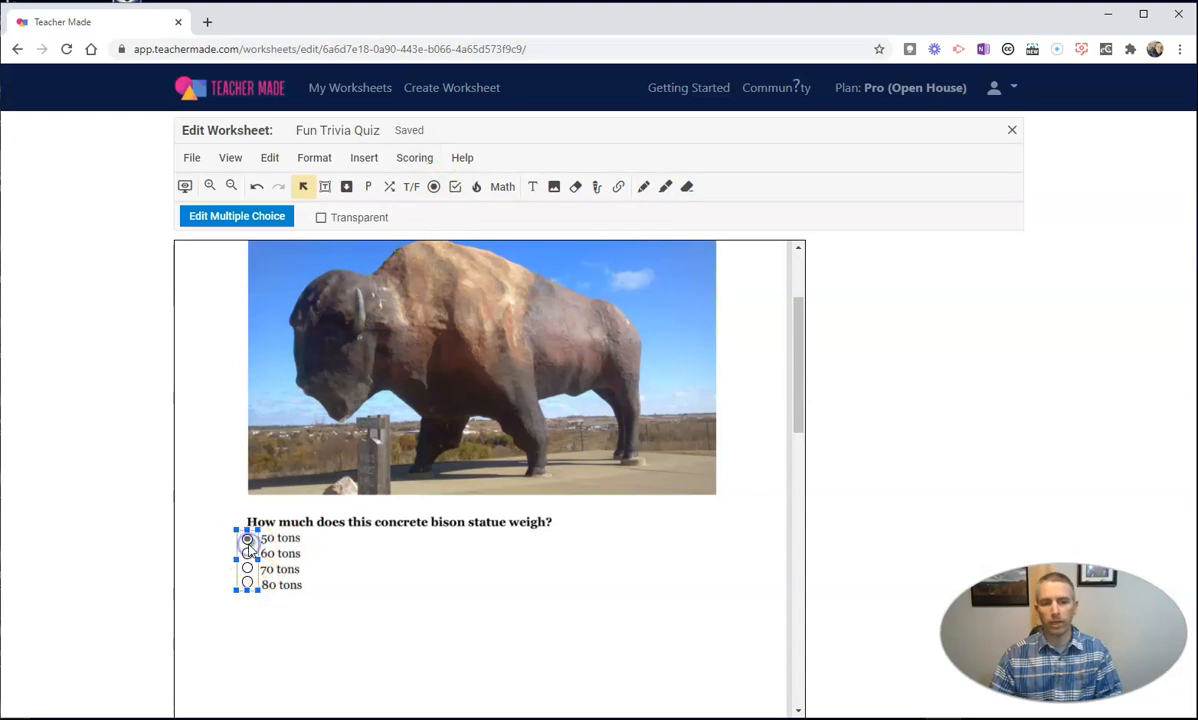
{"action": "left_click", "coordinate": [237, 216]}
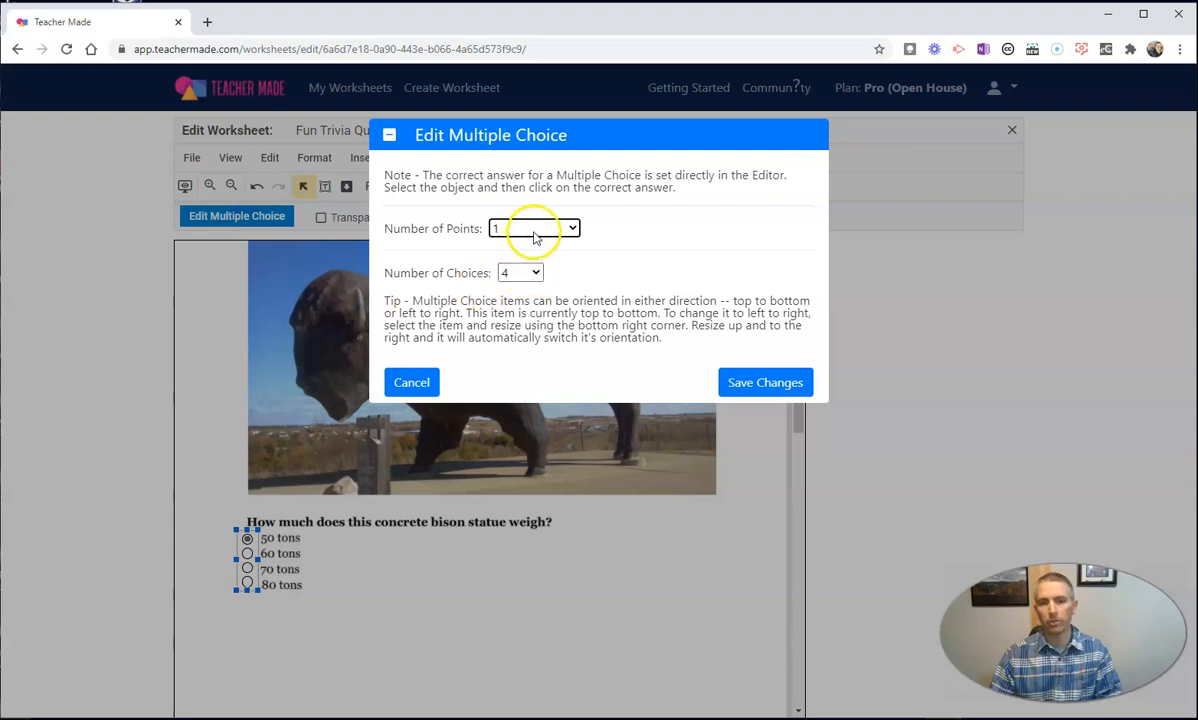
- Change the bison question's Number of Points from the dropdown and save the changes
{"action": "left_click", "coordinate": [534, 228]}
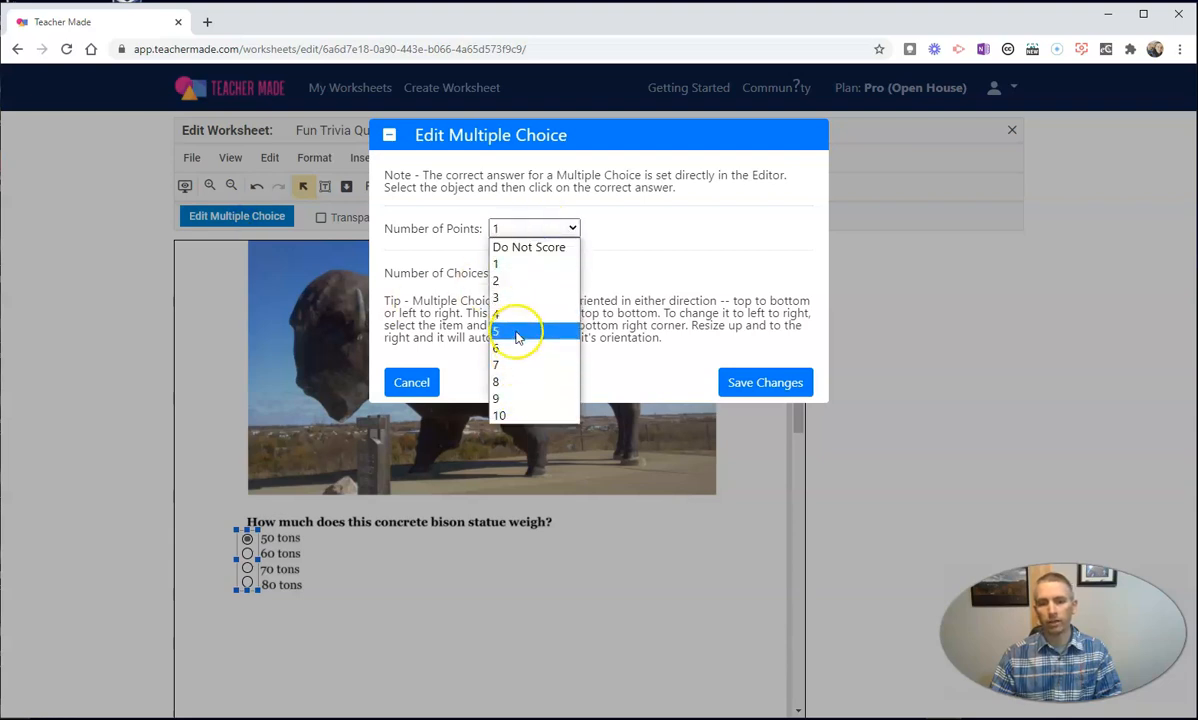
{"action": "left_click", "coordinate": [499, 415]}
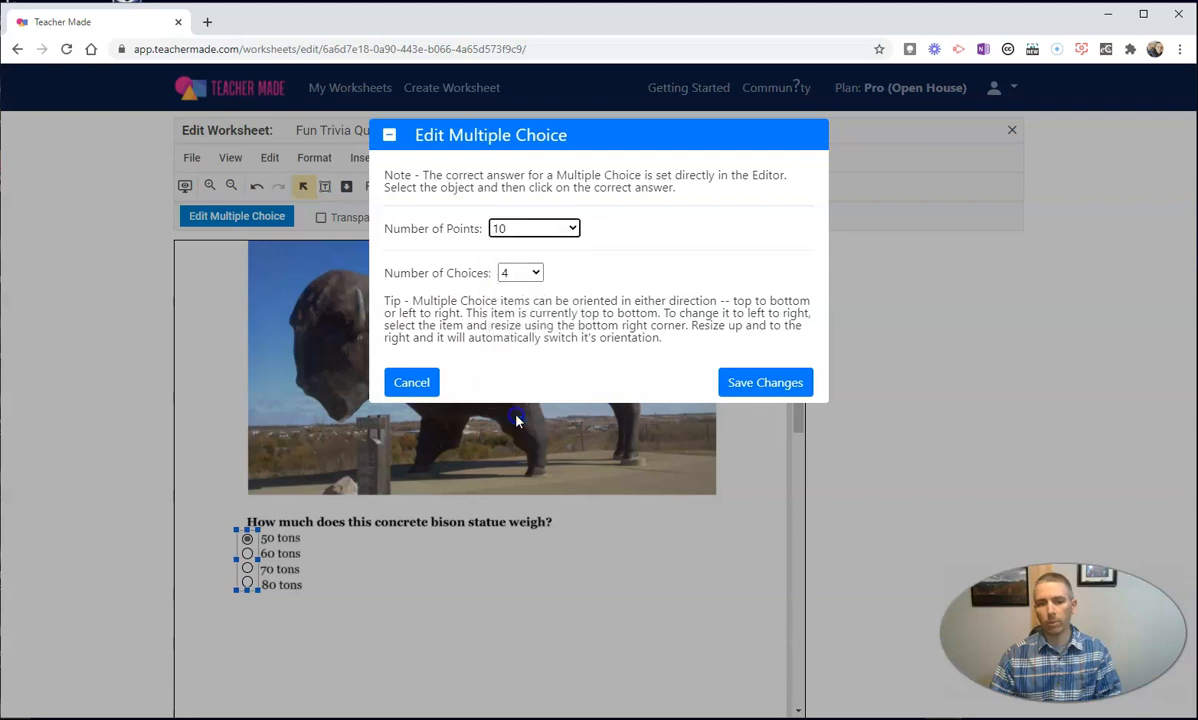
{"action": "left_click", "coordinate": [534, 228]}
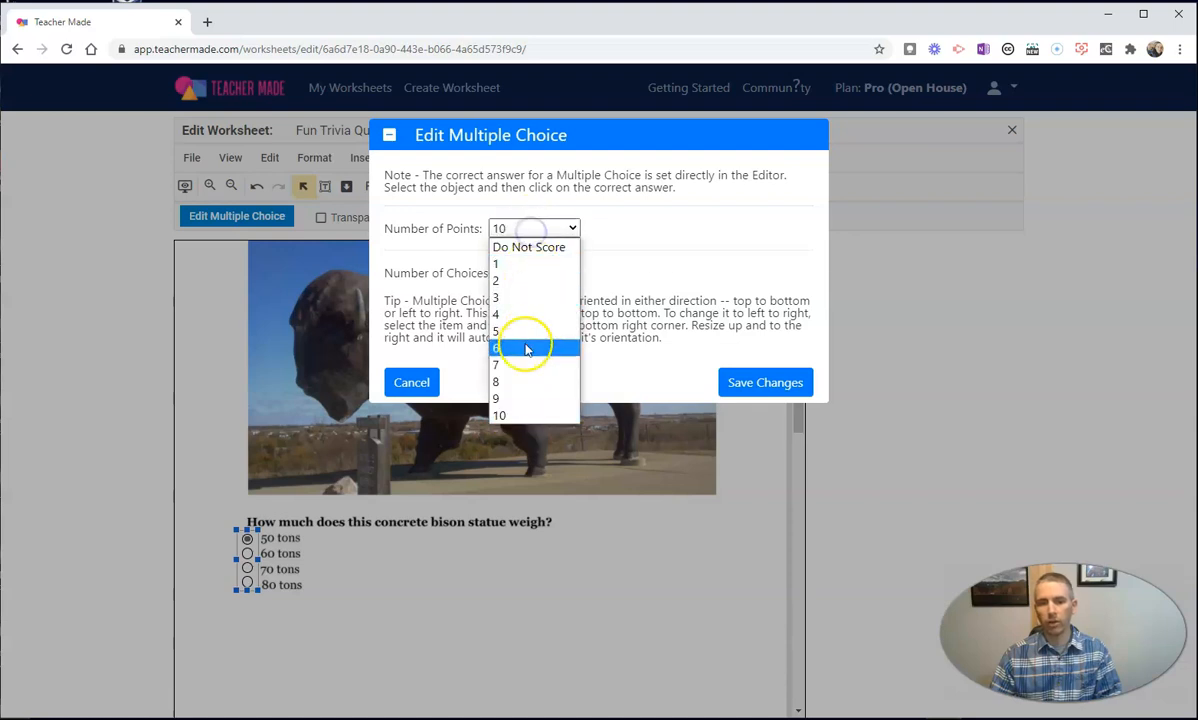
{"action": "left_click", "coordinate": [497, 347]}
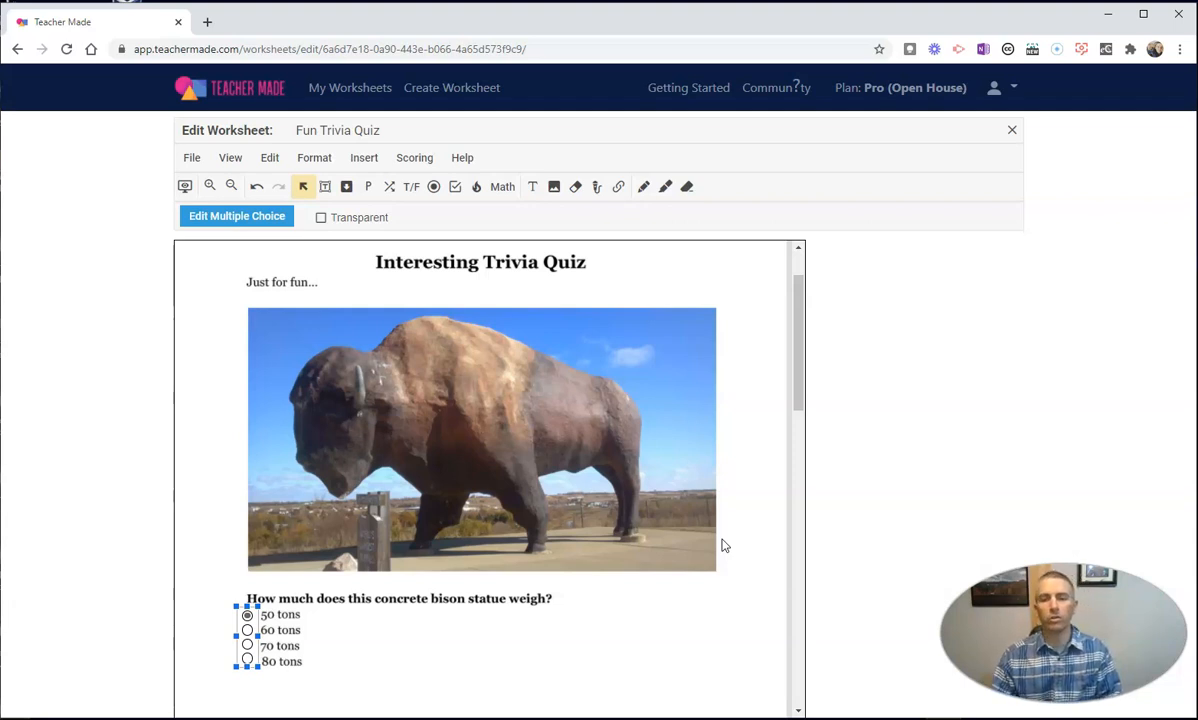
{"action": "mouse_move", "coordinate": [597, 187]}
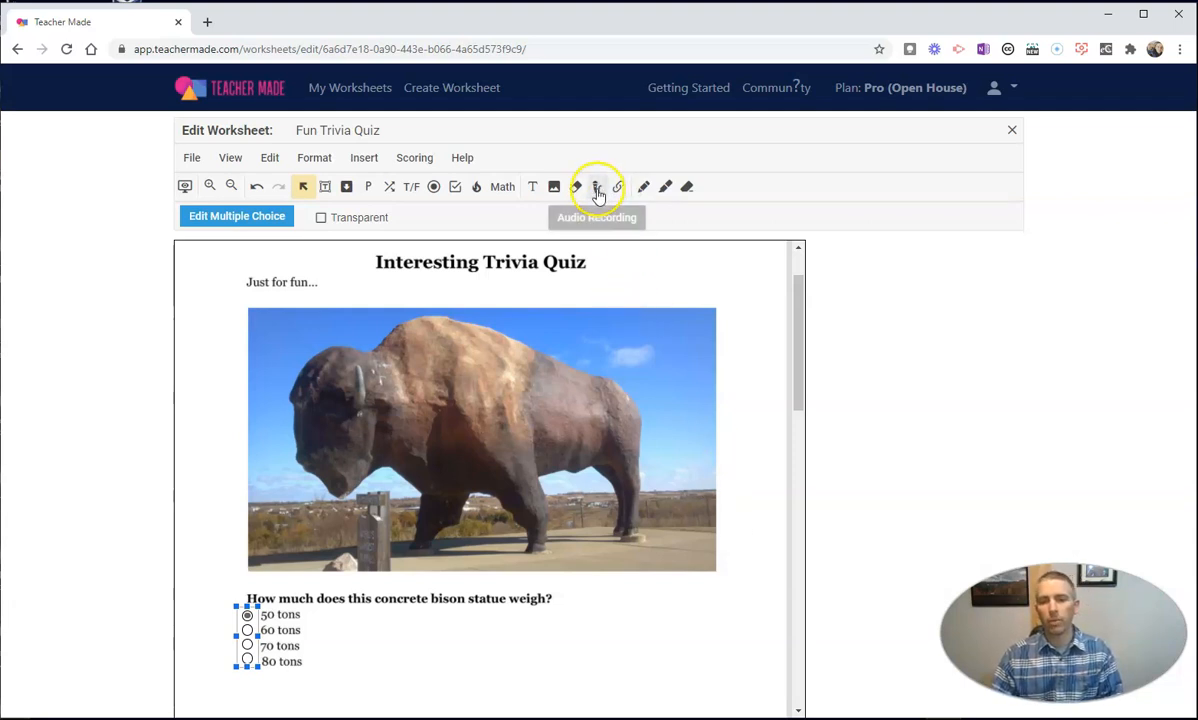
{"action": "mouse_move", "coordinate": [597, 187]}
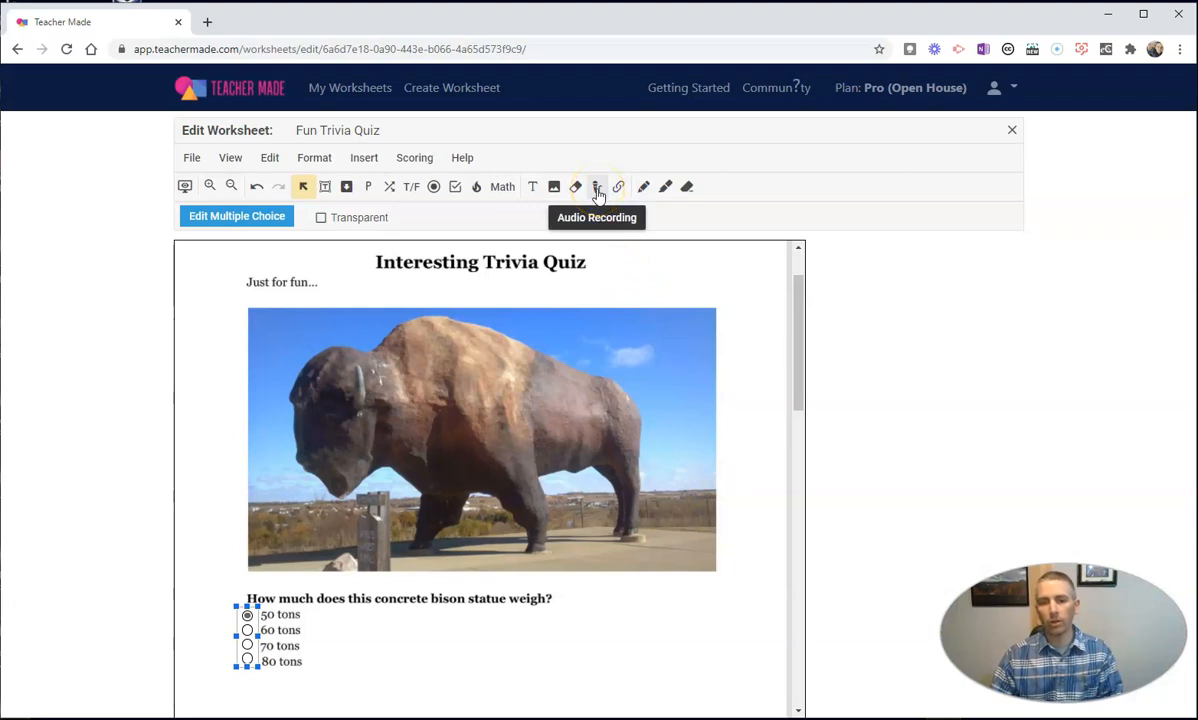
- Record a 16-second audio clip in a box over the bison photo and attach it
{"action": "left_click", "coordinate": [597, 187]}
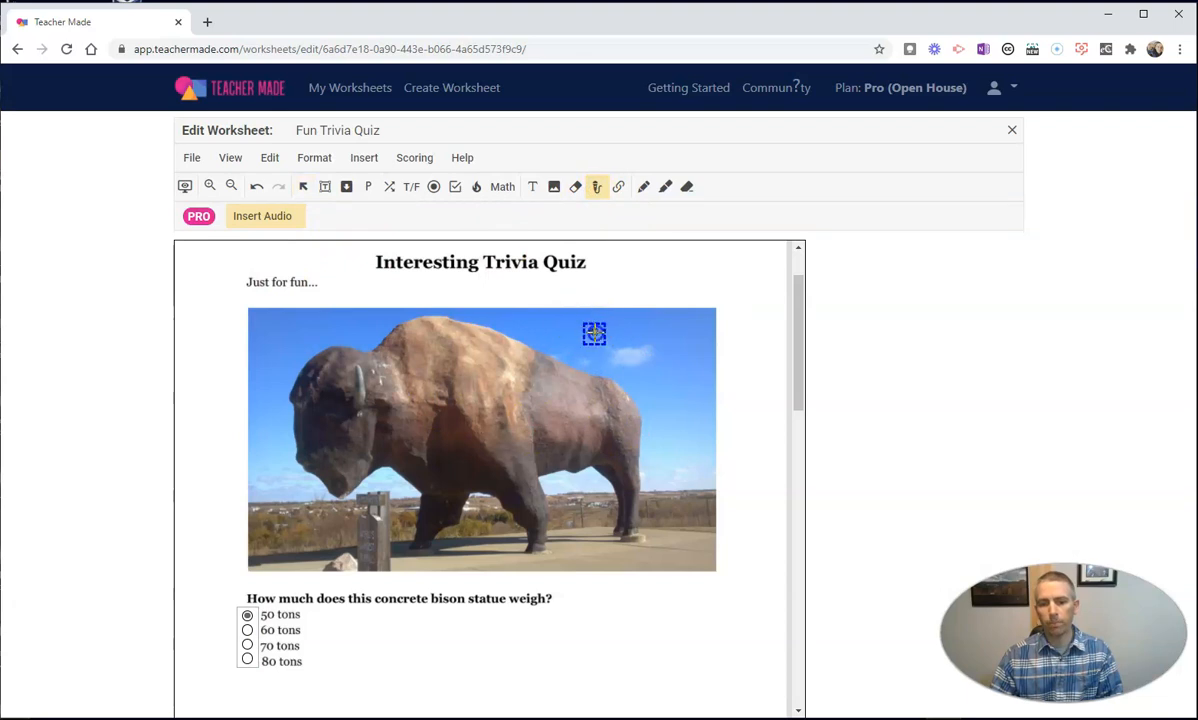
{"action": "left_click_drag", "start_coordinate": [594, 334], "coordinate": [697, 357]}
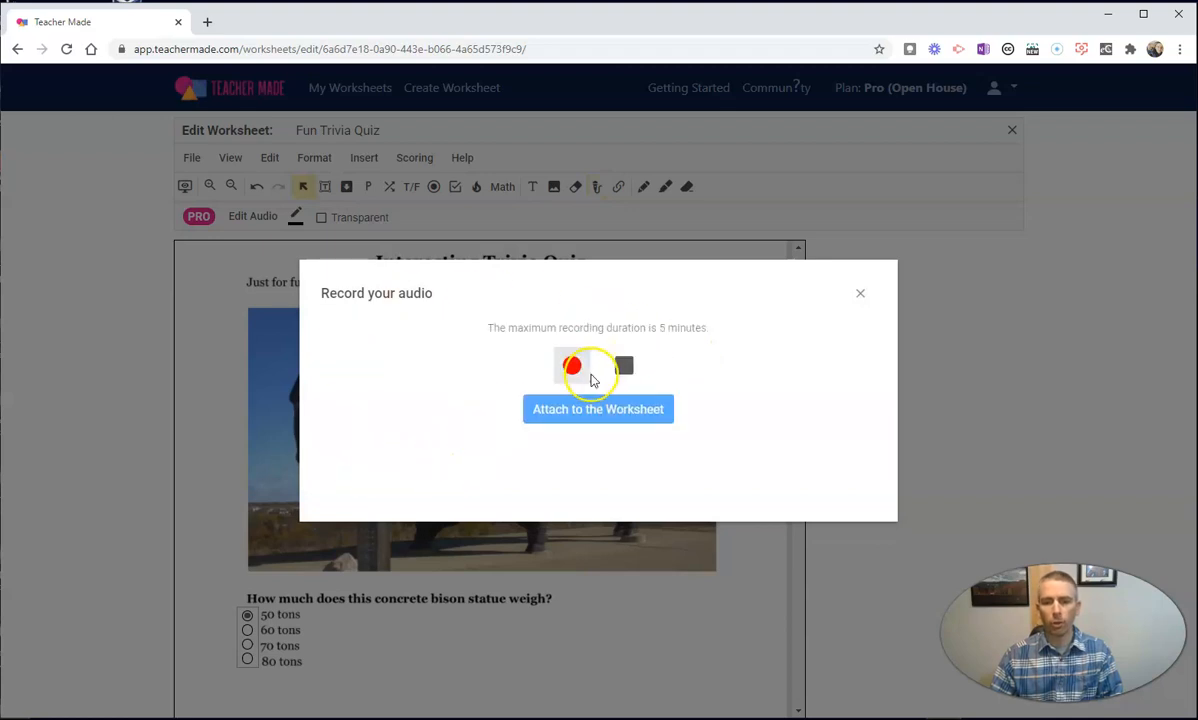
{"action": "mouse_move", "coordinate": [573, 368]}
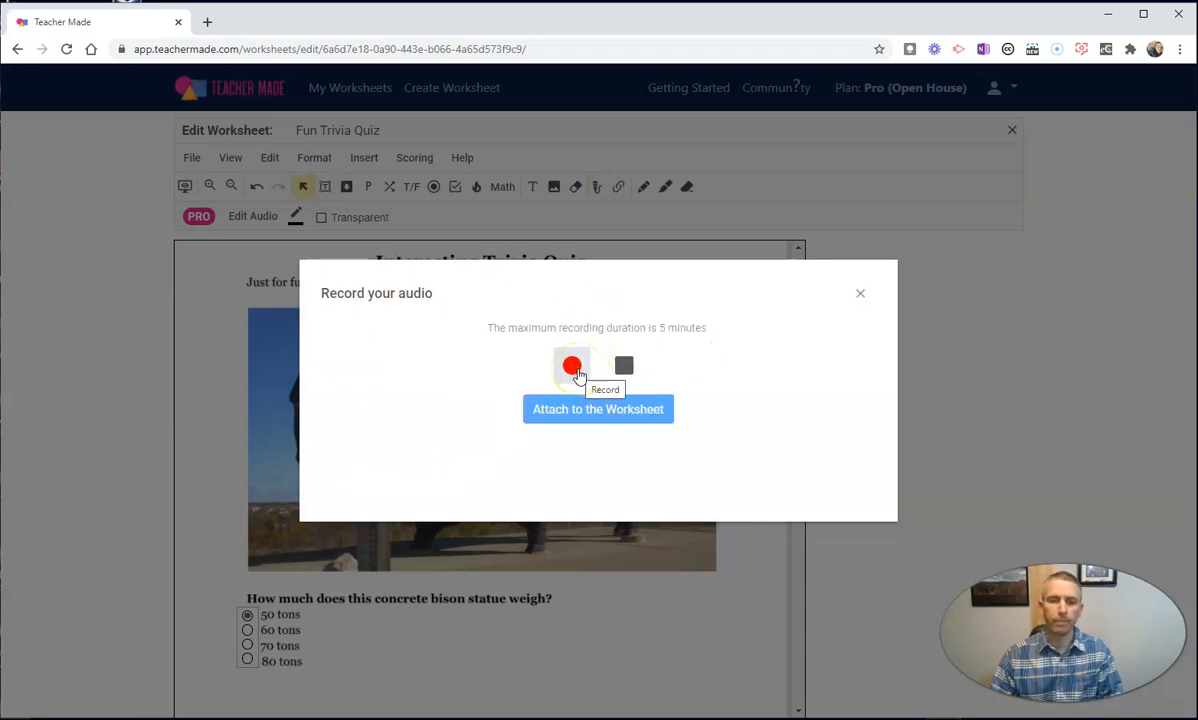
{"action": "left_click", "coordinate": [572, 365]}
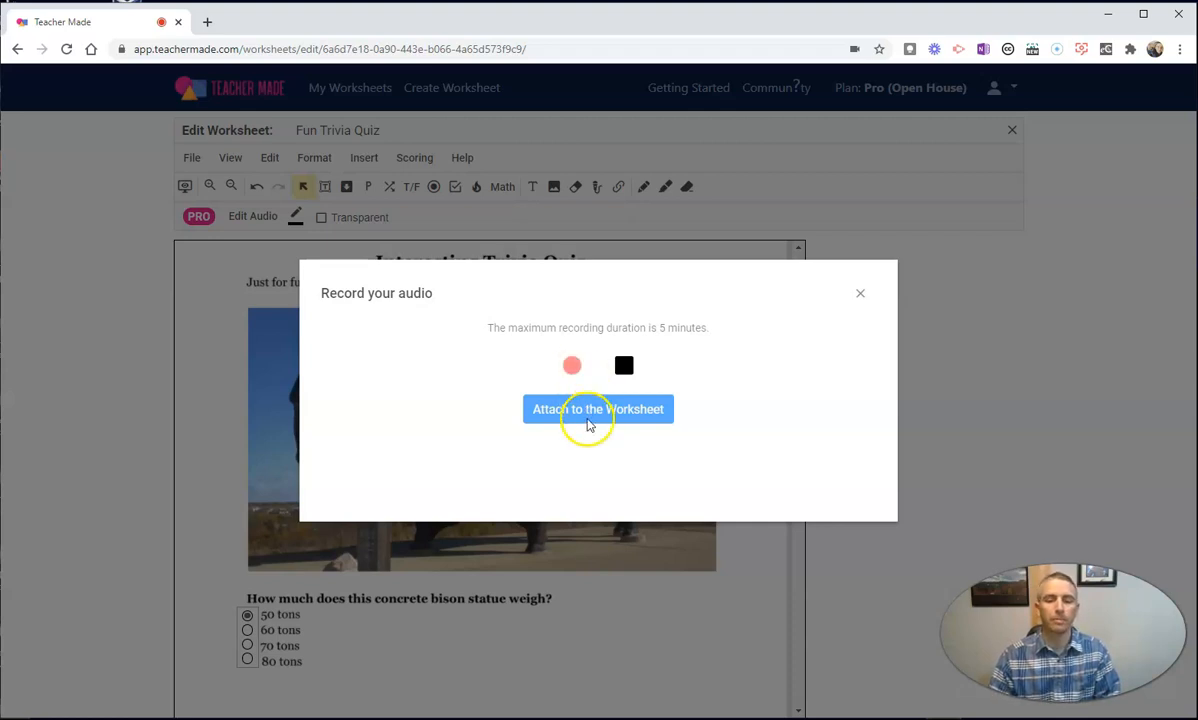
{"action": "left_click", "coordinate": [623, 365]}
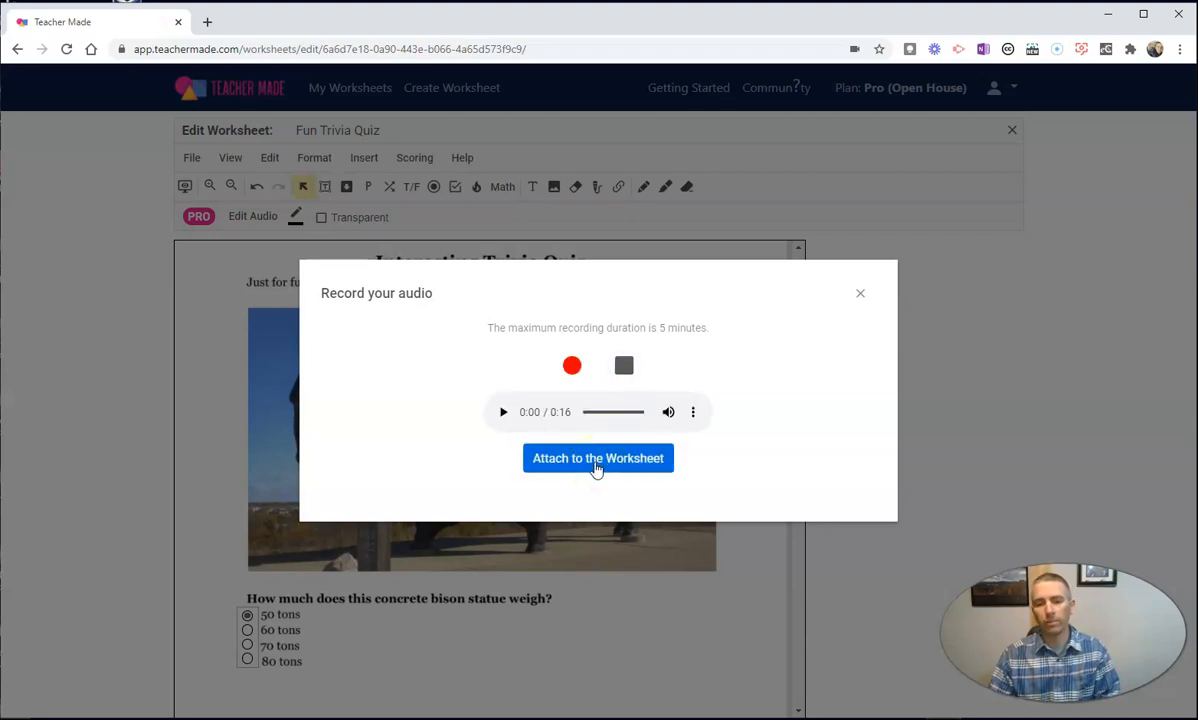
{"action": "left_click", "coordinate": [598, 458]}
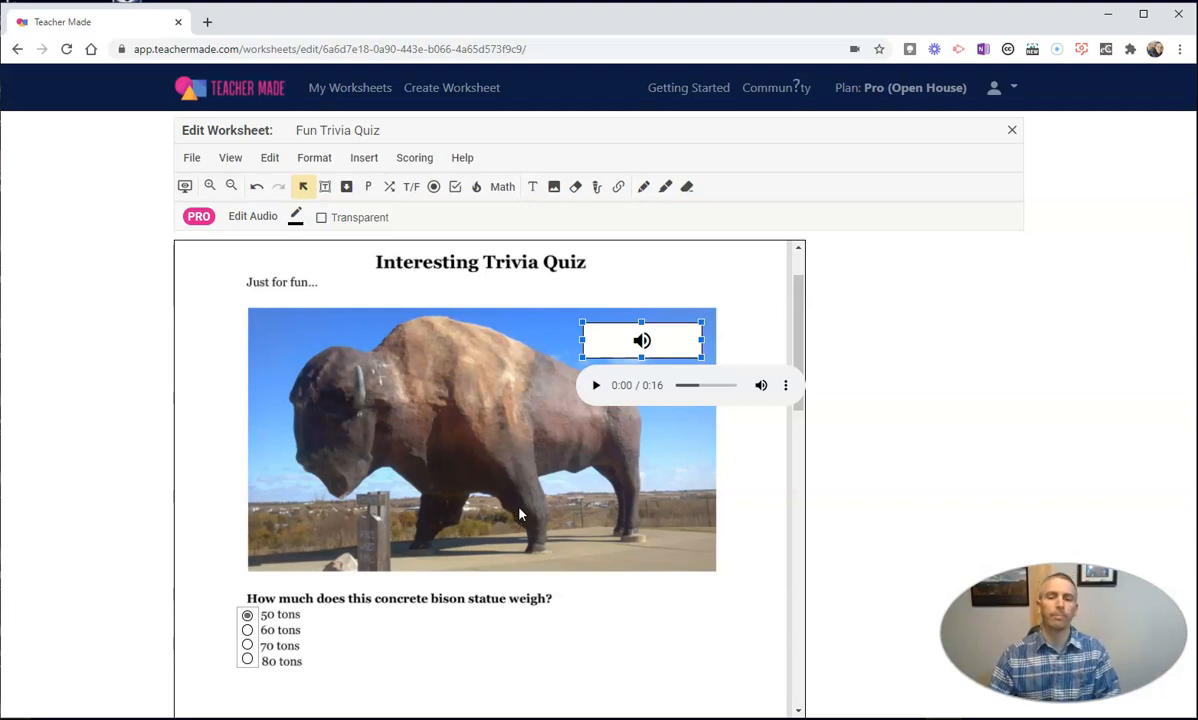
- Add TRUE/FALSE buttons to the passenger jet question, TRUE correct, worth 5 points
{"action": "scroll", "scroll_direction": "down", "scroll_amount": 3}
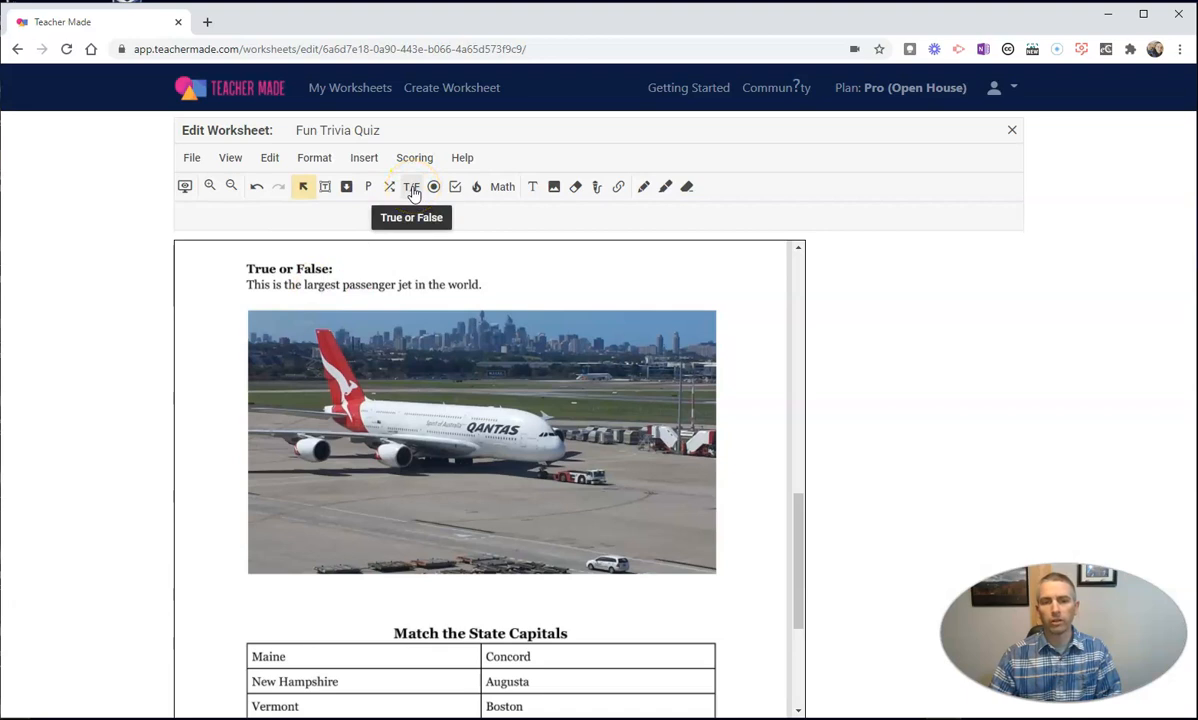
{"action": "left_click", "coordinate": [411, 186]}
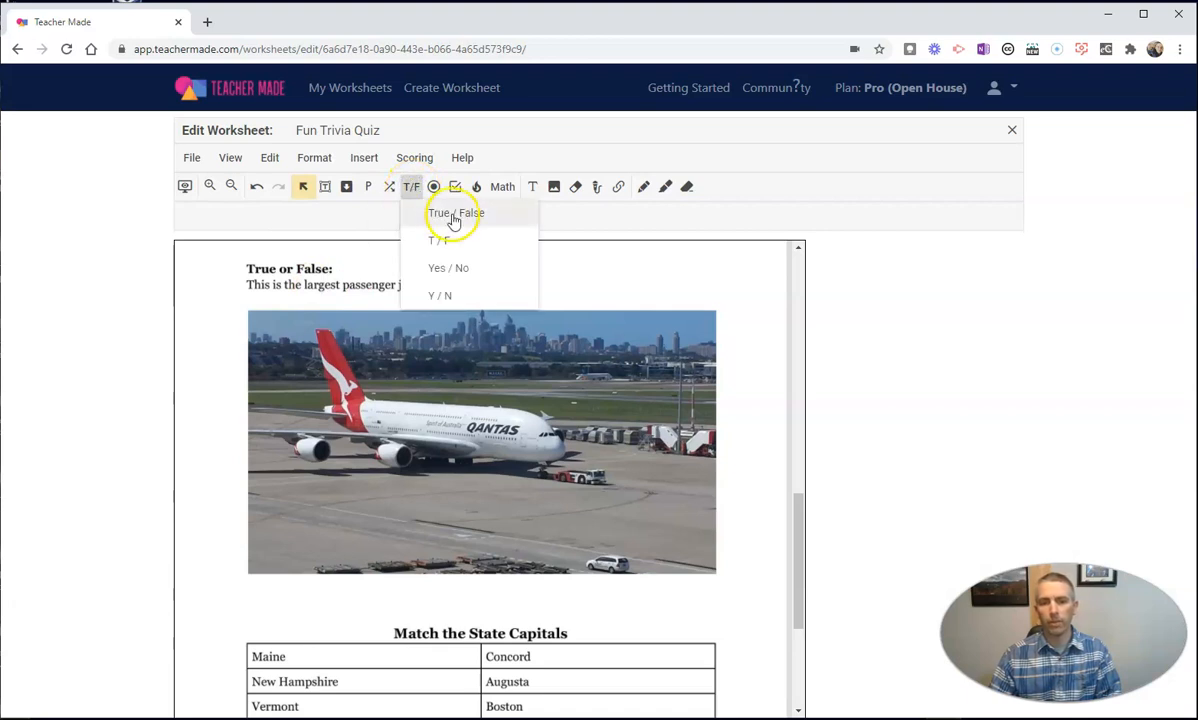
{"action": "left_click", "coordinate": [455, 213]}
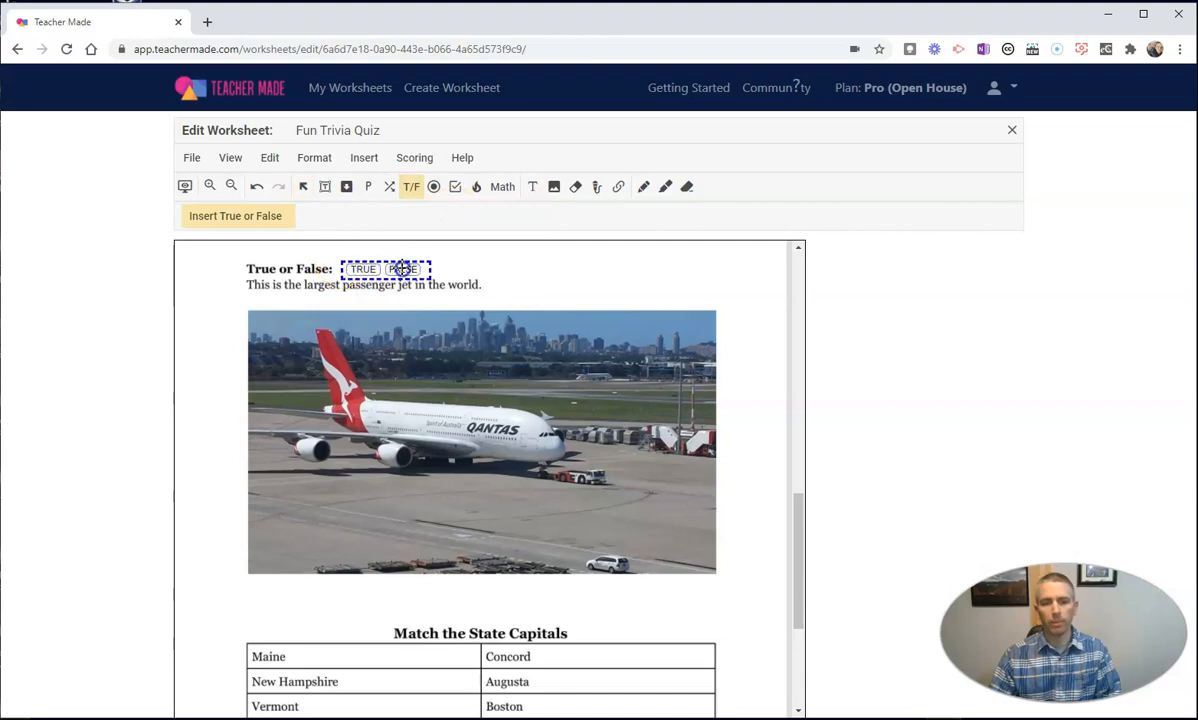
{"action": "left_click", "coordinate": [386, 269]}
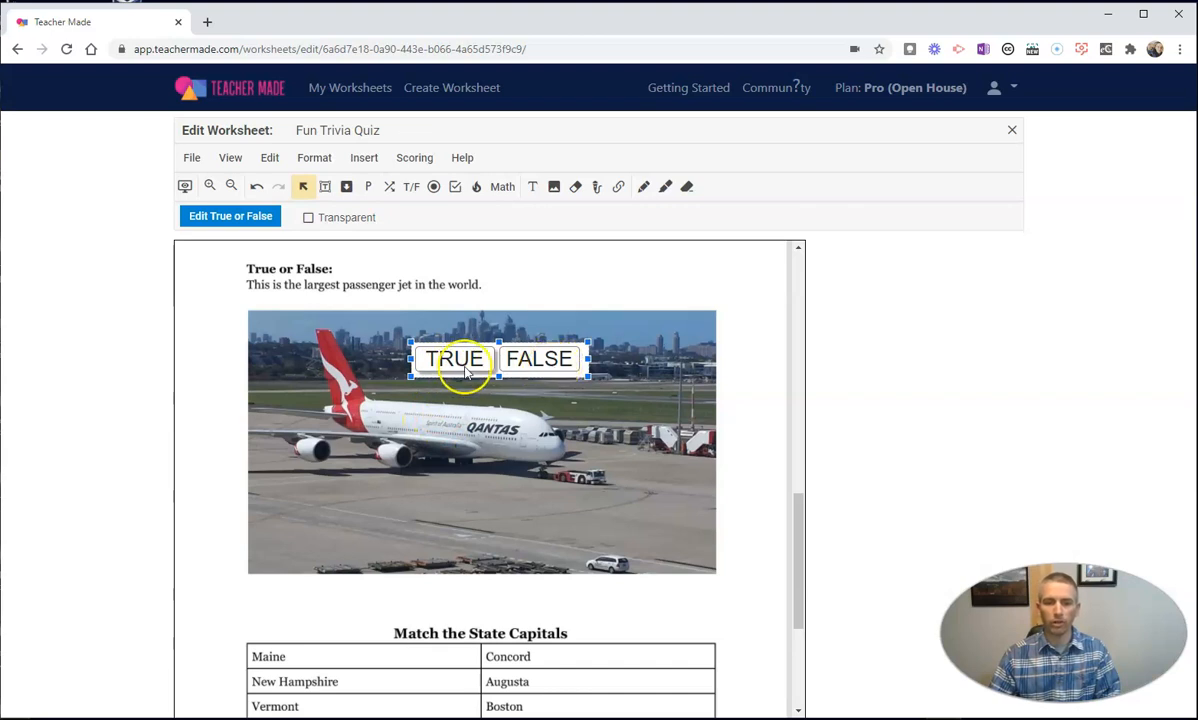
{"action": "left_click", "coordinate": [454, 358]}
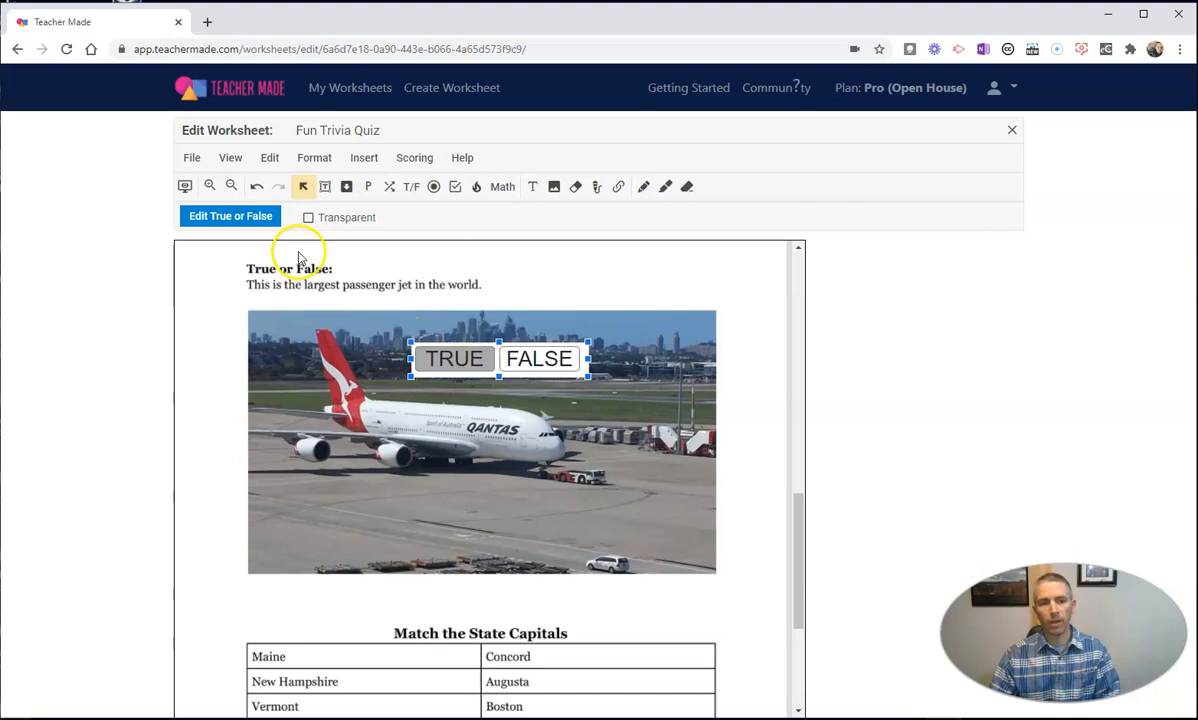
{"action": "left_click", "coordinate": [230, 216]}
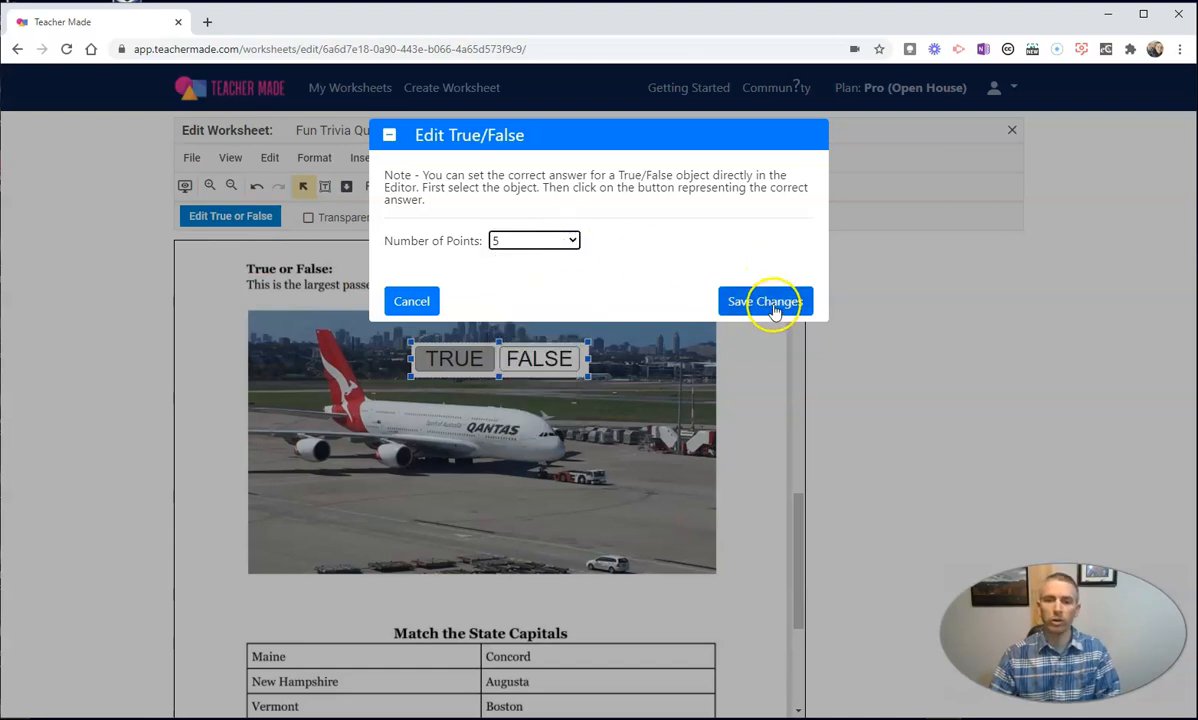
{"action": "left_click", "coordinate": [765, 301]}
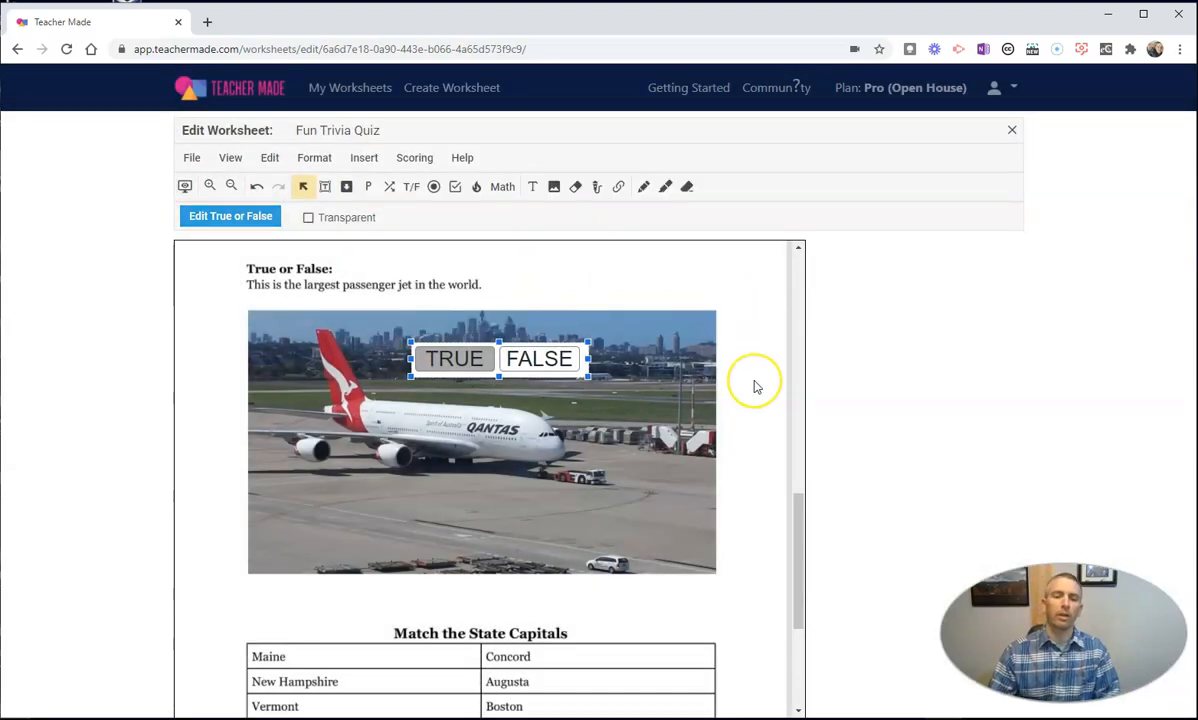
- Record a 16-second audio clip above the Match the State Capitals table and attach it
{"action": "scroll", "scroll_direction": "down", "scroll_amount": 3}
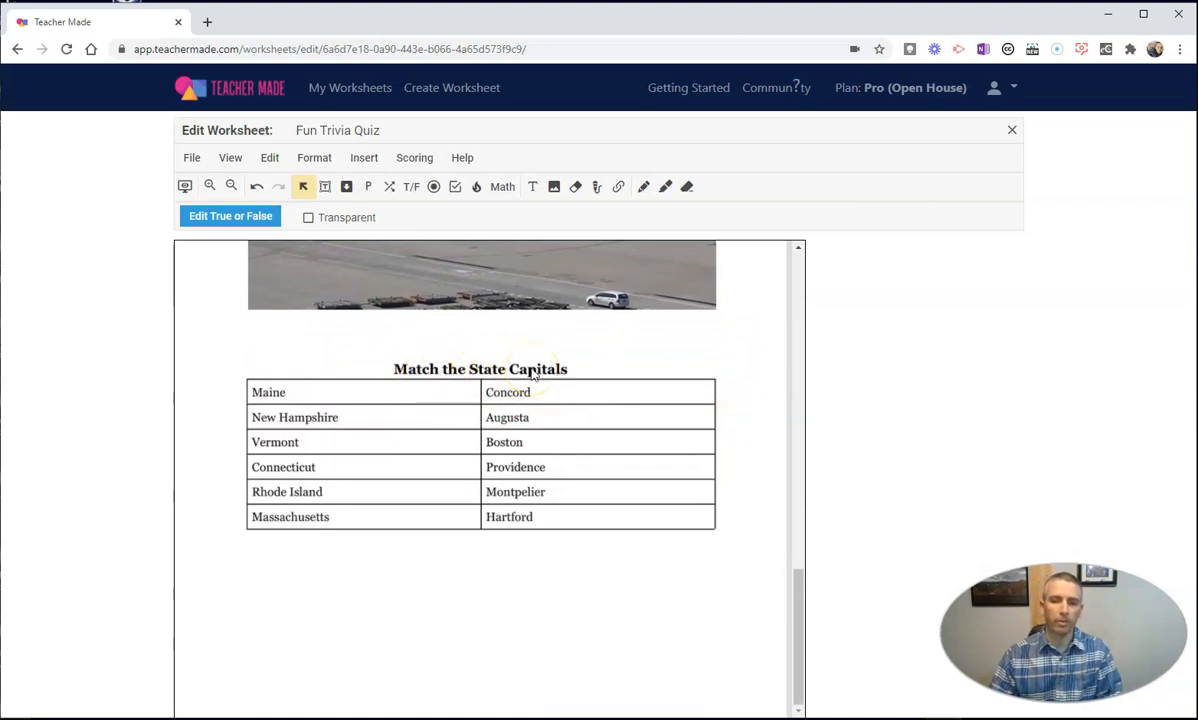
{"action": "mouse_move", "coordinate": [435, 496]}
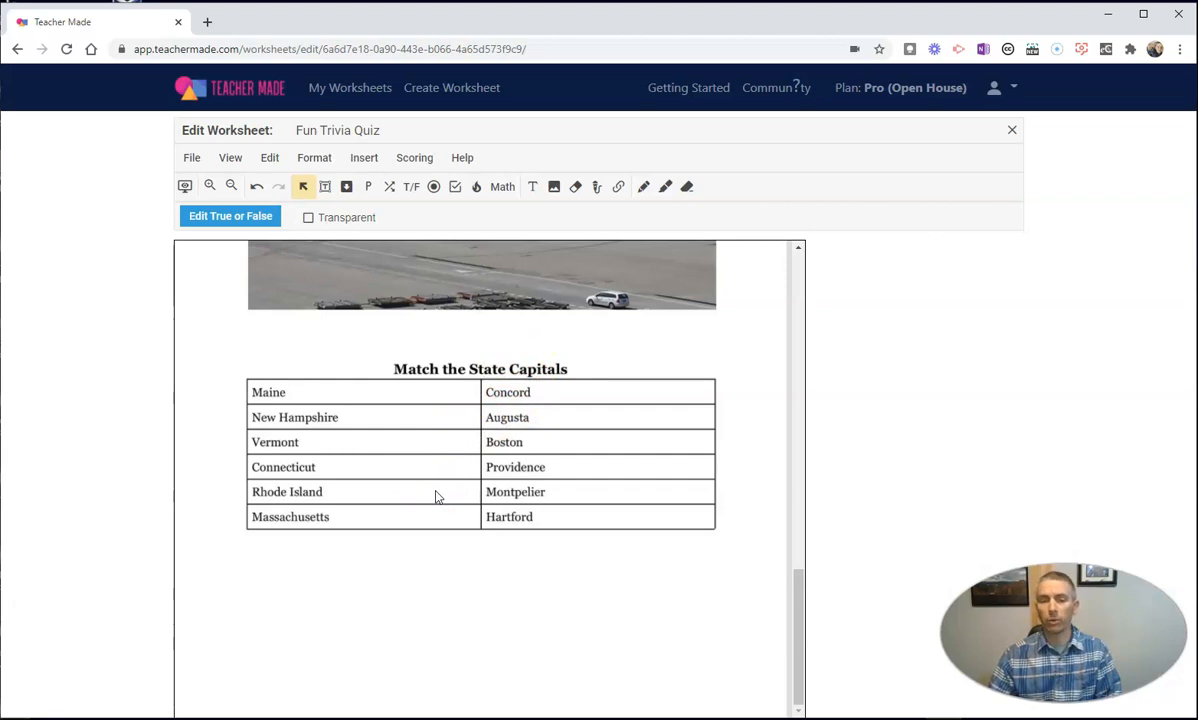
{"action": "mouse_move", "coordinate": [597, 186]}
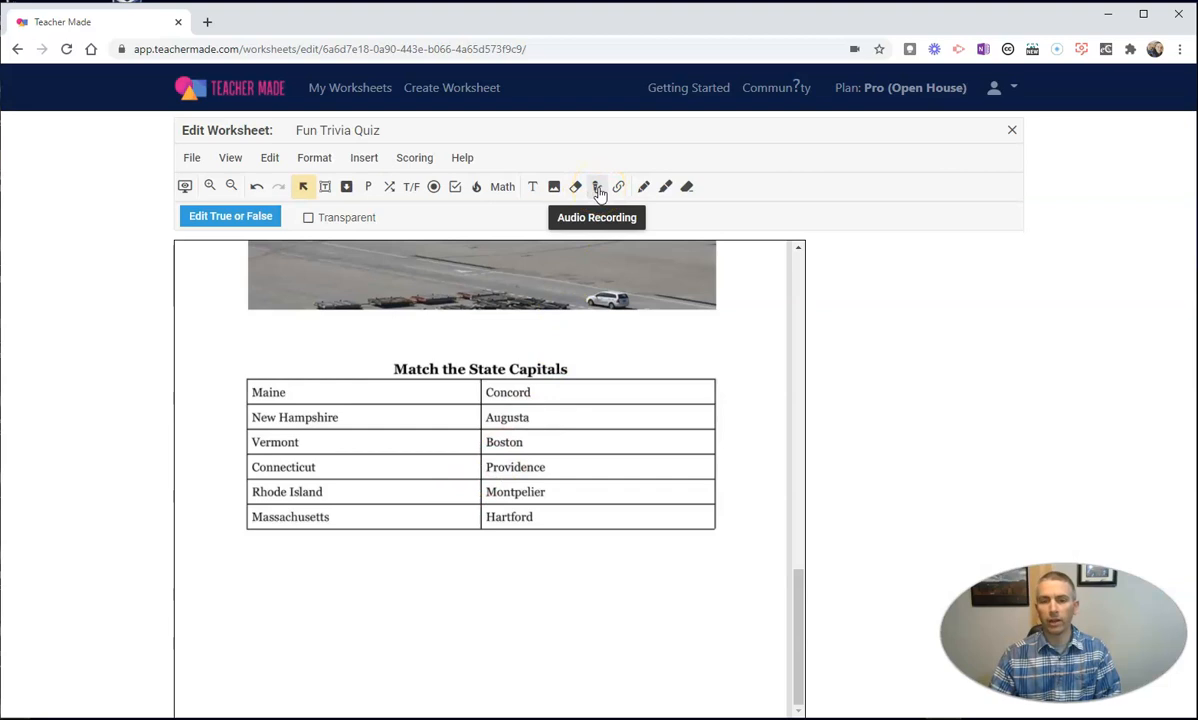
{"action": "left_click", "coordinate": [597, 186]}
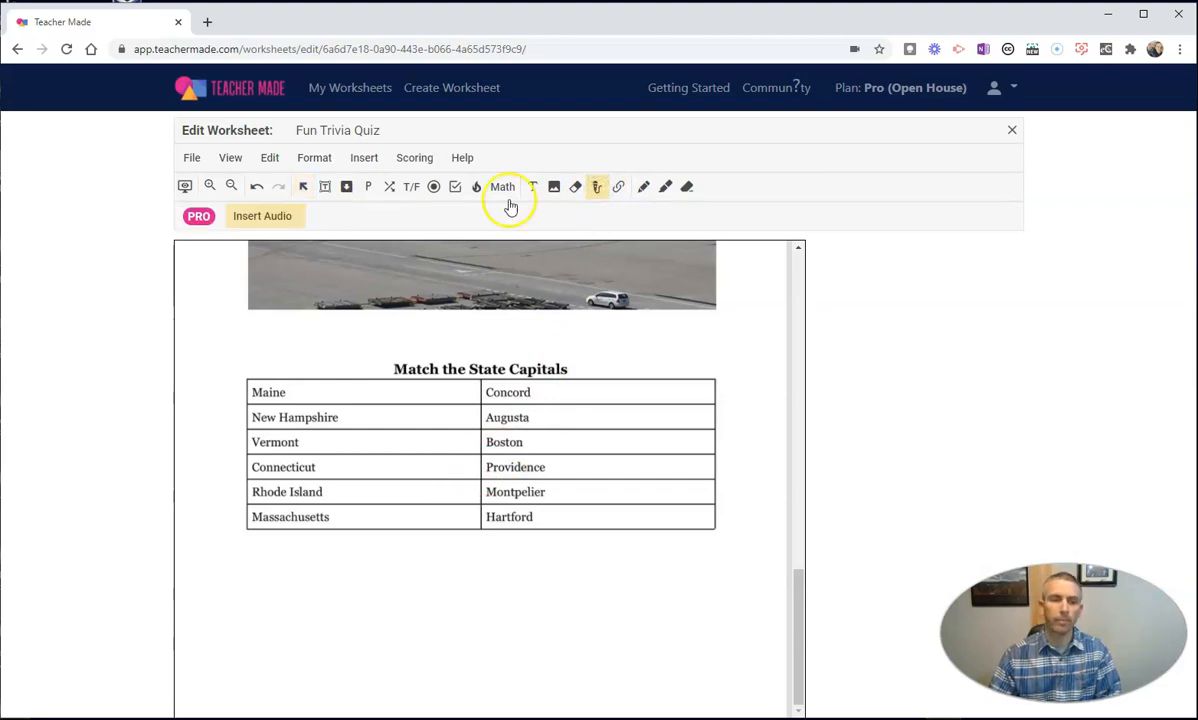
{"action": "mouse_move", "coordinate": [258, 237]}
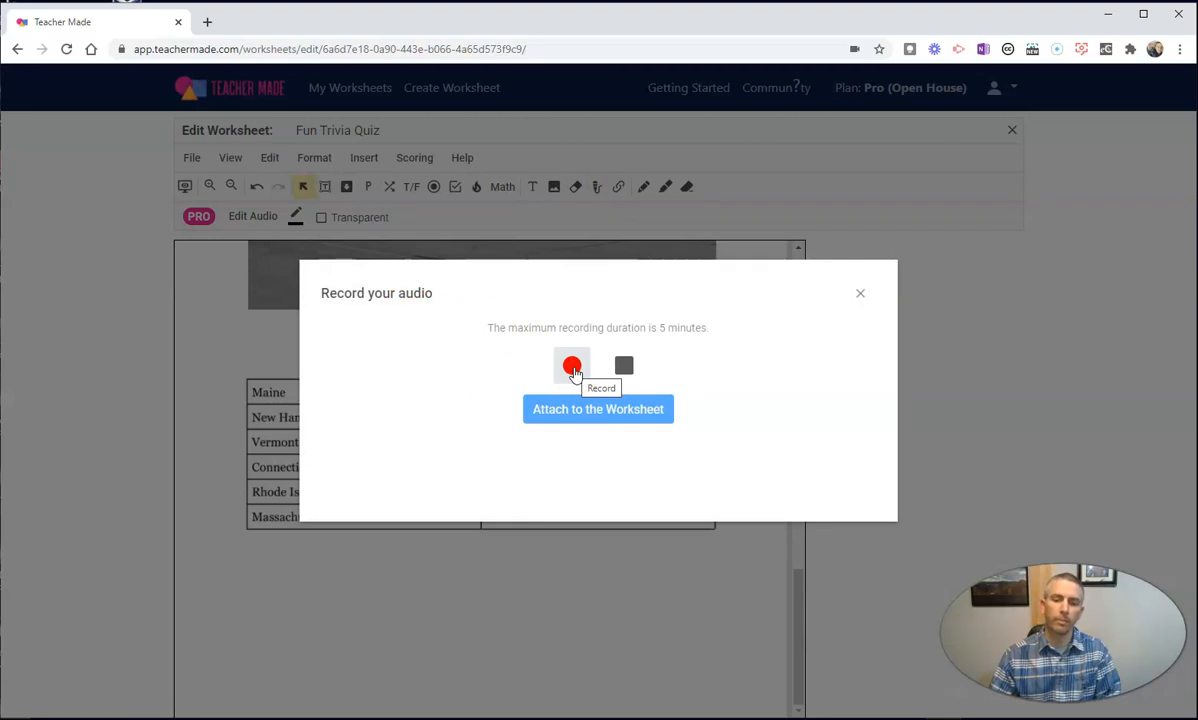
{"action": "left_click", "coordinate": [572, 365]}
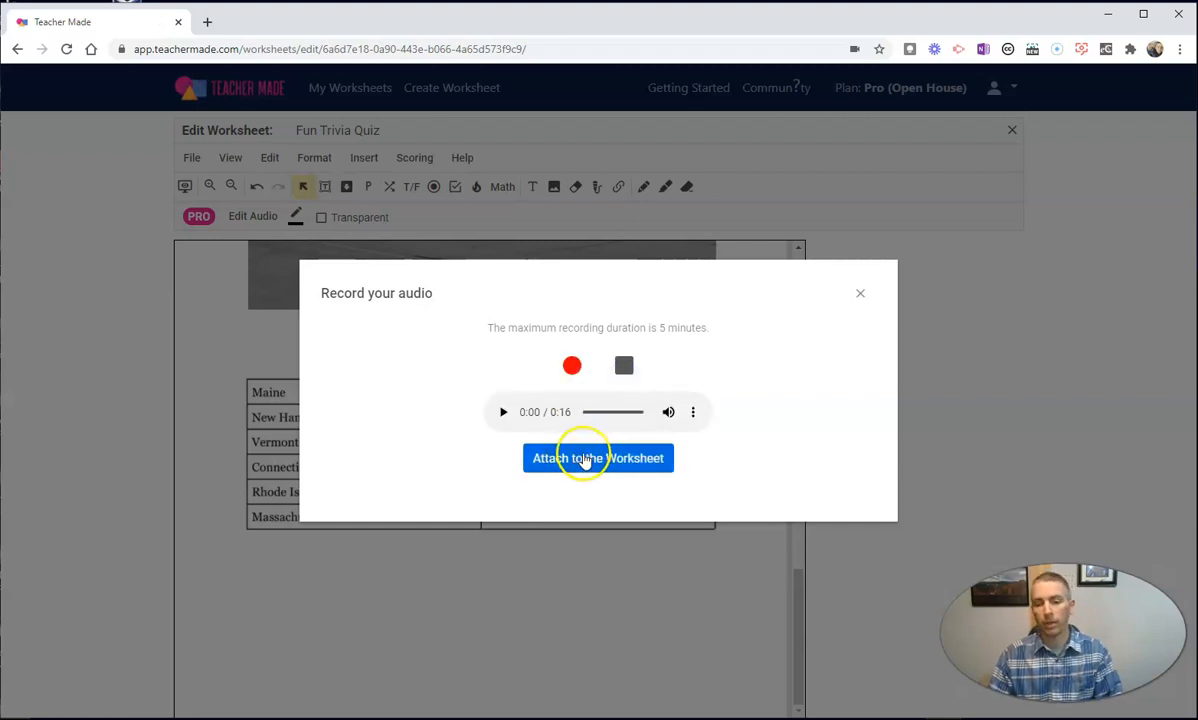
{"action": "left_click", "coordinate": [598, 457]}
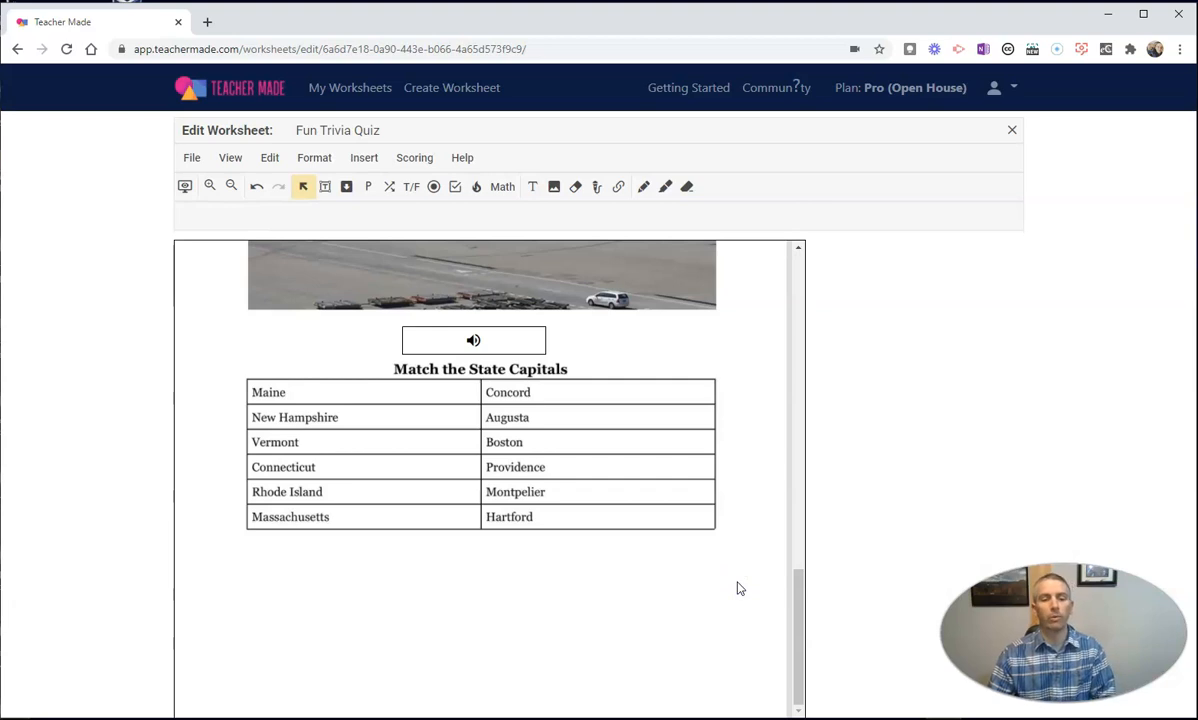
{"action": "mouse_move", "coordinate": [585, 610]}
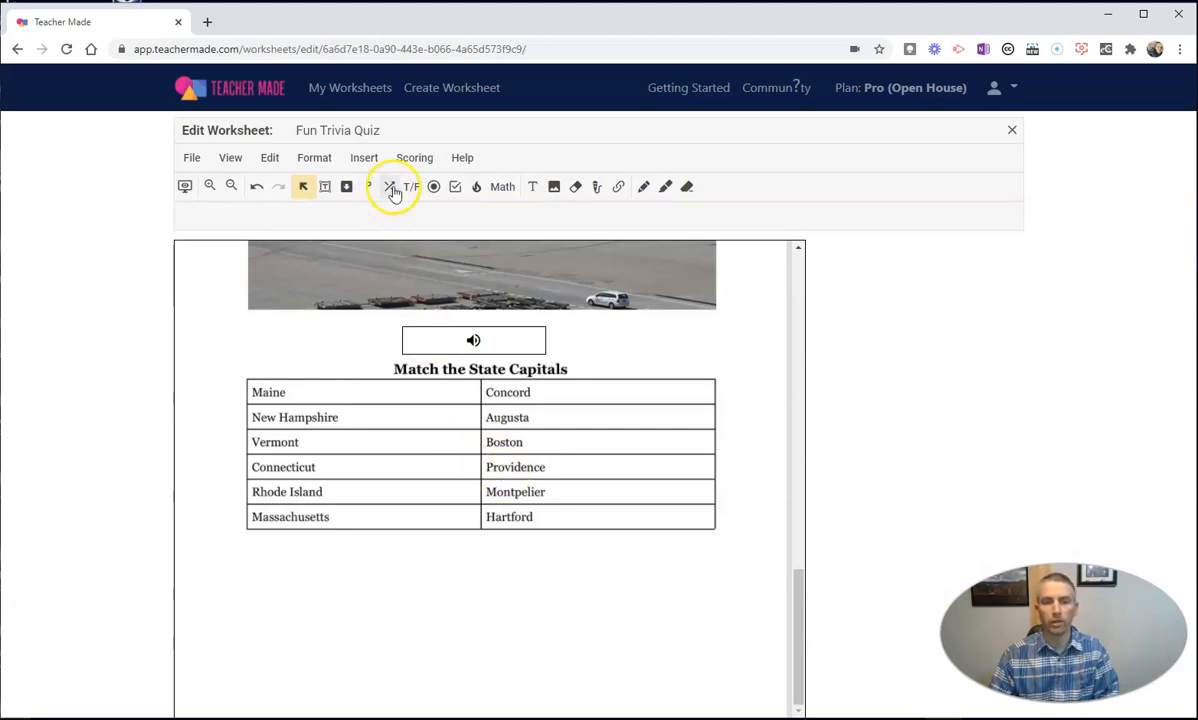
{"action": "mouse_move", "coordinate": [389, 187]}
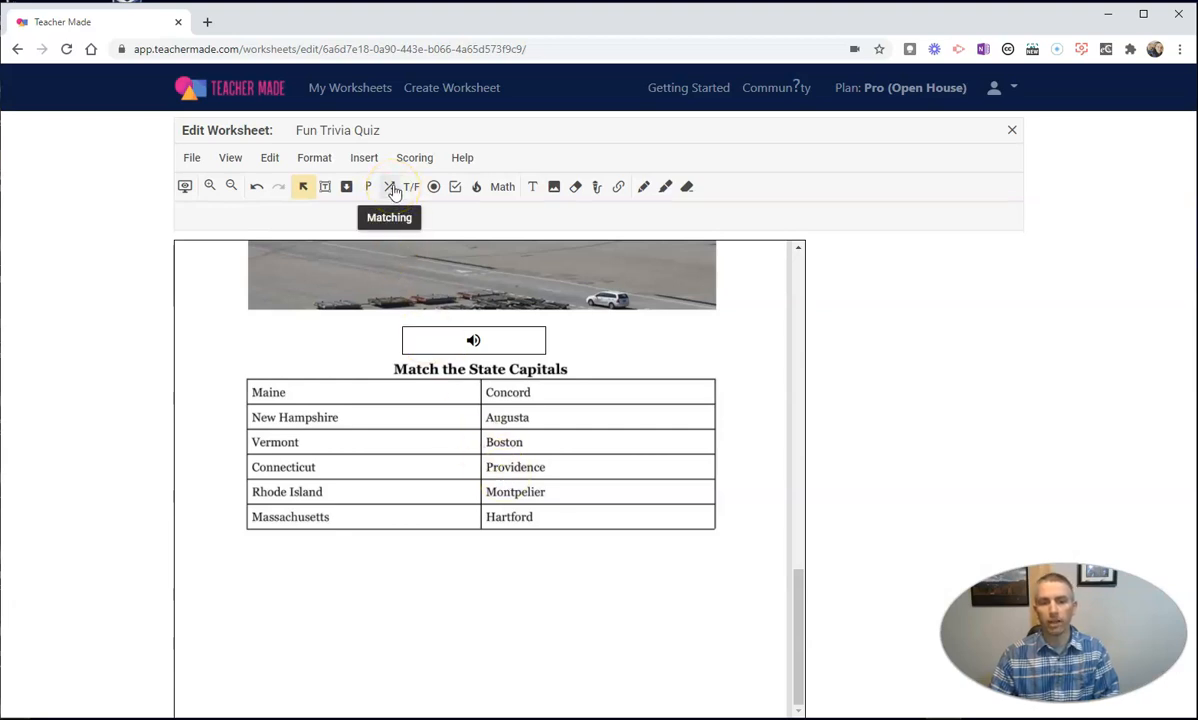
- Add matching answer boxes linking Maine to Augusta and New Hampshire to Concord
{"action": "left_click", "coordinate": [389, 187]}
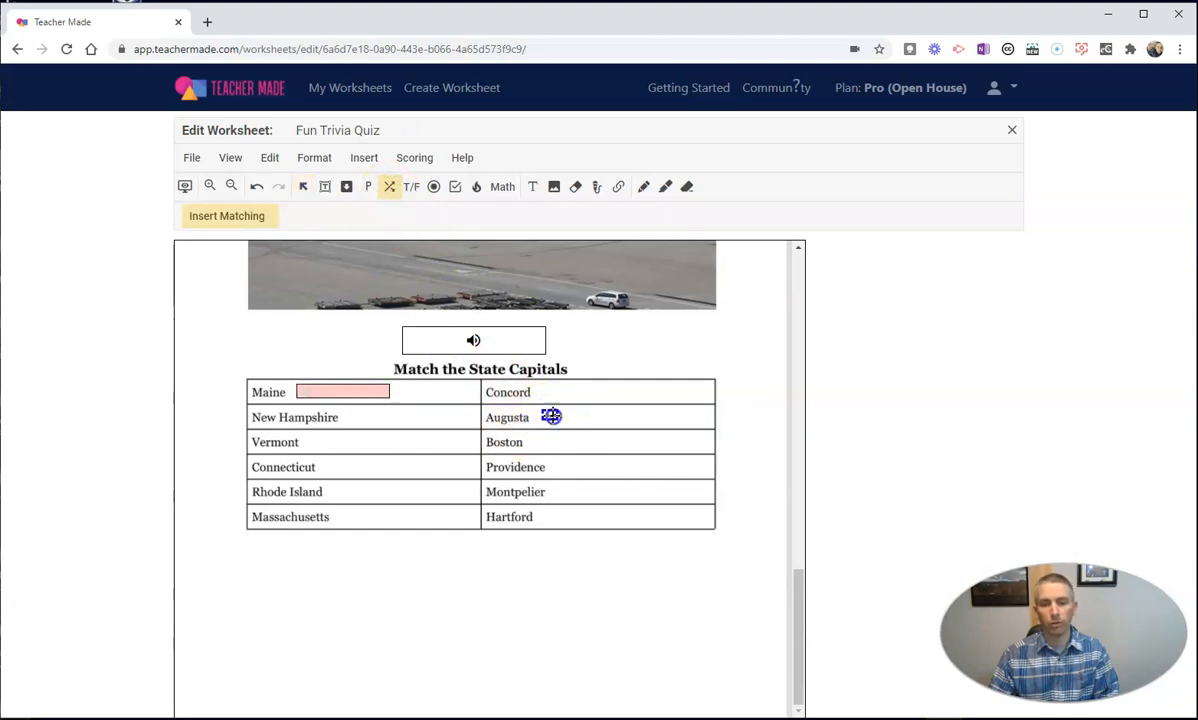
{"action": "left_click", "coordinate": [550, 417]}
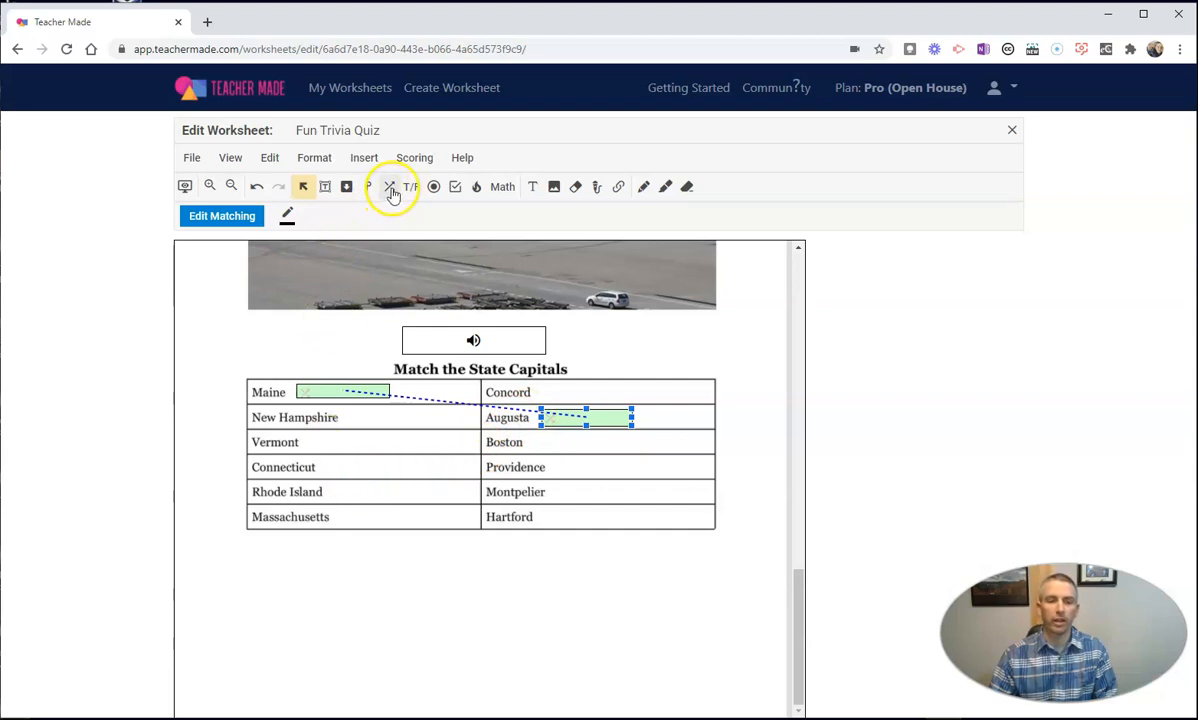
{"action": "left_click", "coordinate": [389, 187]}
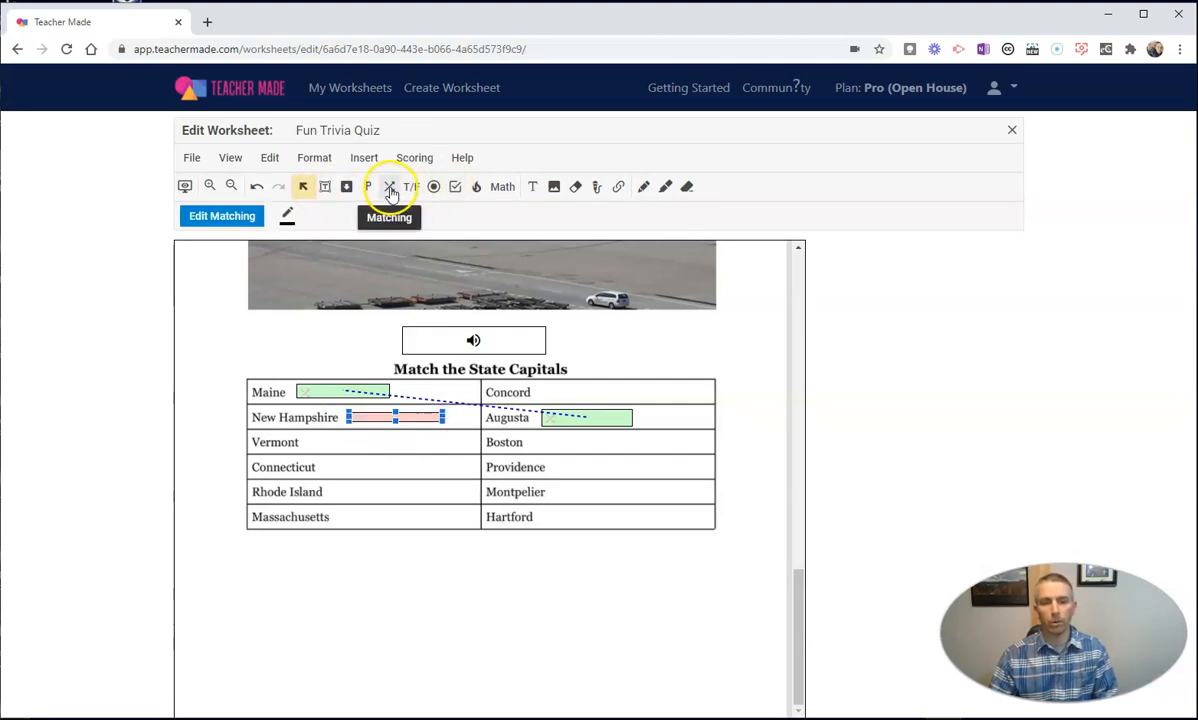
{"action": "left_click", "coordinate": [390, 186]}
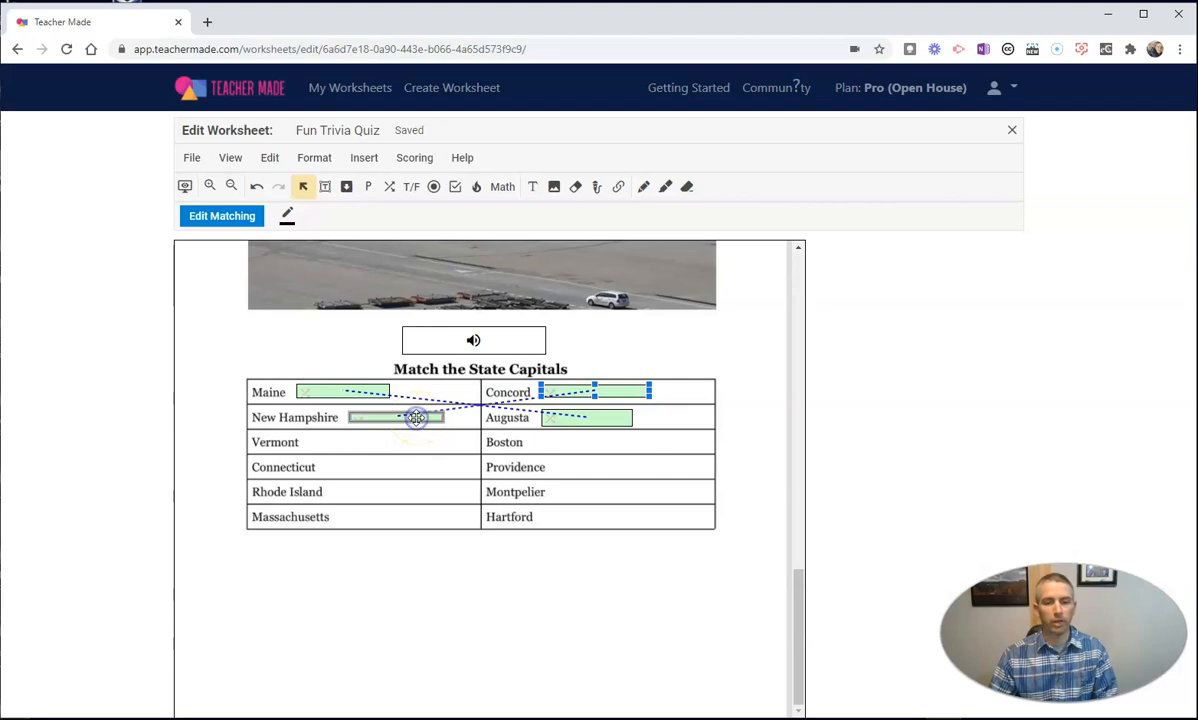
{"action": "mouse_move", "coordinate": [298, 537]}
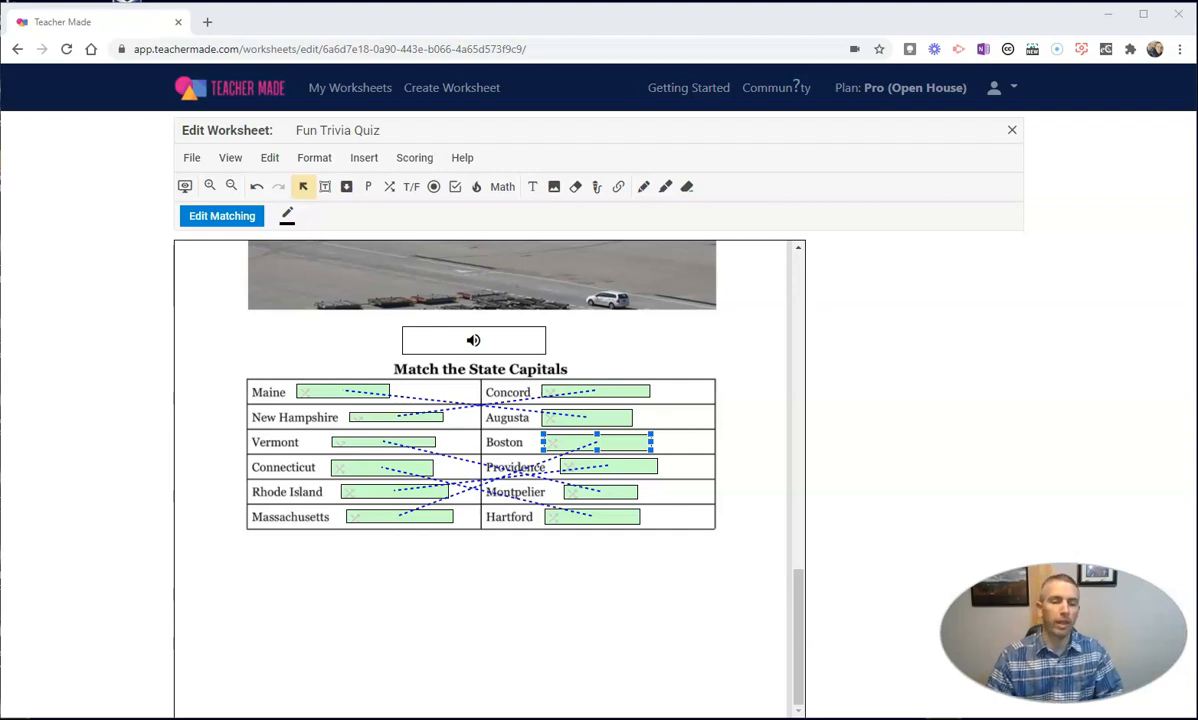
- Keep the matching question at 5 points in its settings and save the changes
{"action": "left_click", "coordinate": [221, 216]}
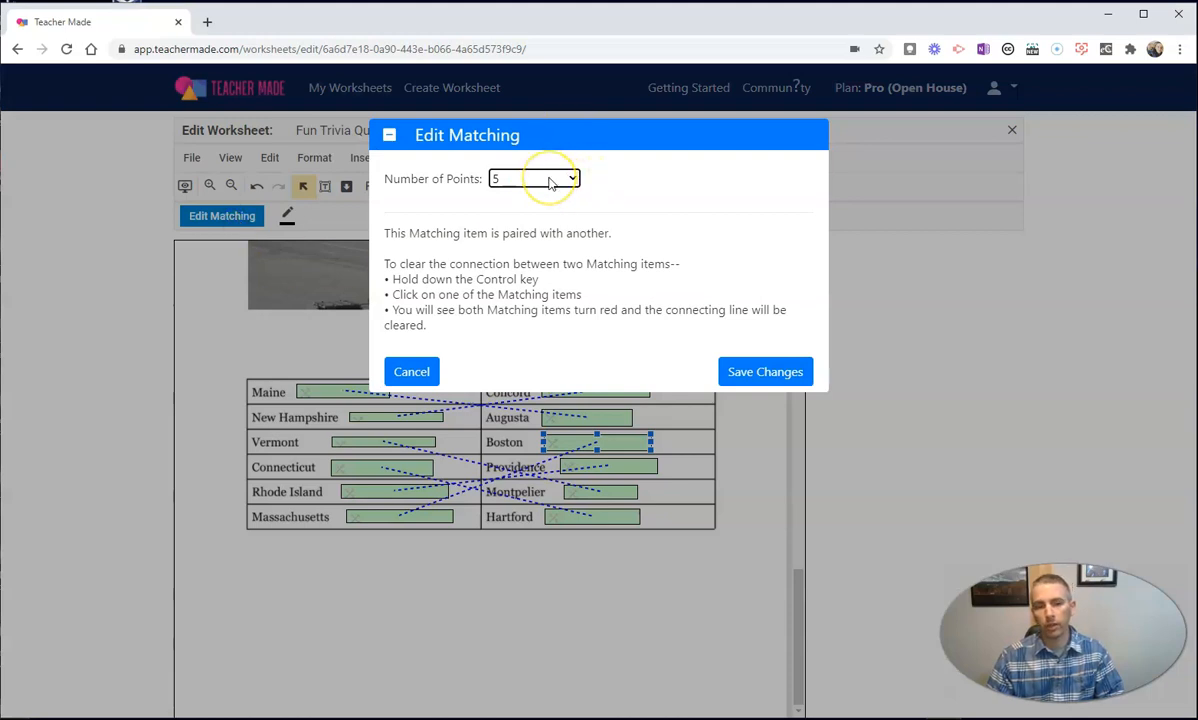
{"action": "left_click", "coordinate": [534, 178]}
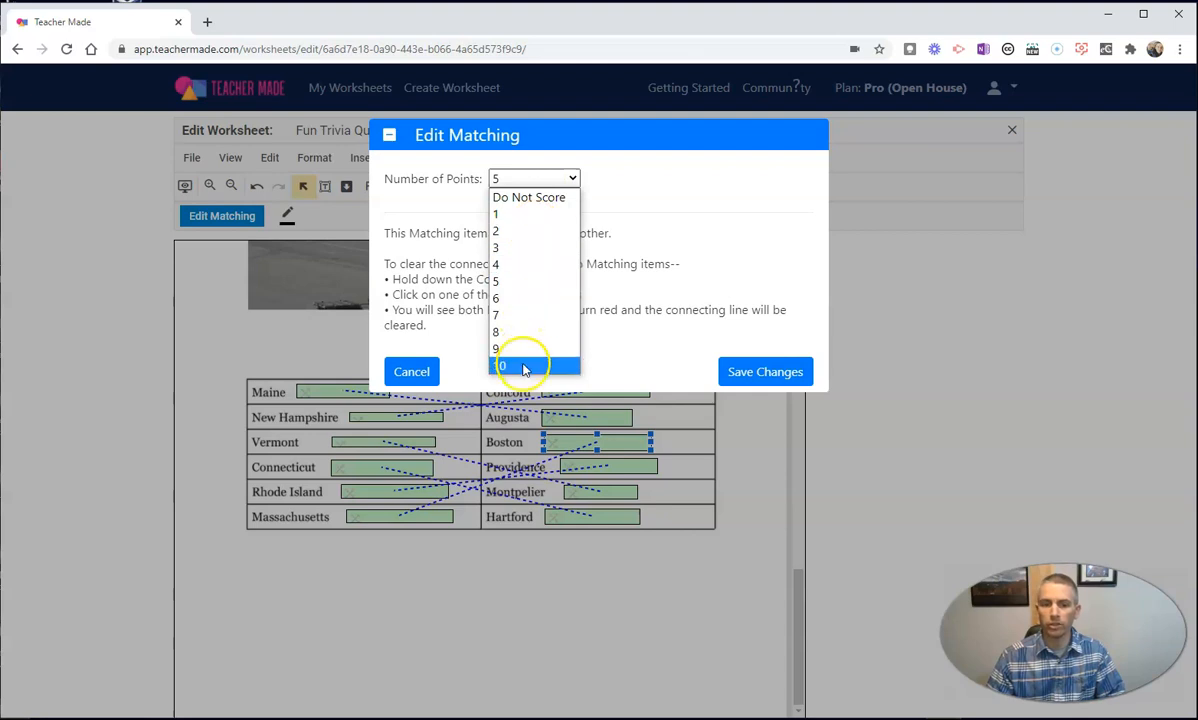
{"action": "left_click", "coordinate": [503, 364]}
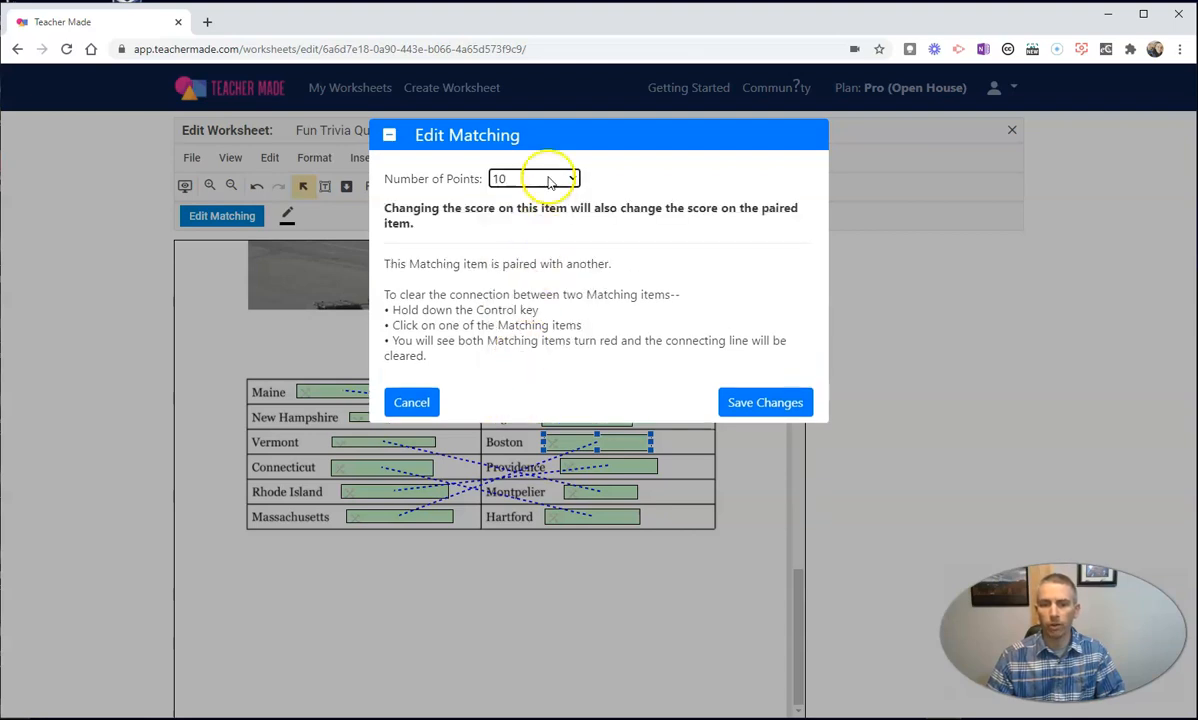
{"action": "left_click", "coordinate": [534, 178]}
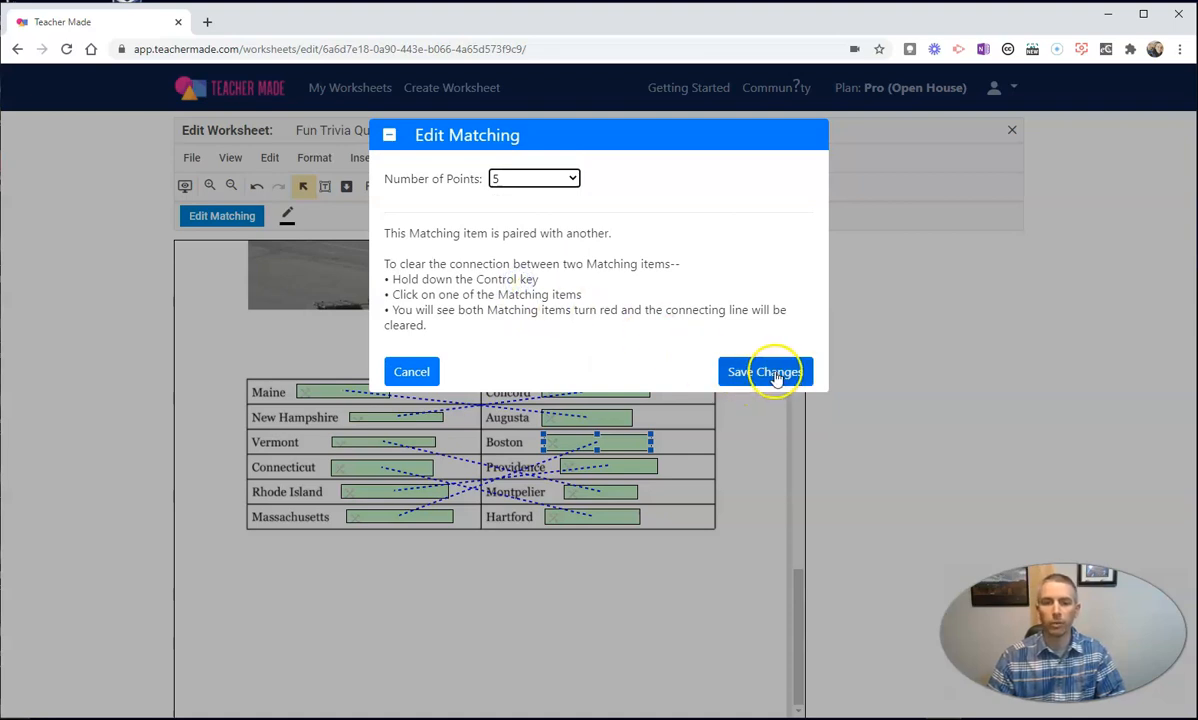
{"action": "left_click", "coordinate": [764, 371]}
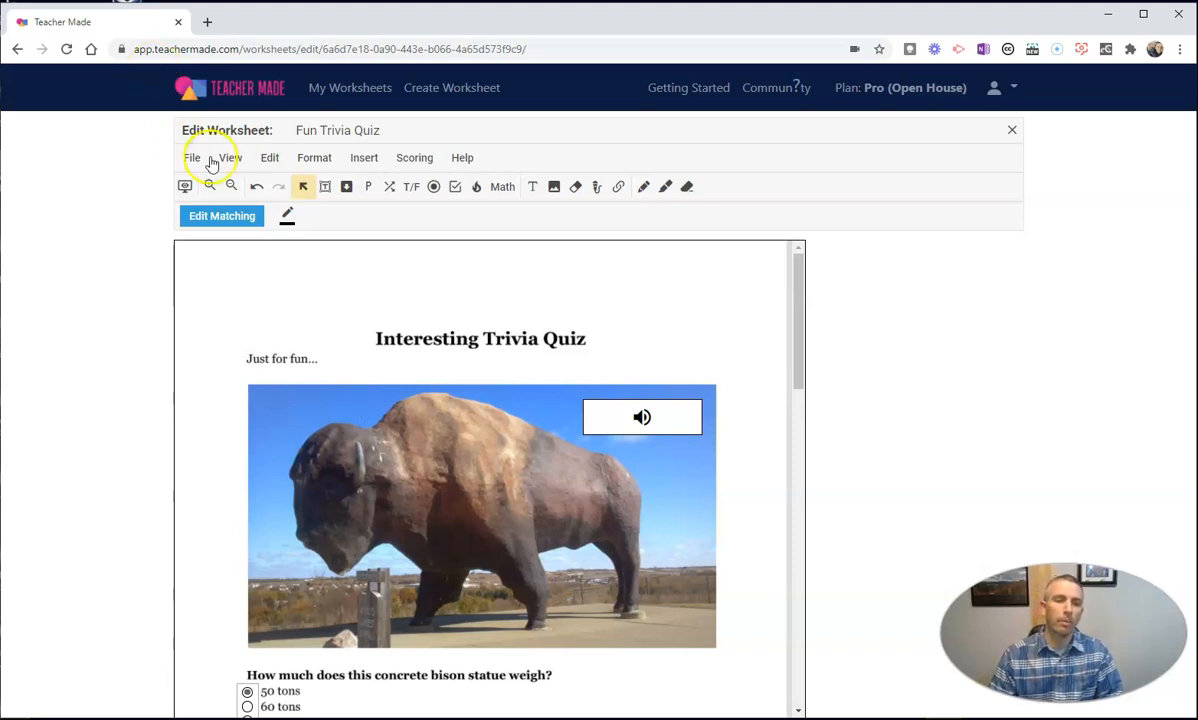
- Close the editor with File > Close and show the Fun Trivia Quiz Actions list
{"action": "left_click", "coordinate": [192, 157]}
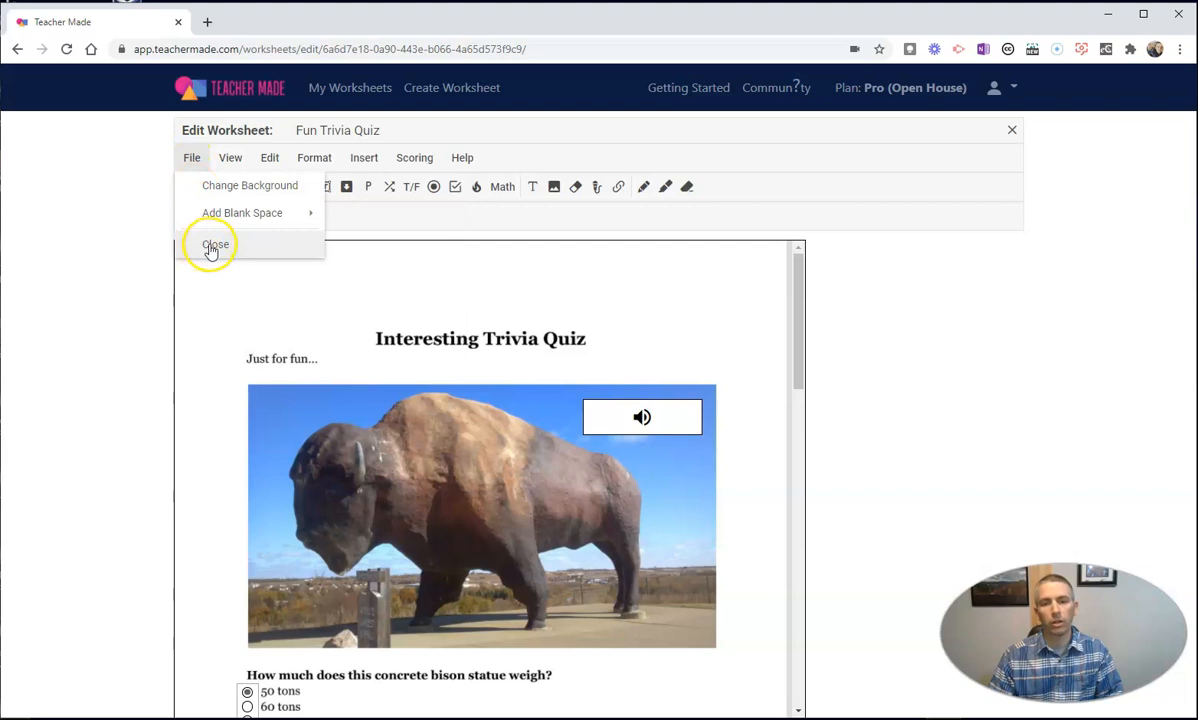
{"action": "left_click", "coordinate": [215, 245]}
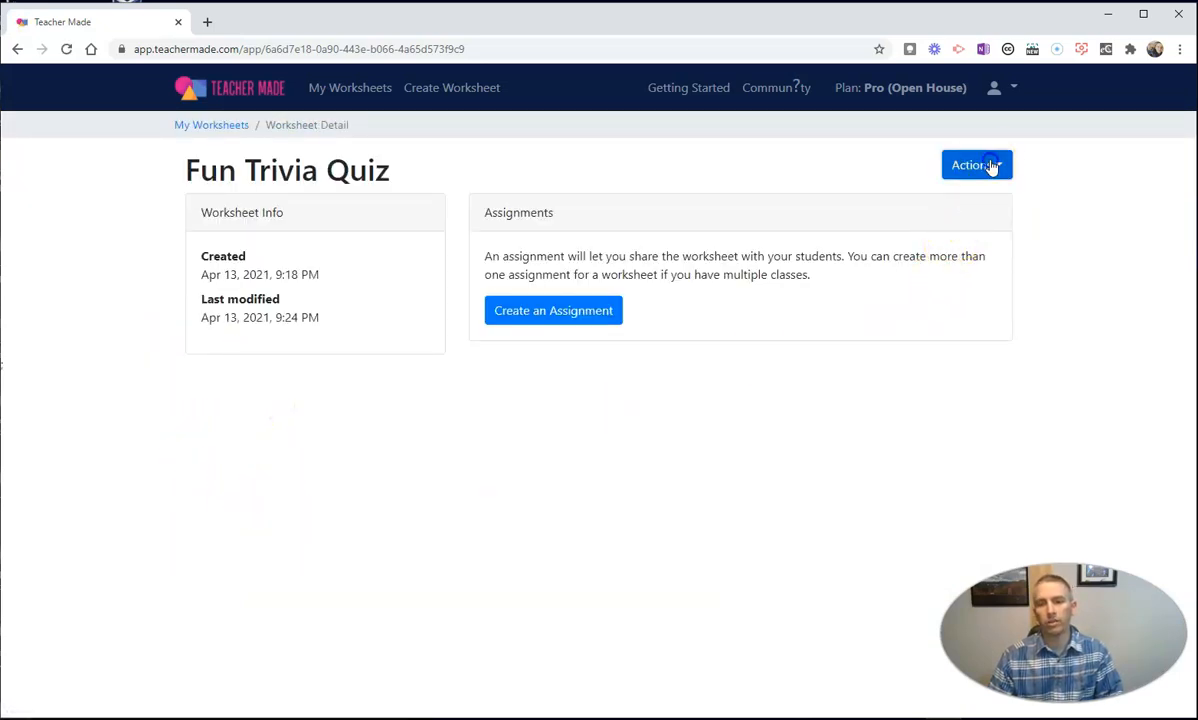
{"action": "left_click", "coordinate": [975, 164]}
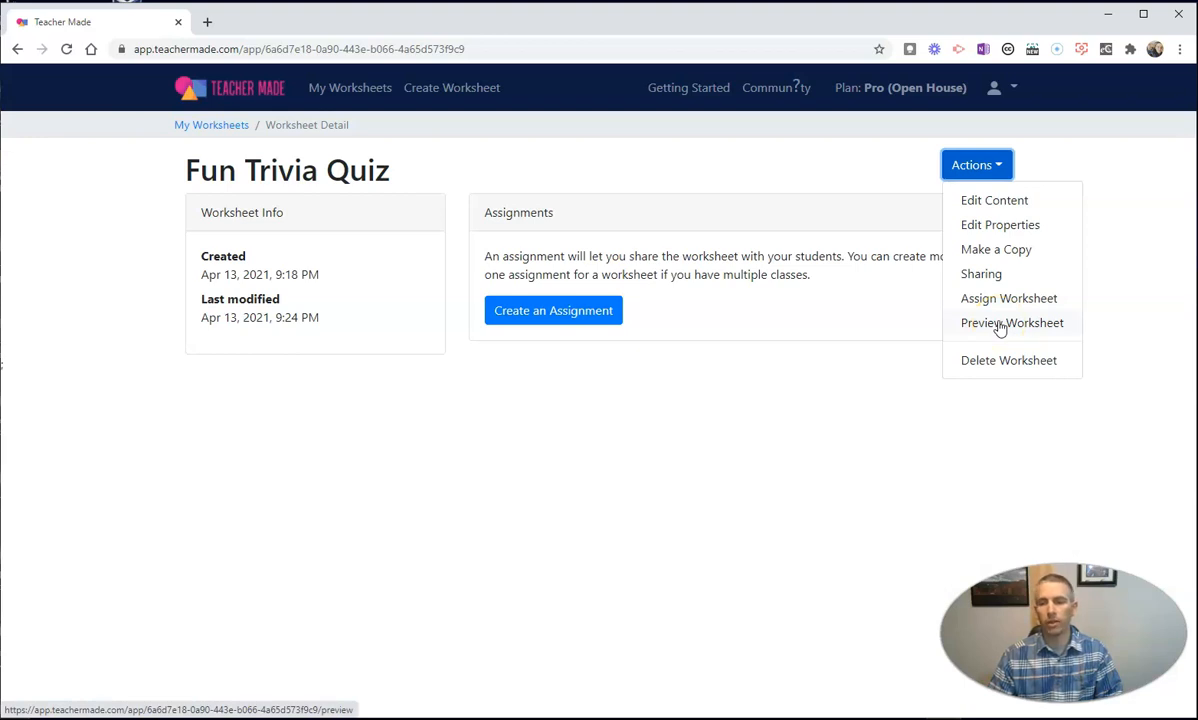
- Preview the quiz in student view, play and pause the bison audio, and scroll through
{"action": "left_click", "coordinate": [1012, 322]}
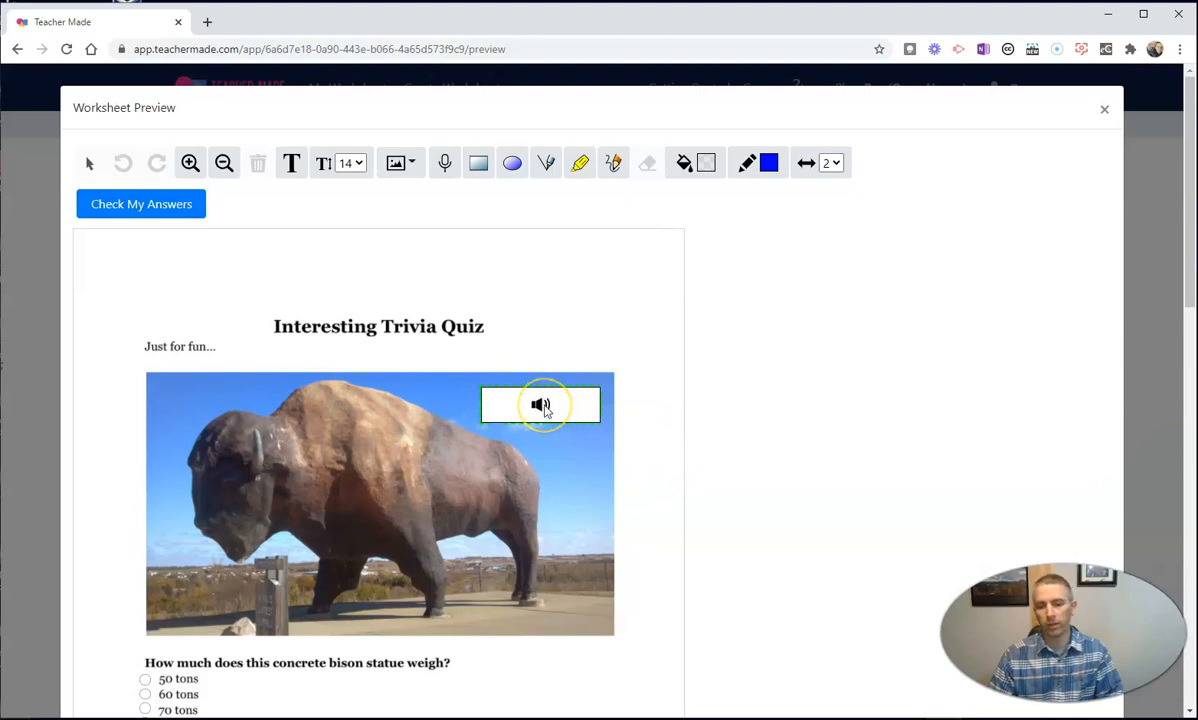
{"action": "left_click", "coordinate": [540, 404]}
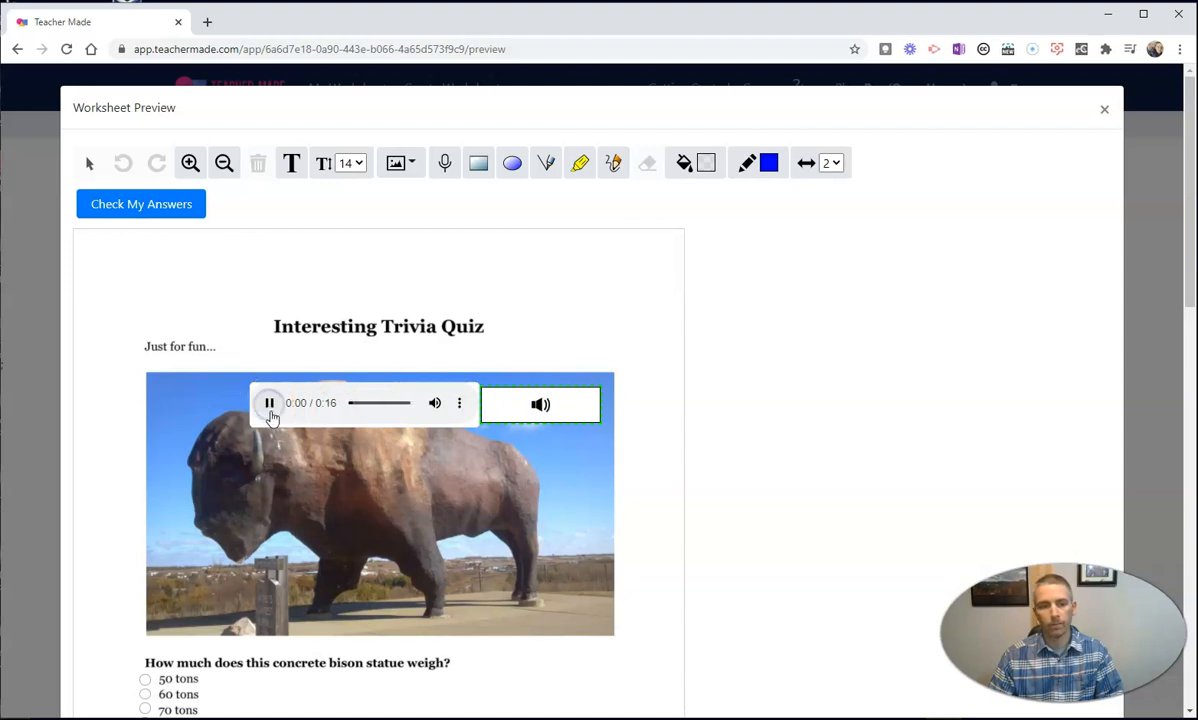
{"action": "left_click", "coordinate": [270, 403]}
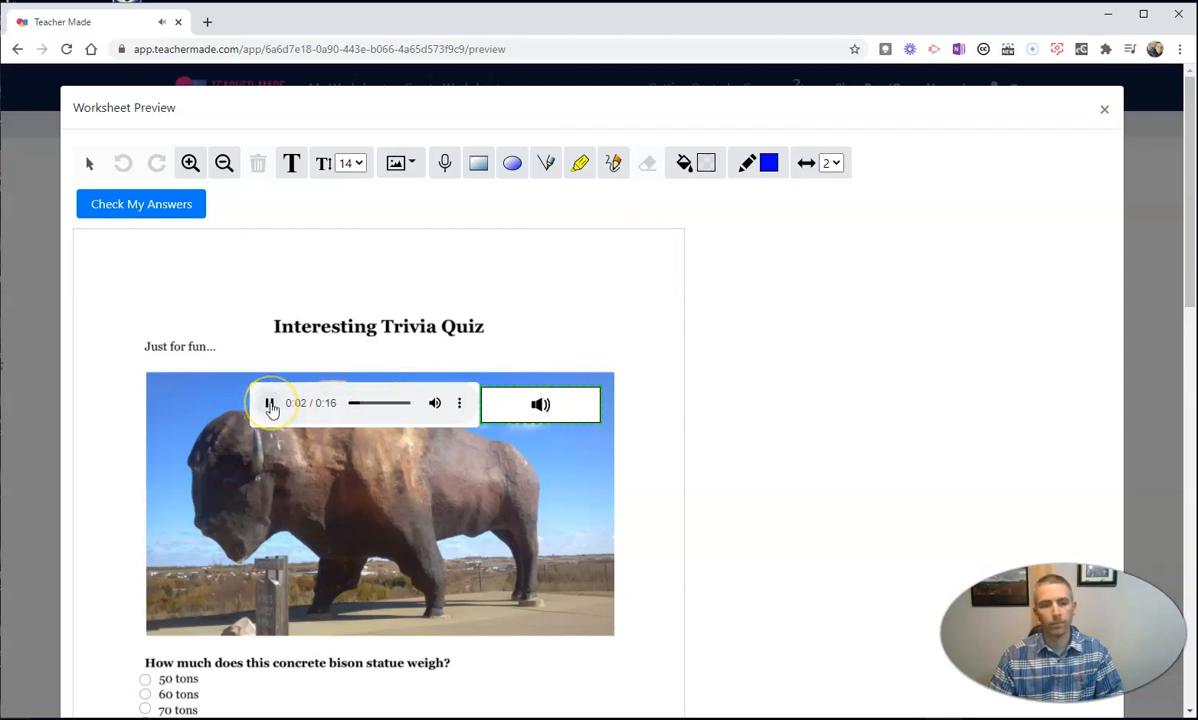
{"action": "left_click", "coordinate": [270, 403]}
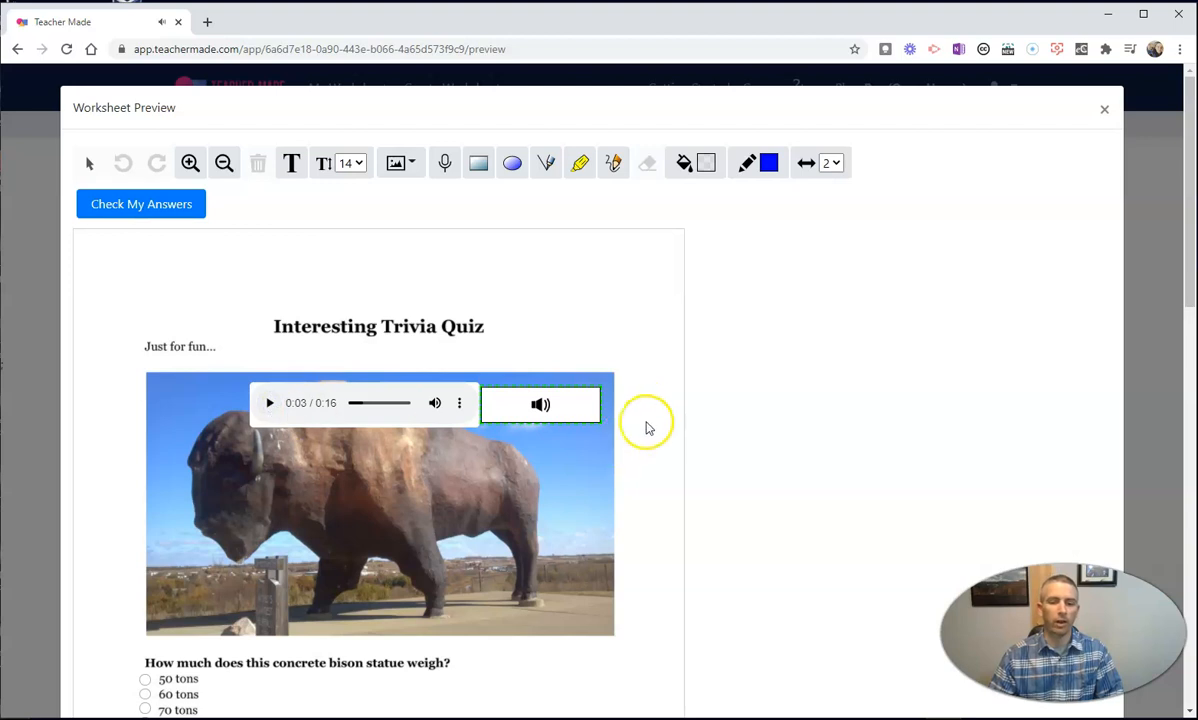
{"action": "scroll", "scroll_direction": "down", "scroll_amount": 3}
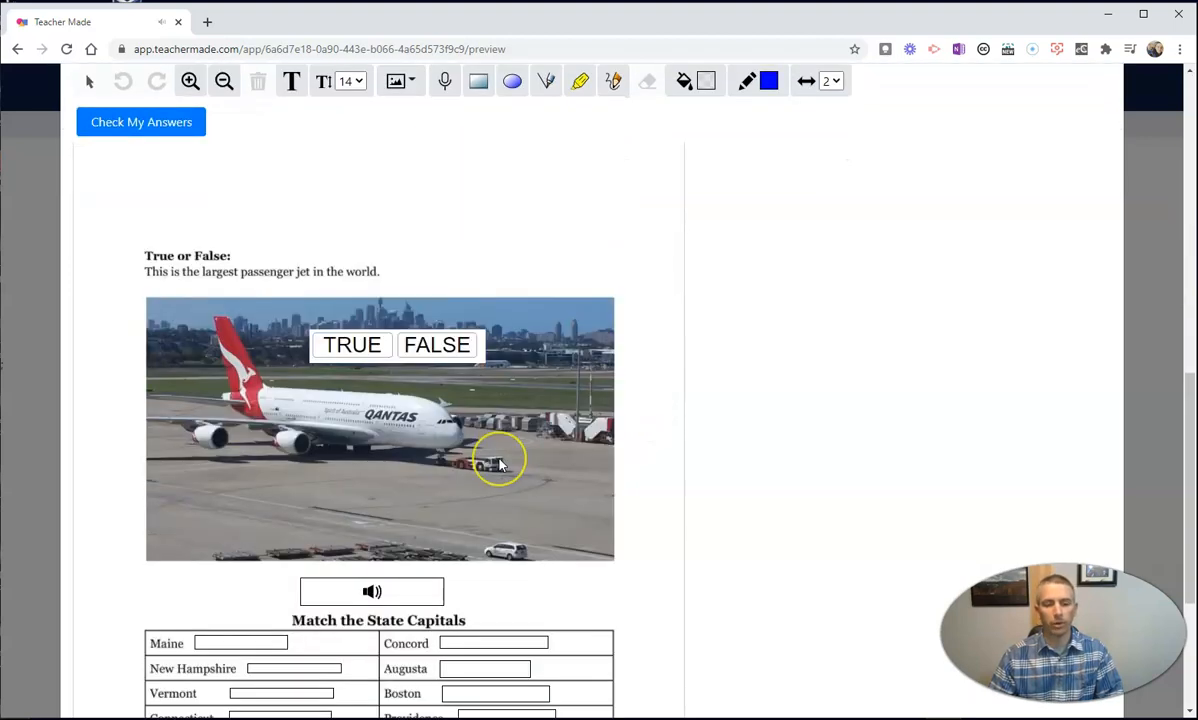
{"action": "scroll", "scroll_direction": "down", "scroll_amount": 3}
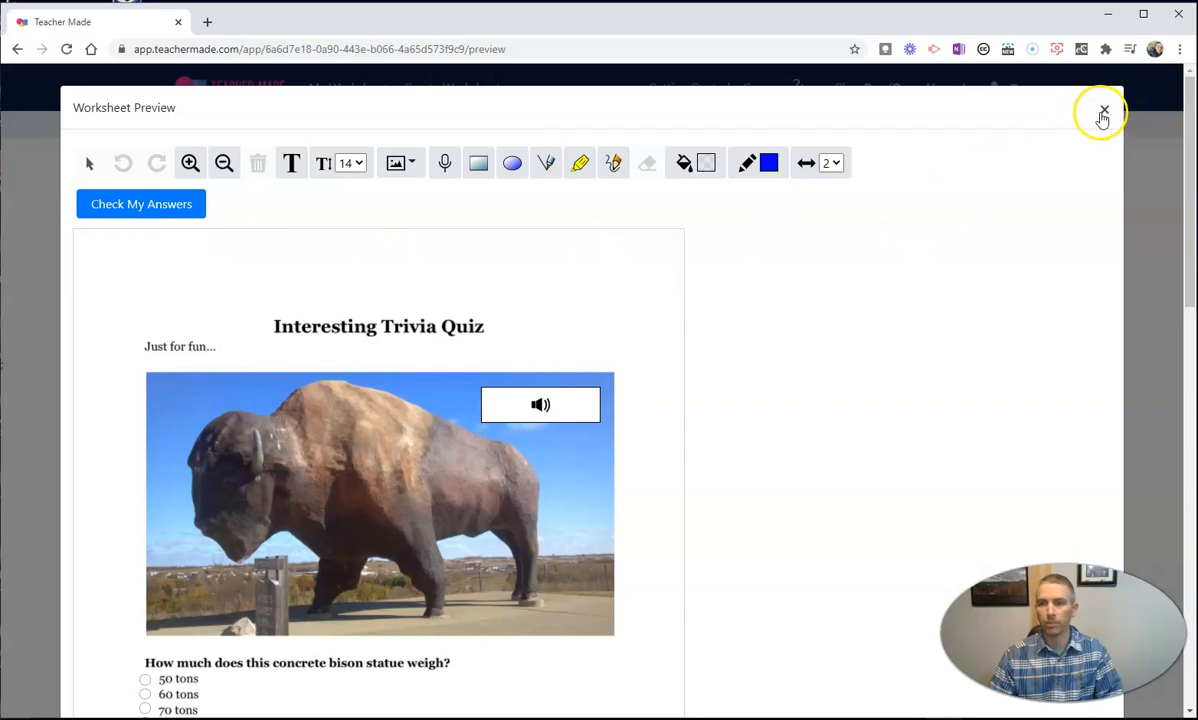
- Close the worksheet preview and start a new Fun Trivia Quiz assignment
{"action": "left_click", "coordinate": [1104, 110]}
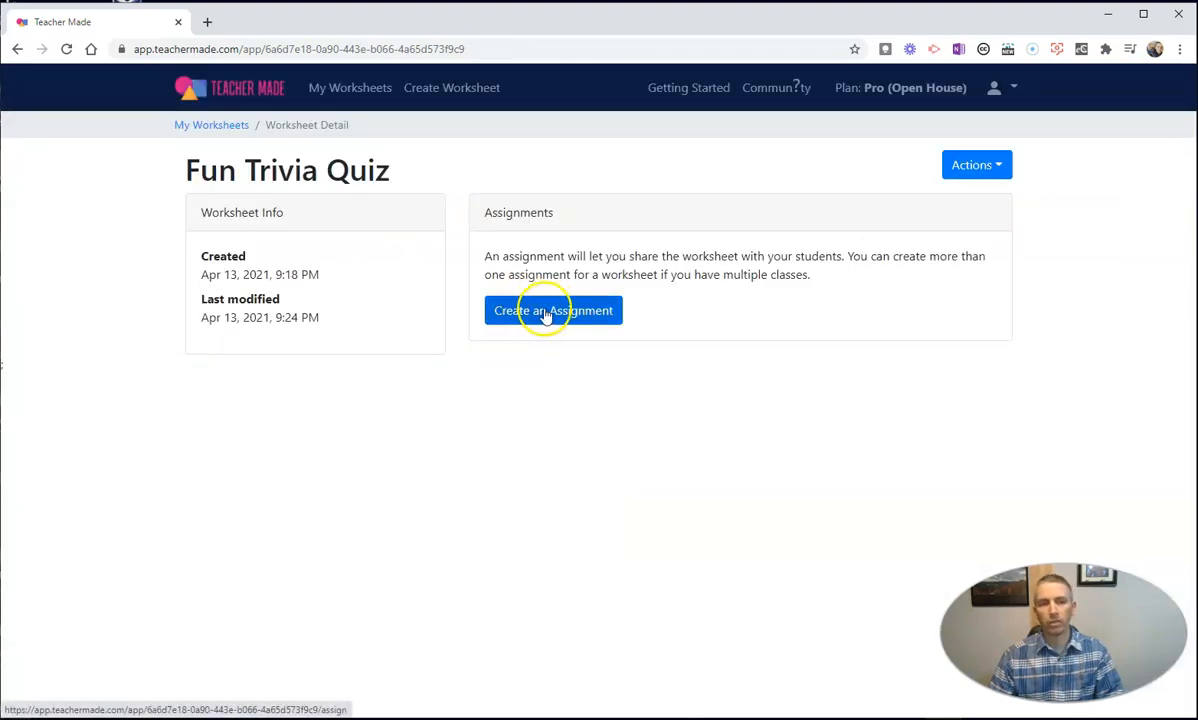
{"action": "mouse_move", "coordinate": [490, 285]}
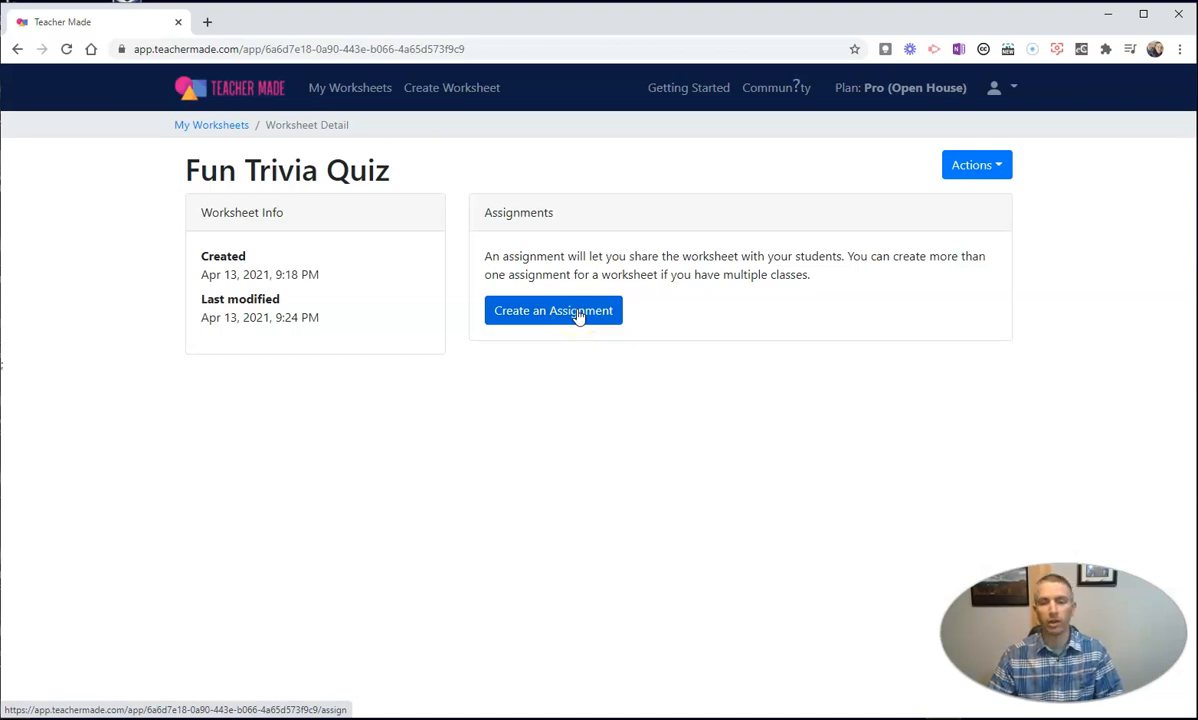
{"action": "left_click", "coordinate": [553, 310]}
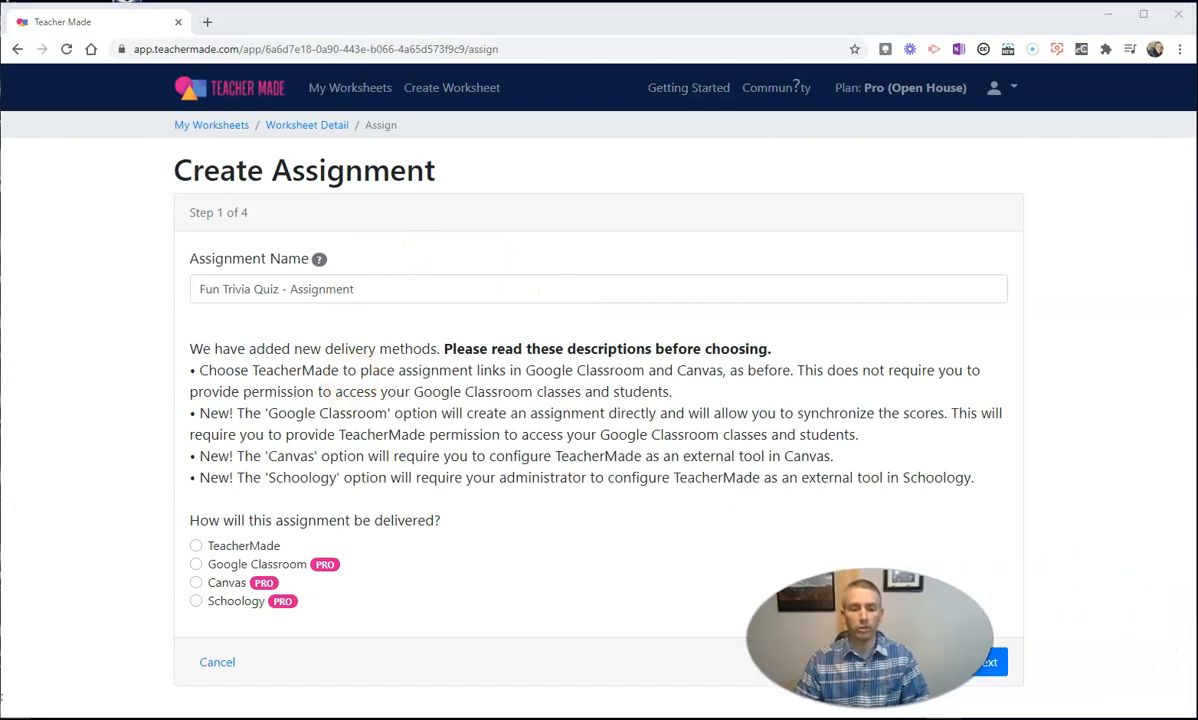
- Choose Google Classroom as the delivery method and continue to course selection
{"action": "left_click", "coordinate": [196, 564]}
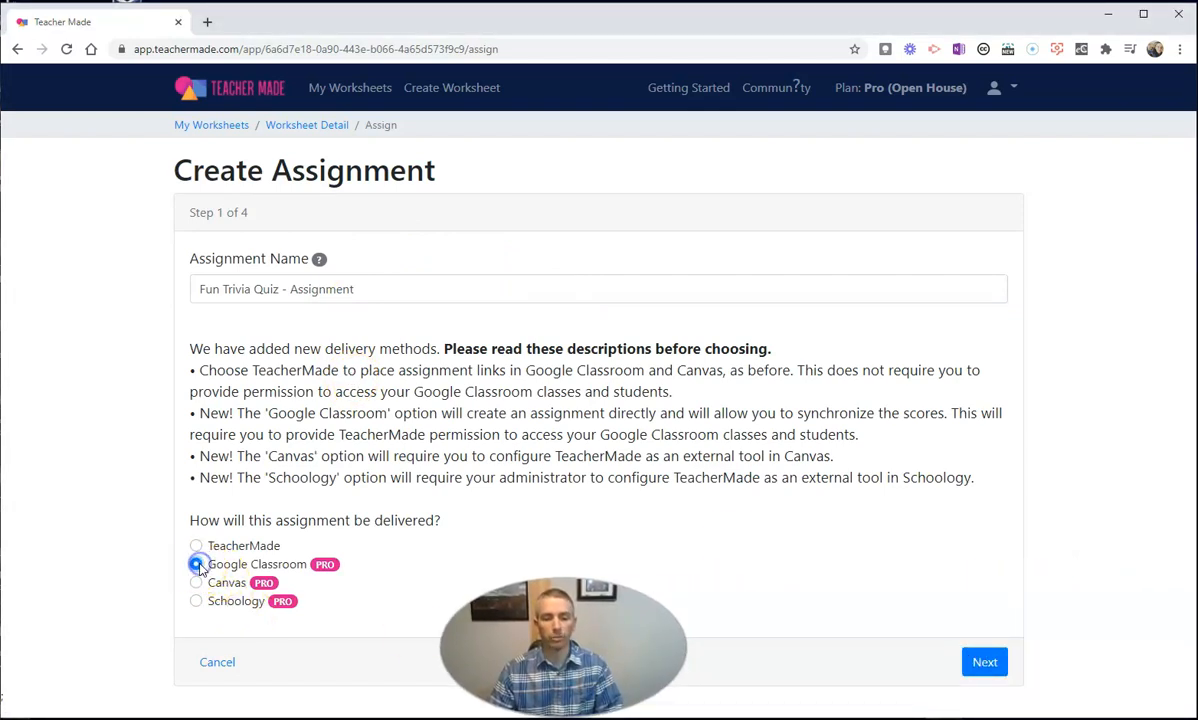
{"action": "left_click", "coordinate": [196, 564]}
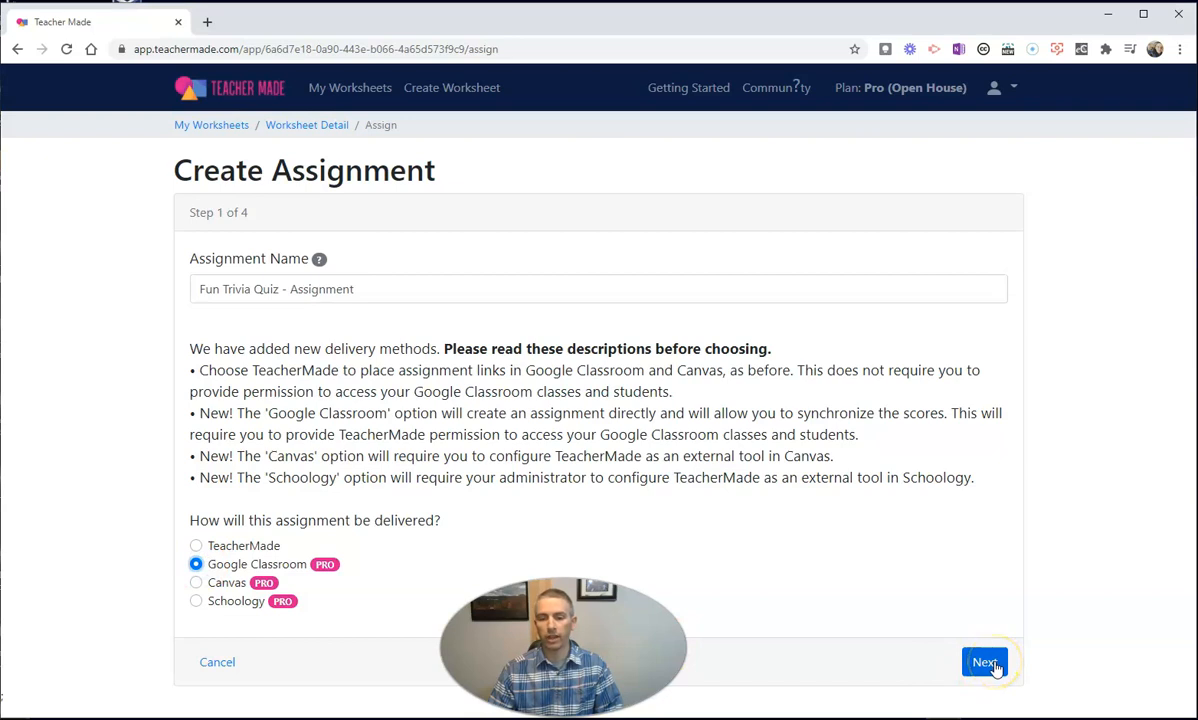
{"action": "left_click", "coordinate": [984, 662]}
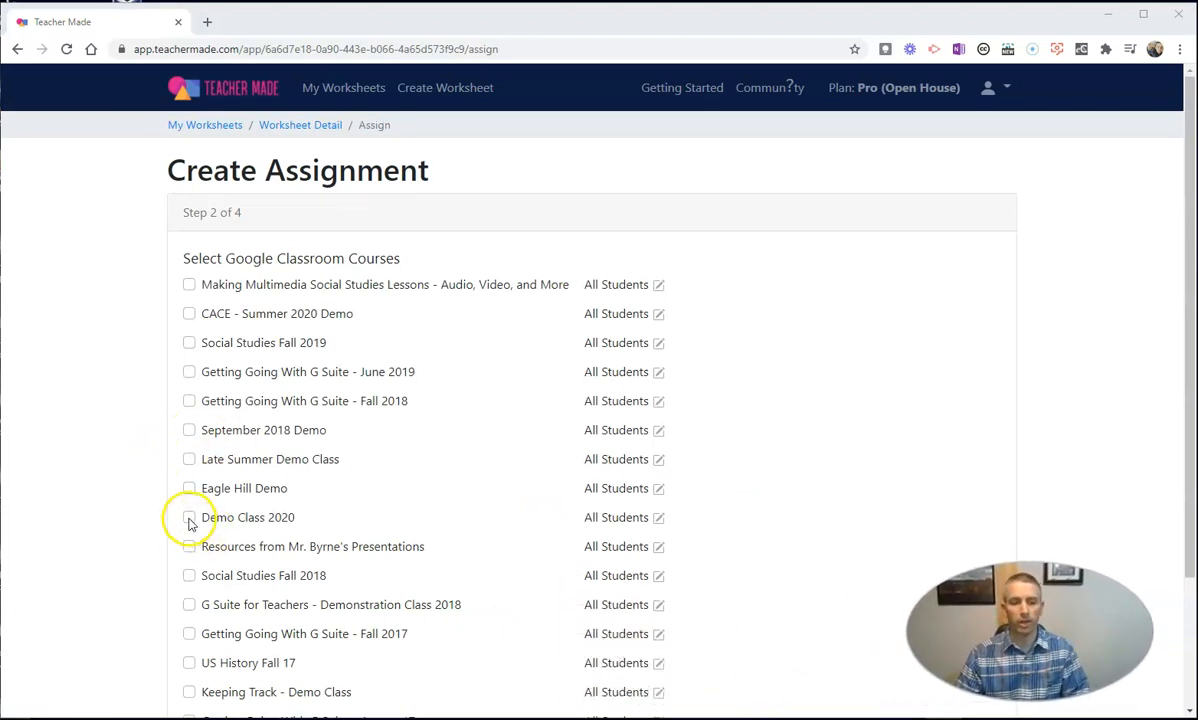
- Assign the quiz to Demo Class 2020, check its student list, and continue
{"action": "left_click", "coordinate": [189, 517]}
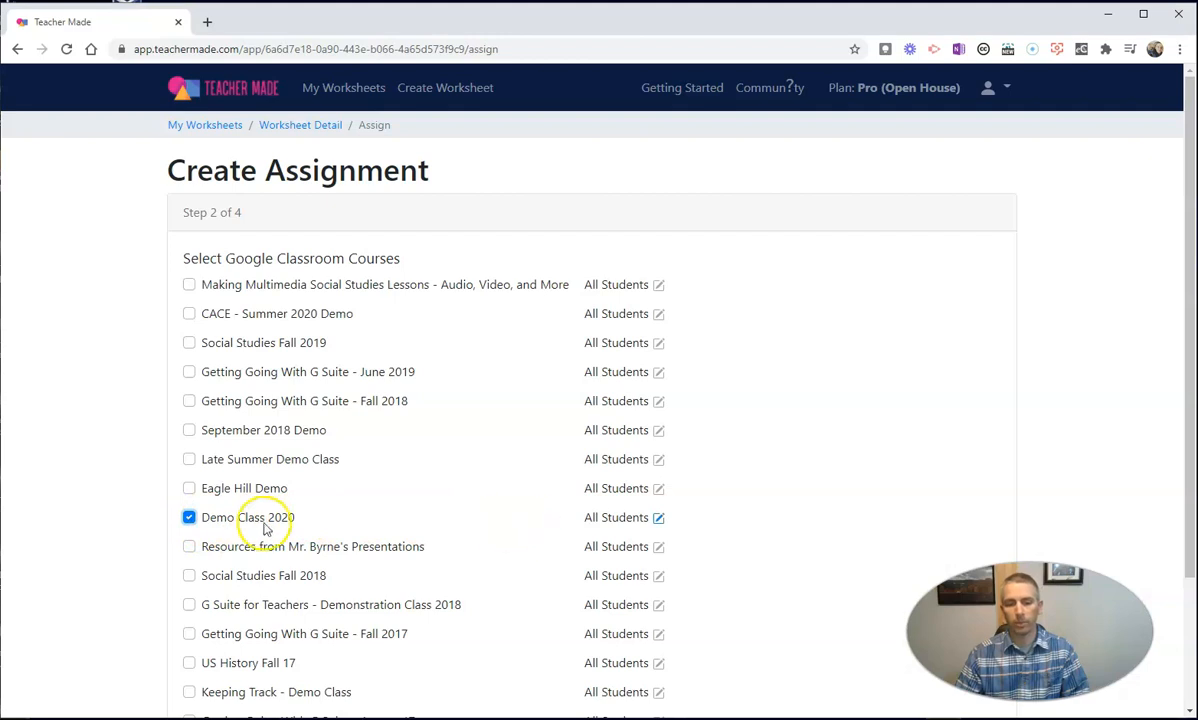
{"action": "scroll", "scroll_direction": "down", "scroll_amount": 3}
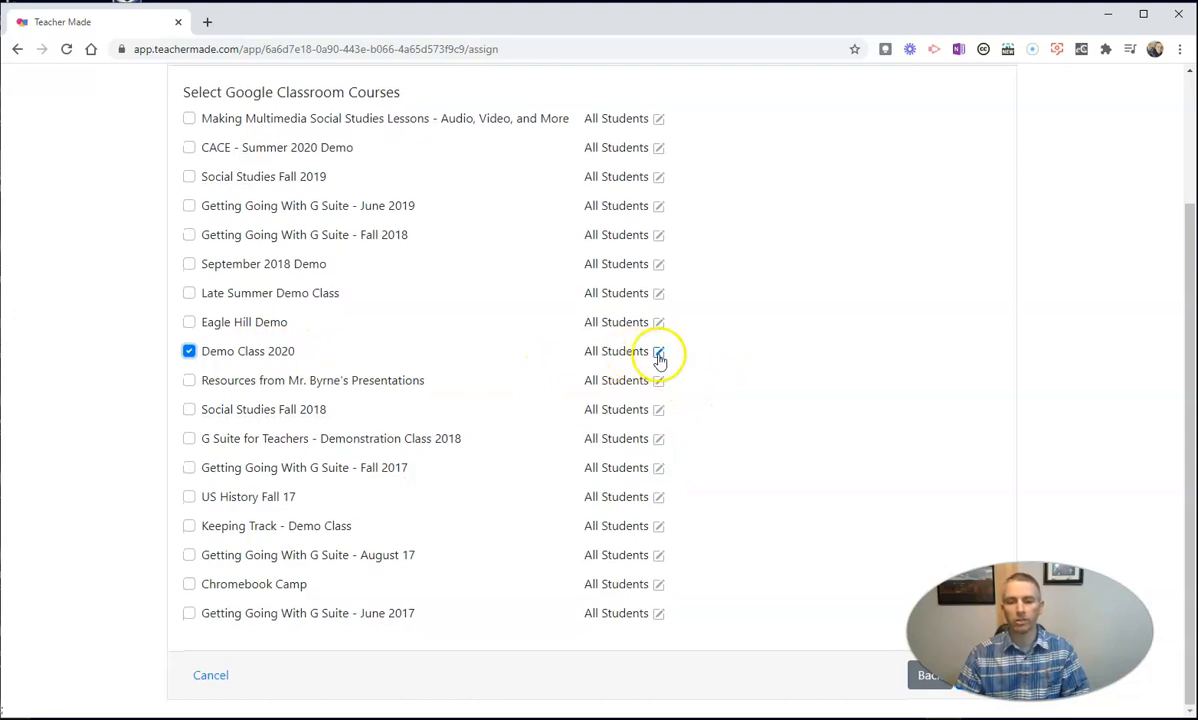
{"action": "left_click", "coordinate": [658, 351]}
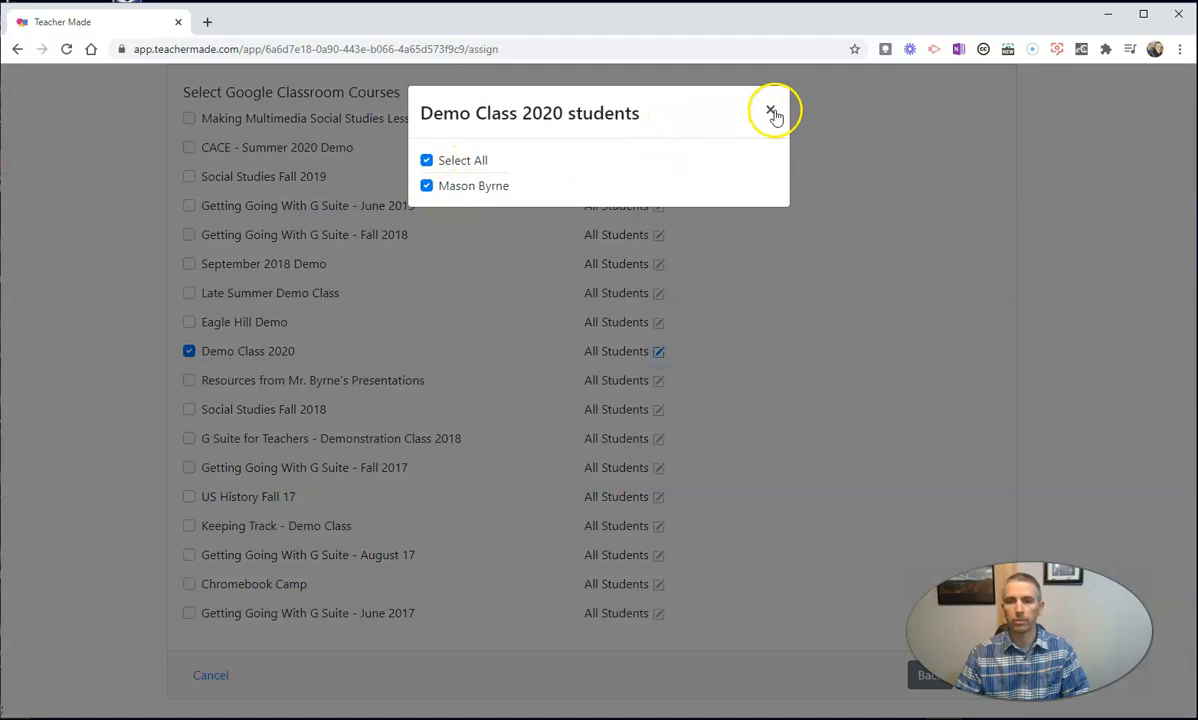
{"action": "left_click", "coordinate": [775, 110]}
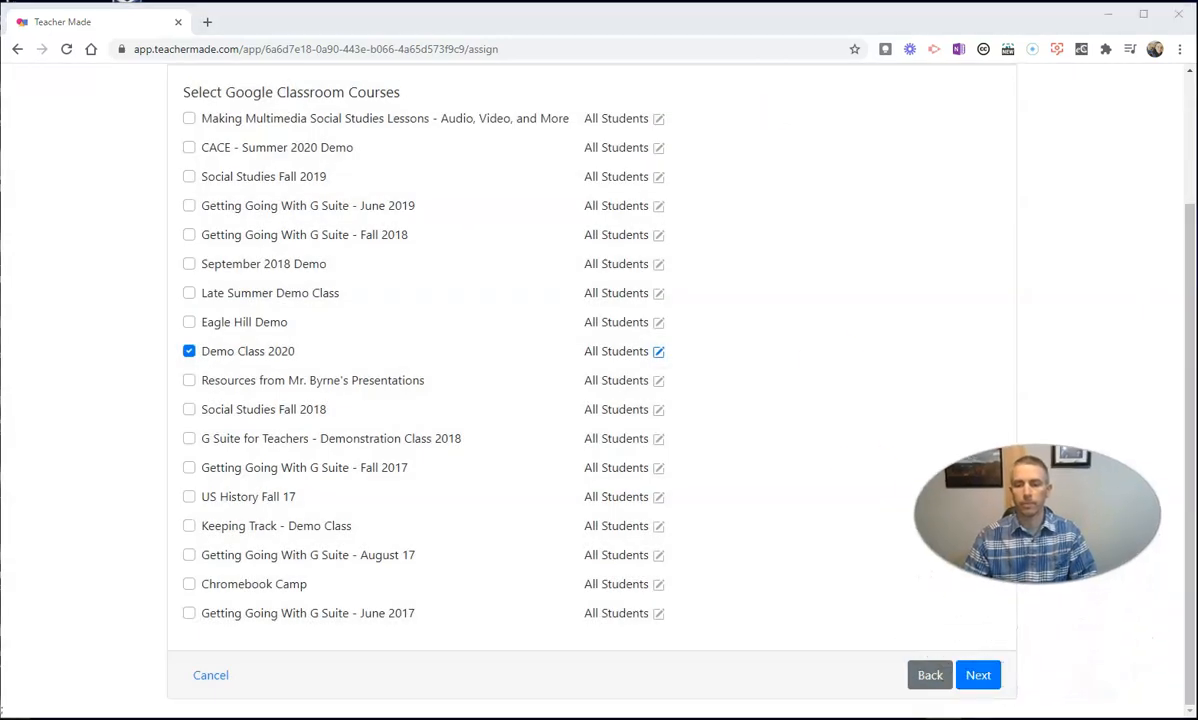
{"action": "left_click", "coordinate": [978, 675]}
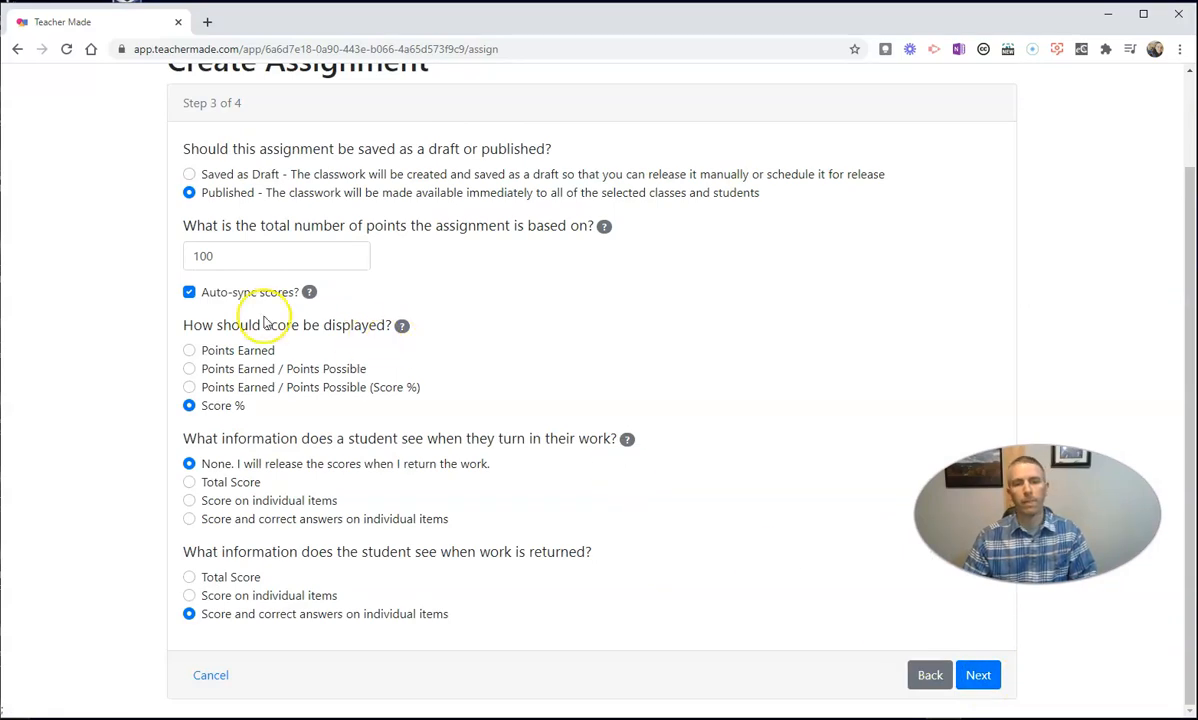
- Keep the published, 100-point, auto-synced Score % defaults and proceed to step 4
{"action": "left_click", "coordinate": [276, 255]}
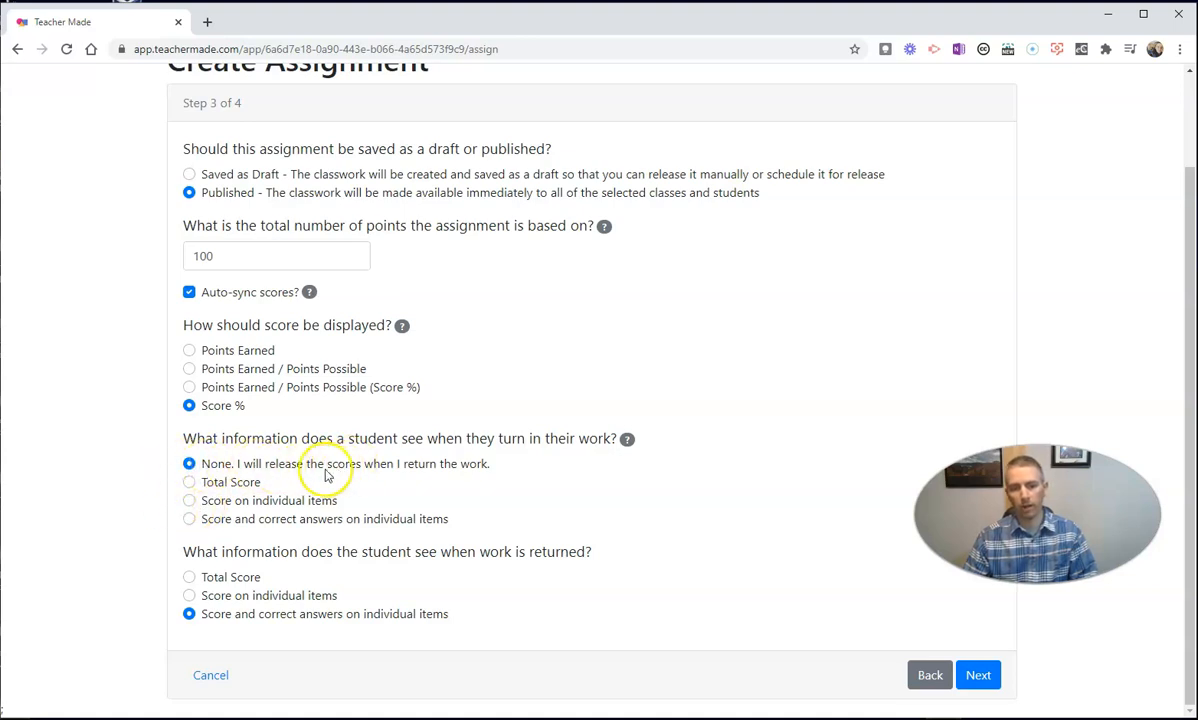
{"action": "mouse_move", "coordinate": [265, 568]}
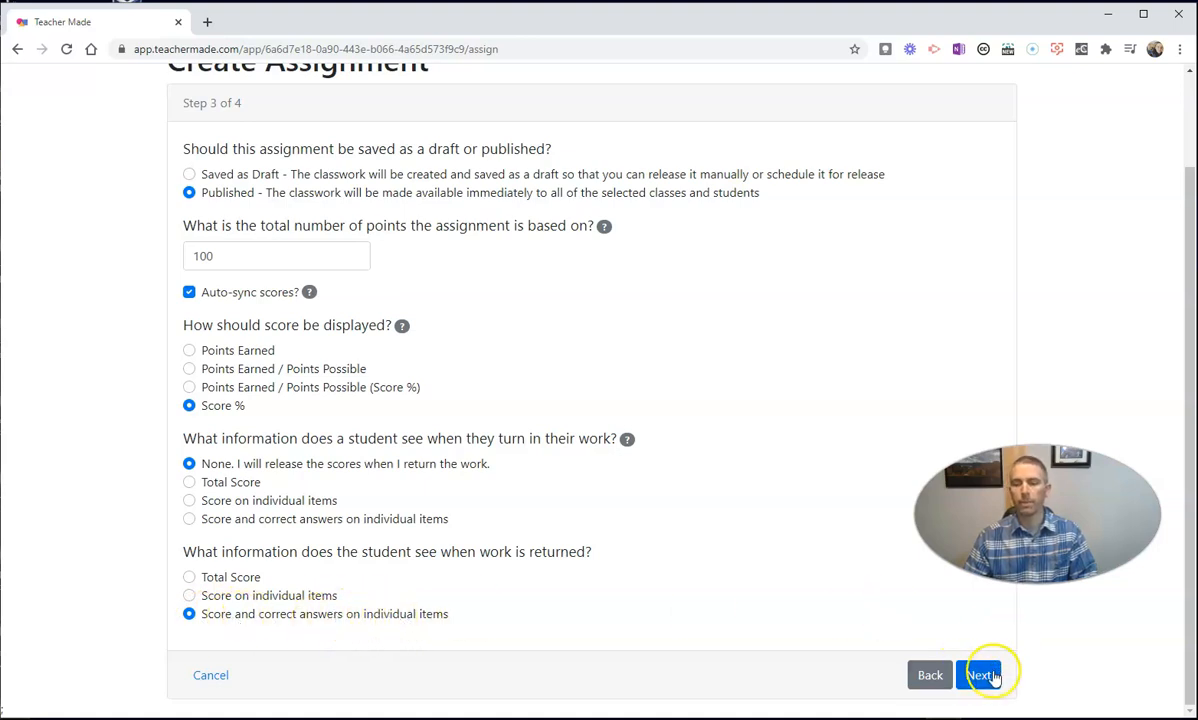
{"action": "left_click", "coordinate": [980, 675]}
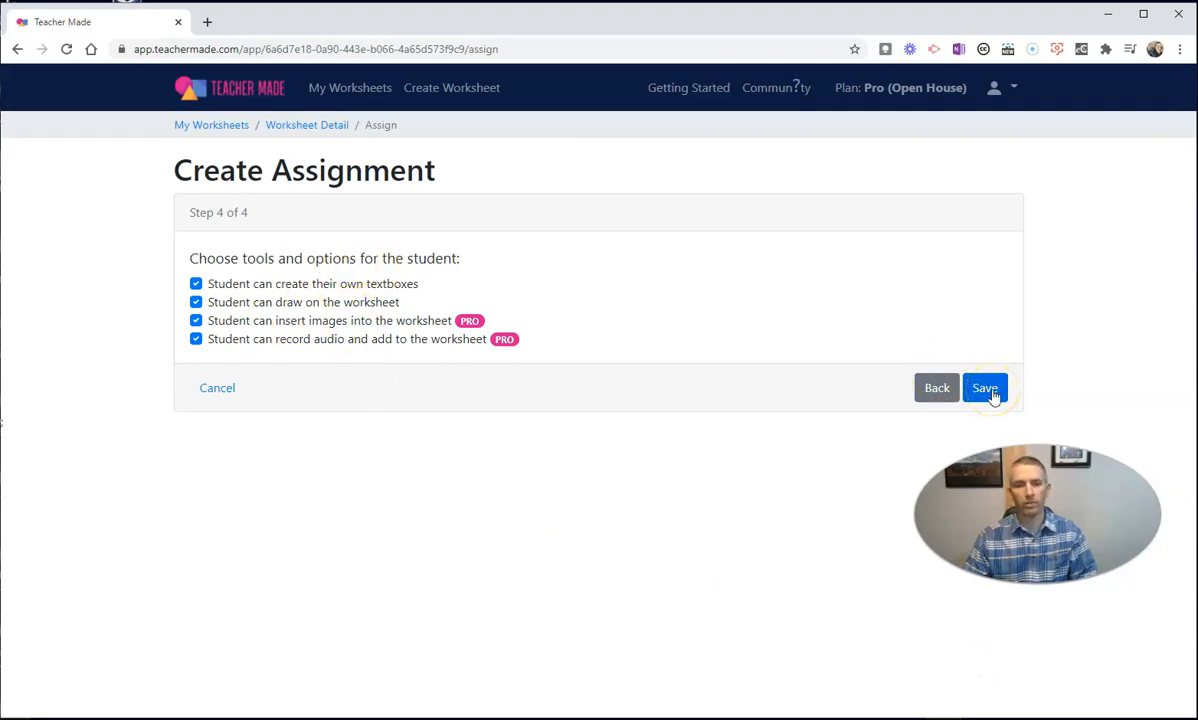
- Save the assignment with all four student tools enabled, publishing it to Google Classroom
{"action": "left_click", "coordinate": [984, 388]}
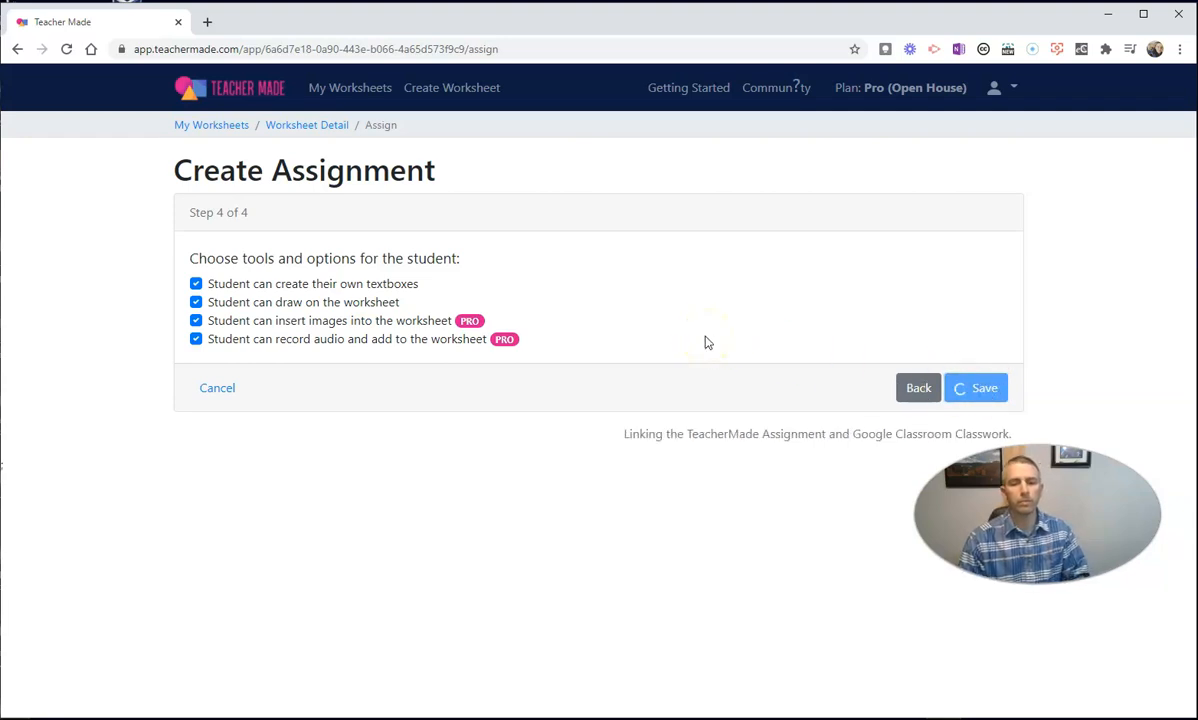
{"action": "left_click", "coordinate": [975, 387]}
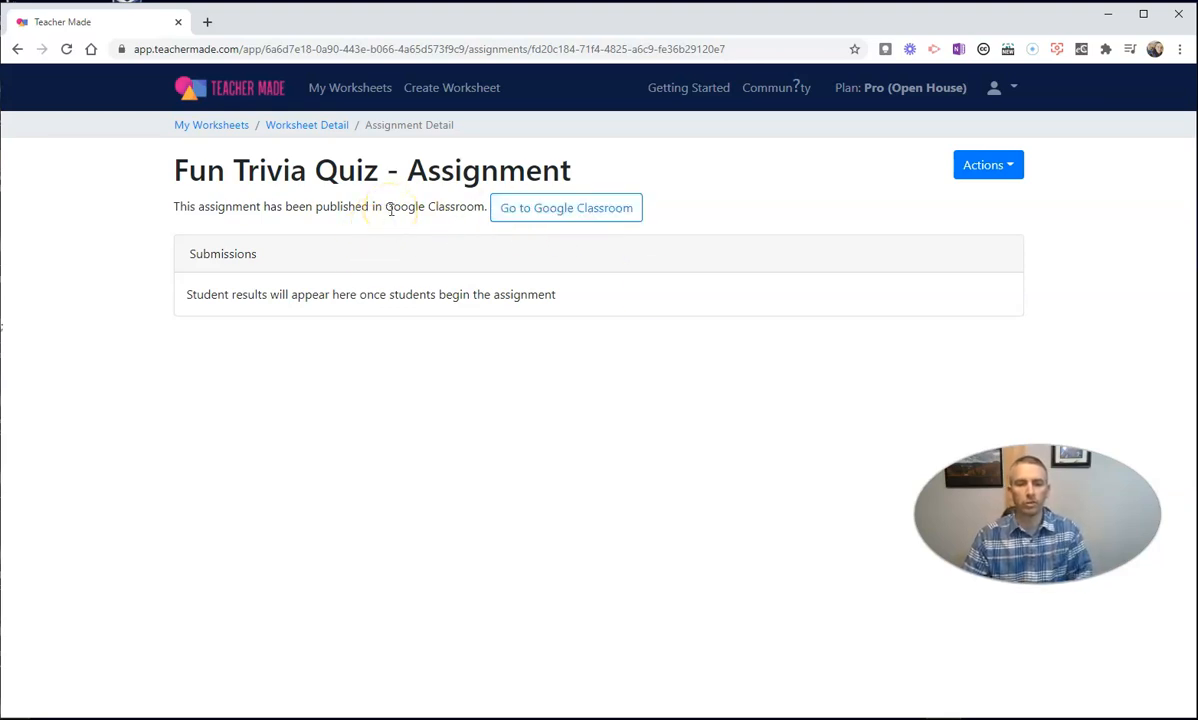
{"action": "mouse_move", "coordinate": [416, 224]}
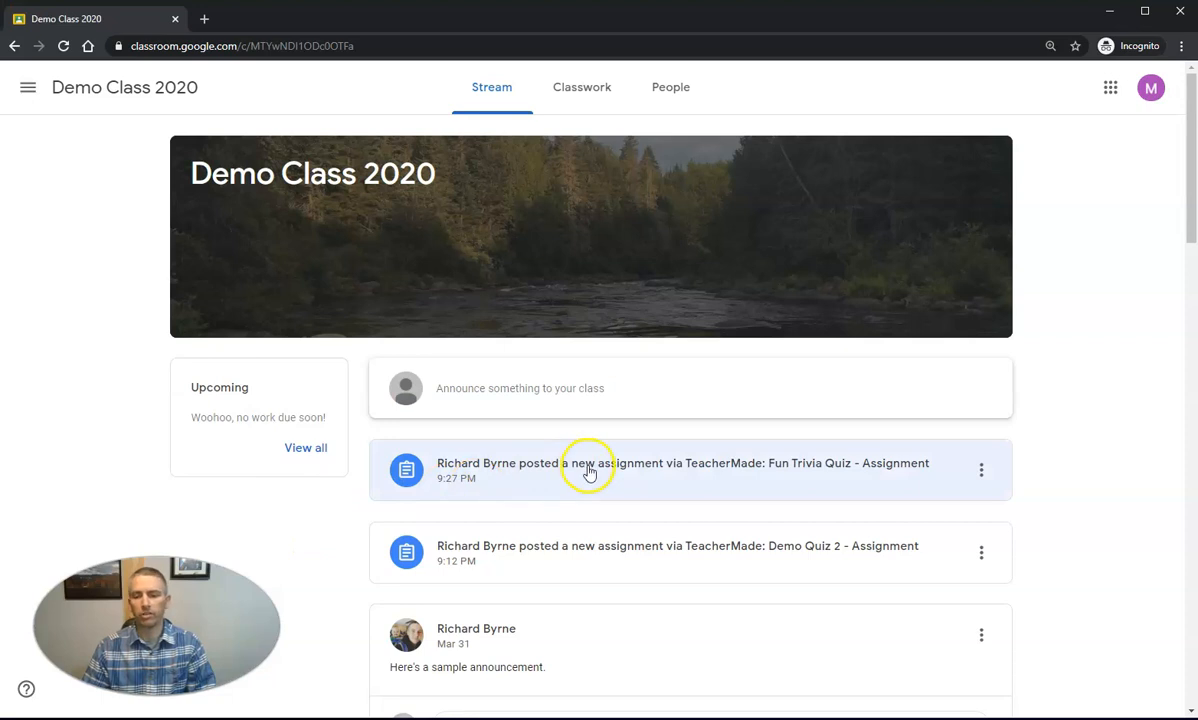
{"action": "mouse_move", "coordinate": [843, 472]}
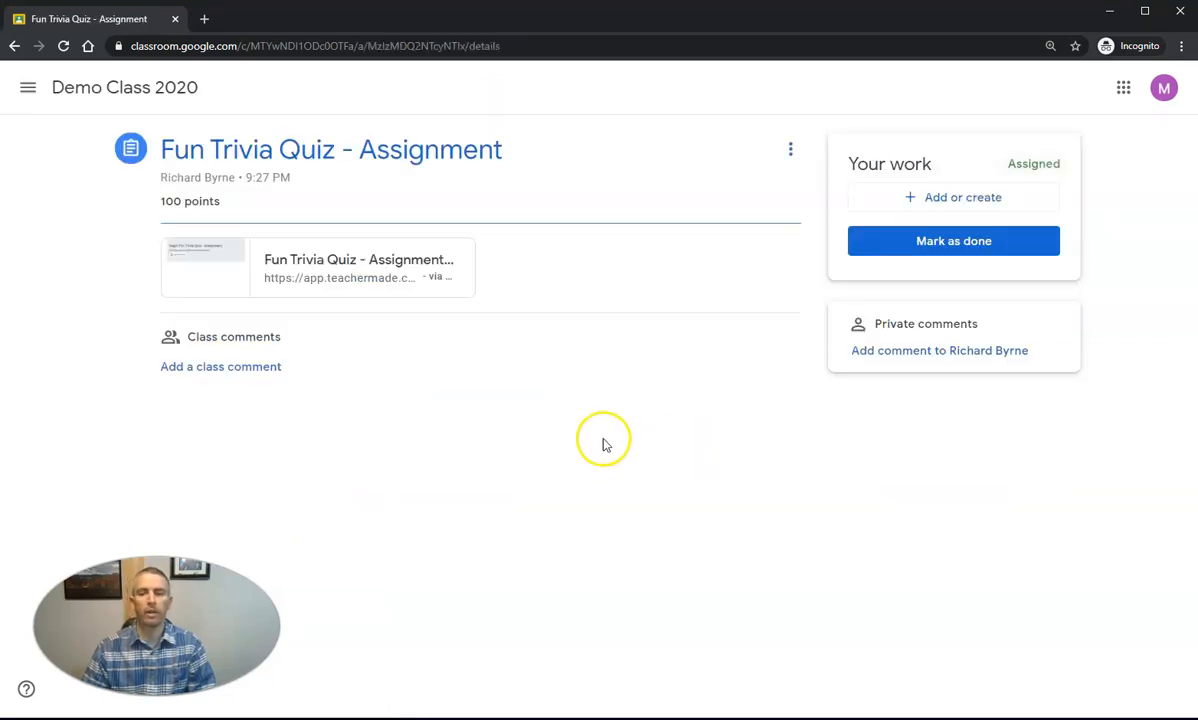
{"action": "mouse_move", "coordinate": [400, 265]}
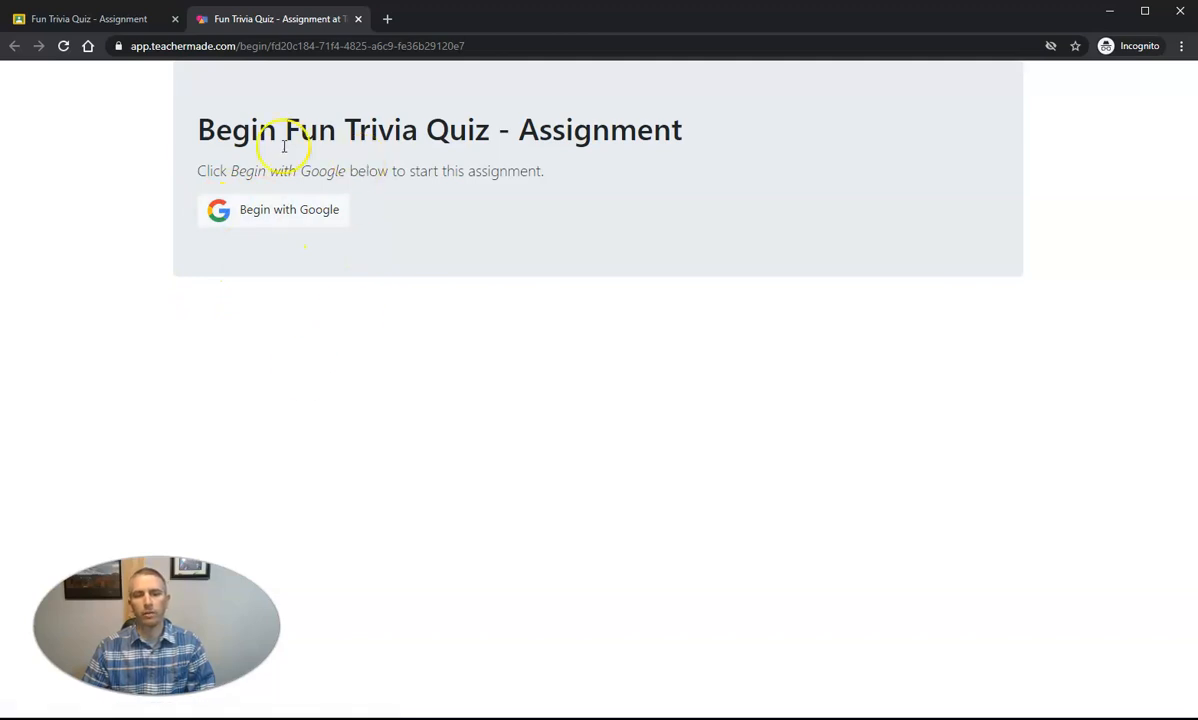
{"action": "mouse_move", "coordinate": [323, 128]}
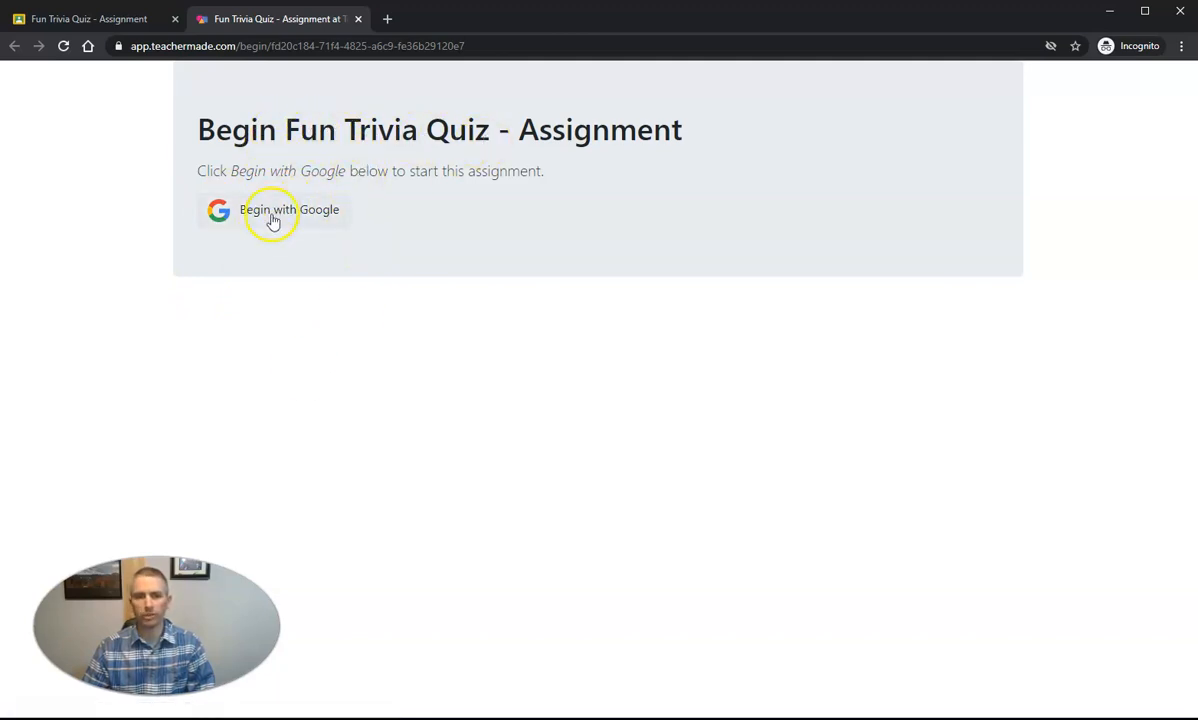
- Begin the Fun Trivia Quiz with Google sign-in using the student's account
{"action": "left_click", "coordinate": [291, 210]}
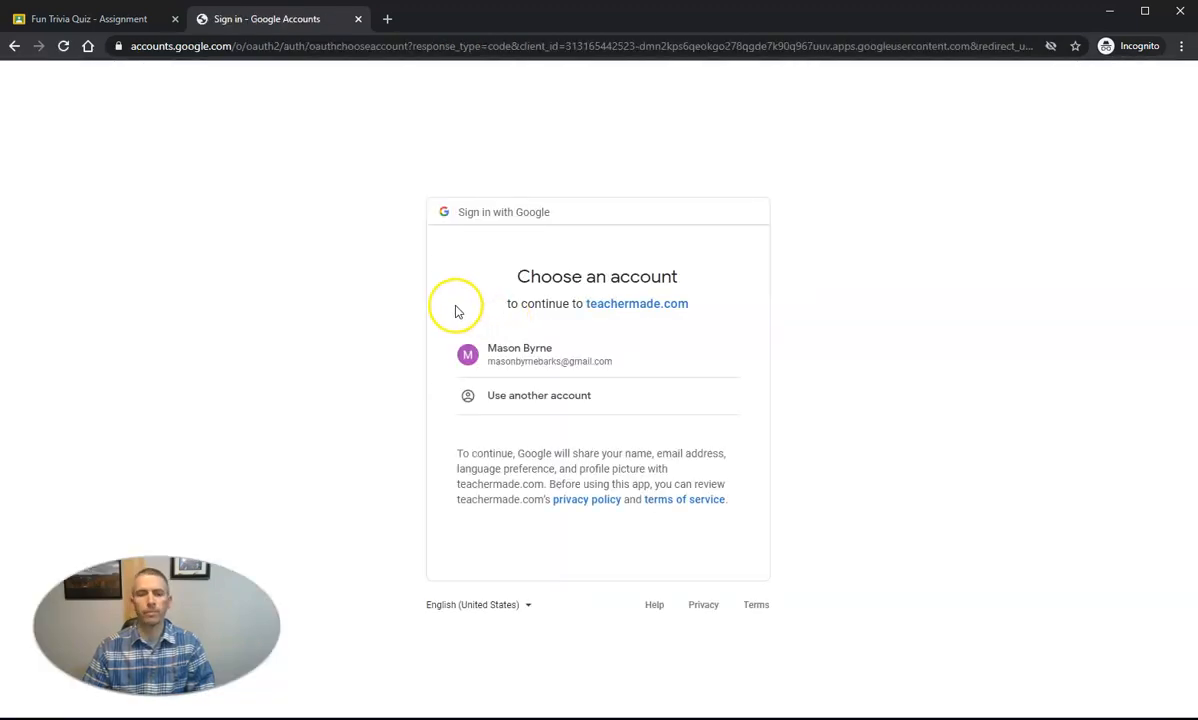
{"action": "left_click", "coordinate": [519, 354]}
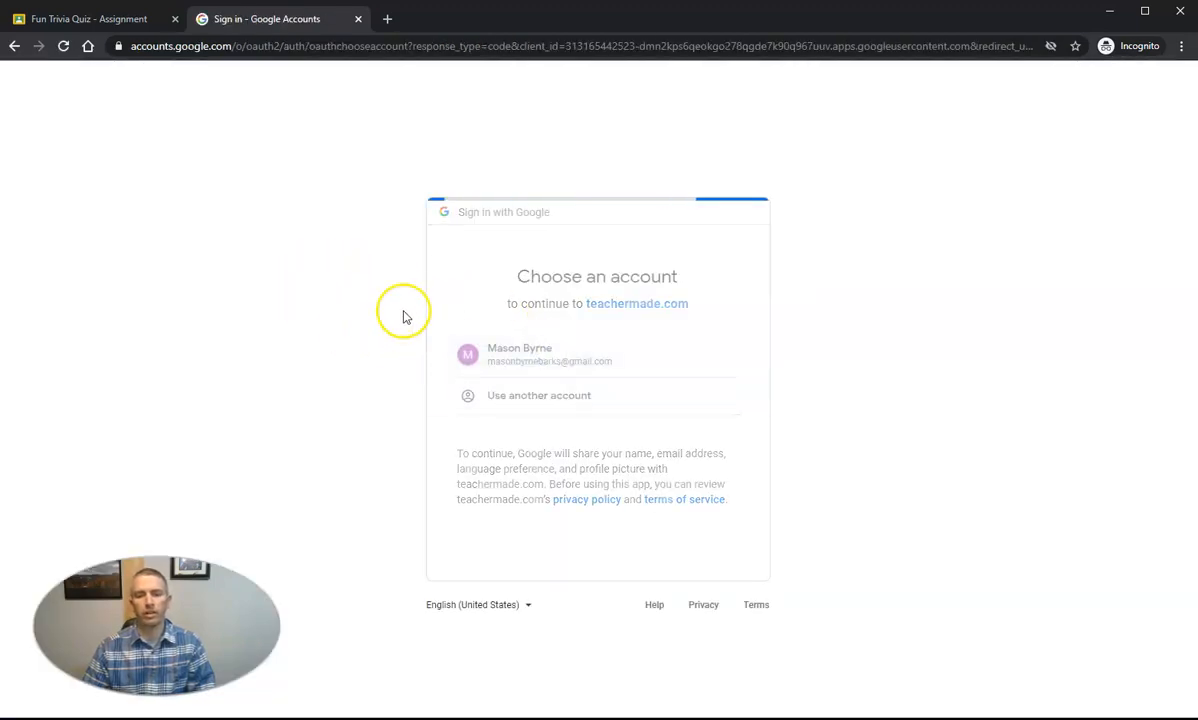
{"action": "left_click", "coordinate": [548, 354]}
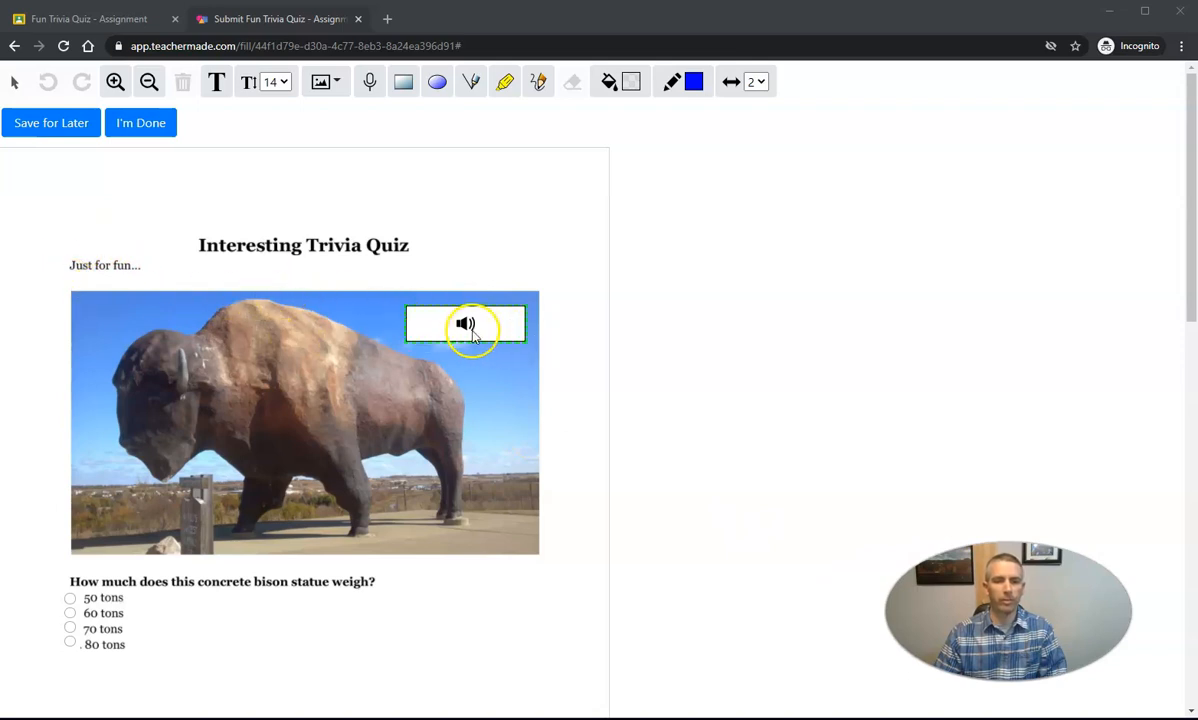
- Play the bison question's audio clip and answer it with 50 tons
{"action": "left_click", "coordinate": [466, 323]}
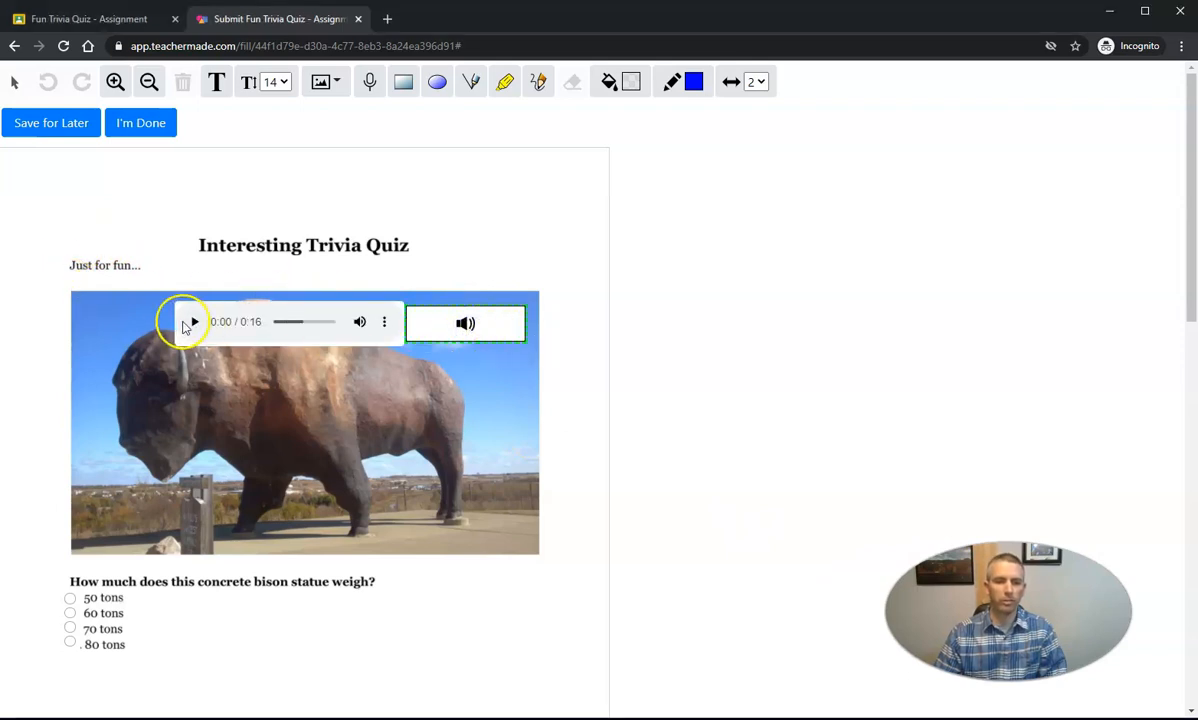
{"action": "left_click", "coordinate": [194, 322]}
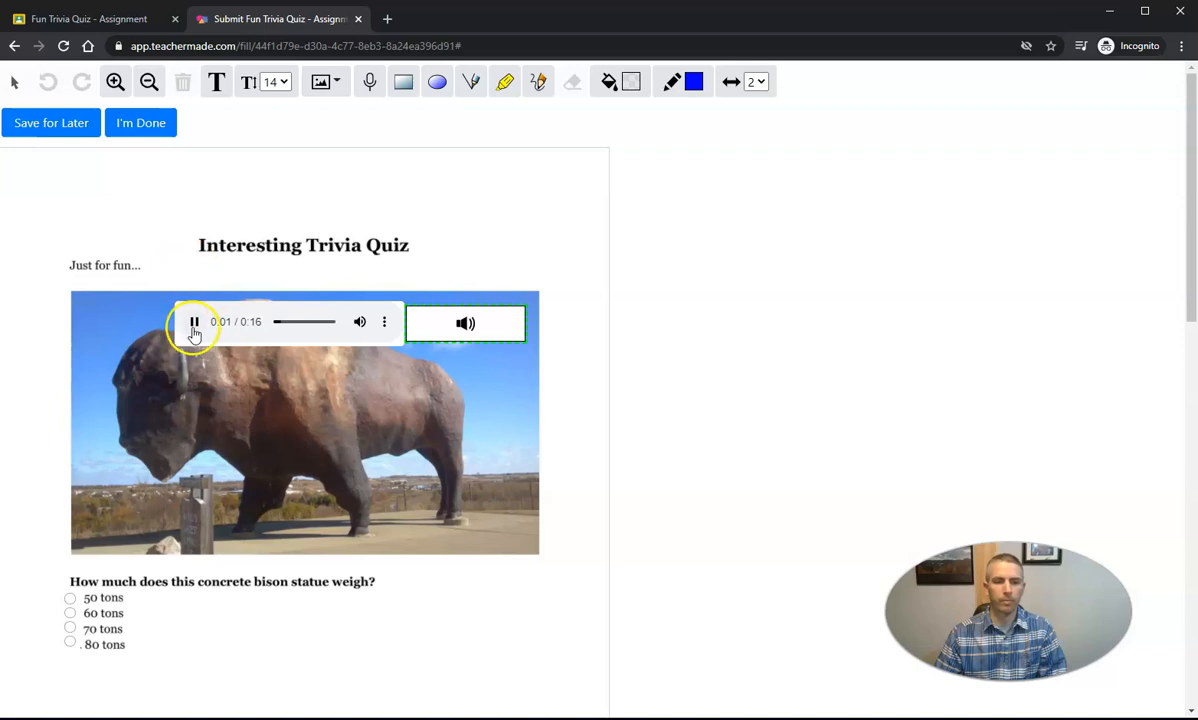
{"action": "left_click", "coordinate": [195, 322]}
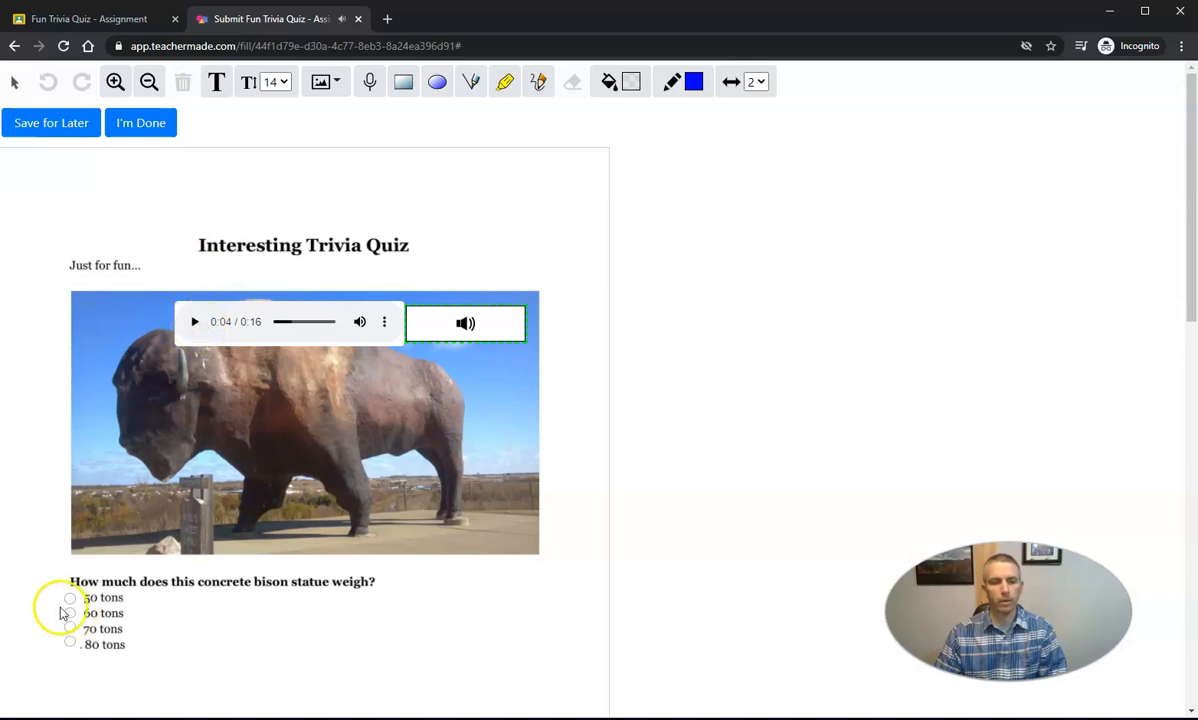
{"action": "left_click", "coordinate": [70, 597]}
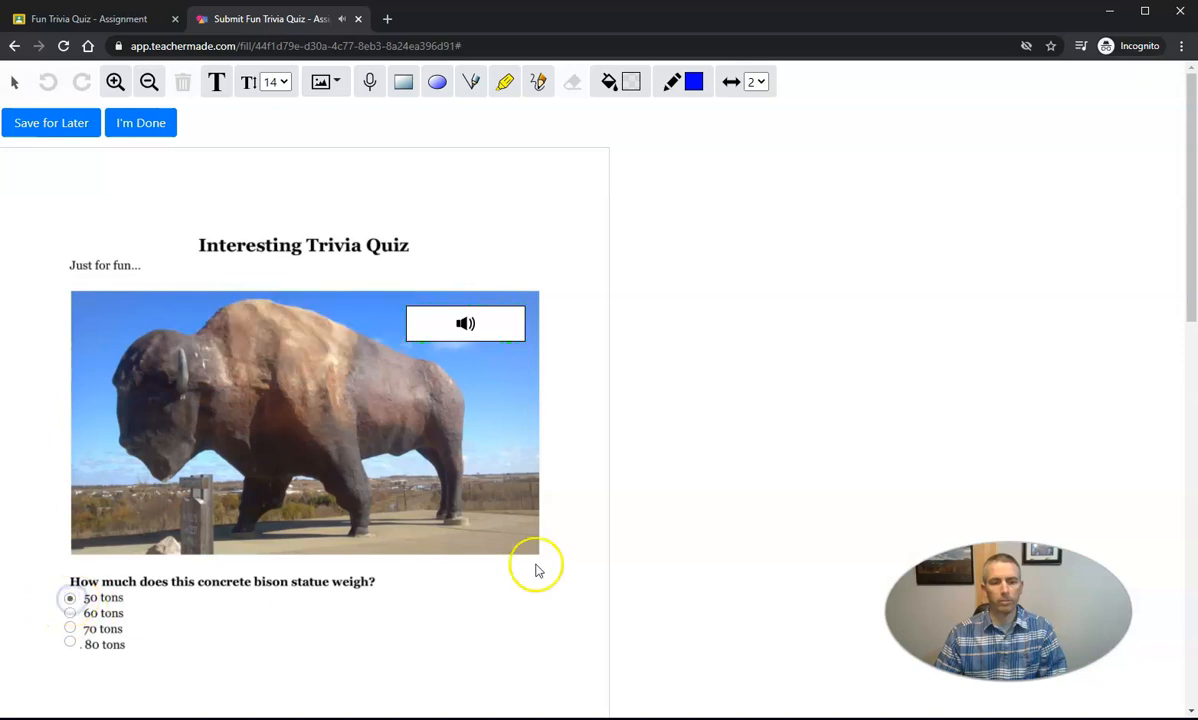
{"action": "scroll", "scroll_direction": "down", "scroll_amount": 3}
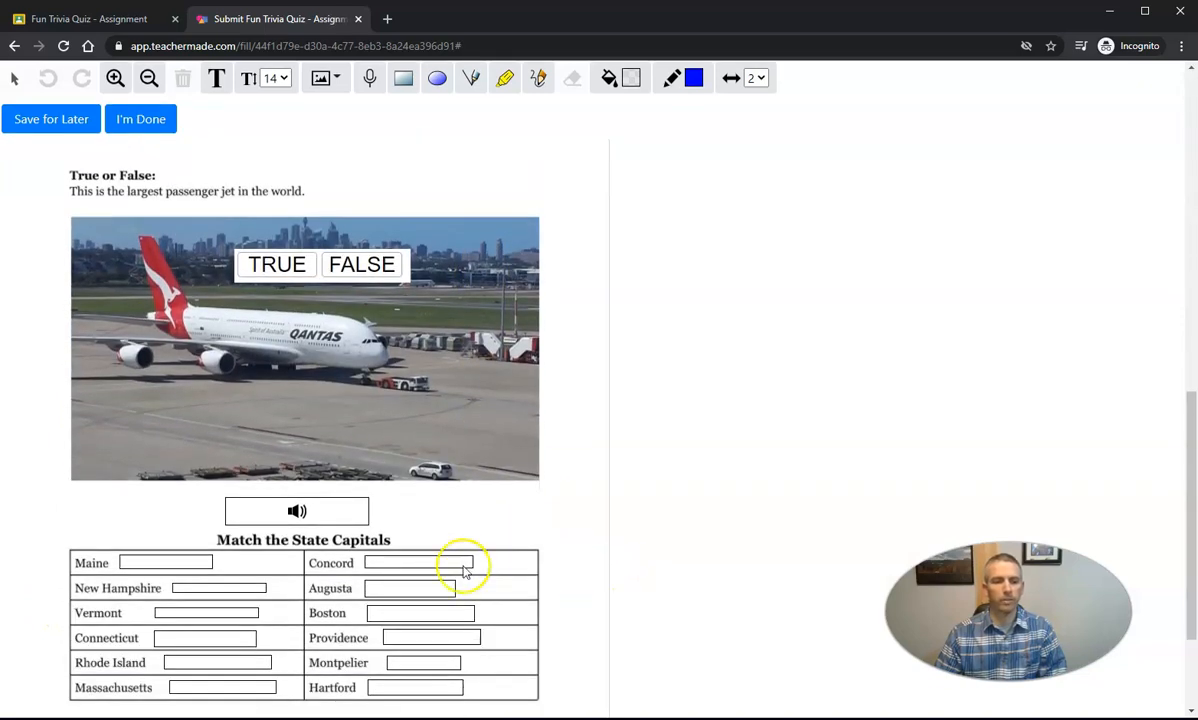
{"action": "scroll", "scroll_direction": "down", "scroll_amount": 3}
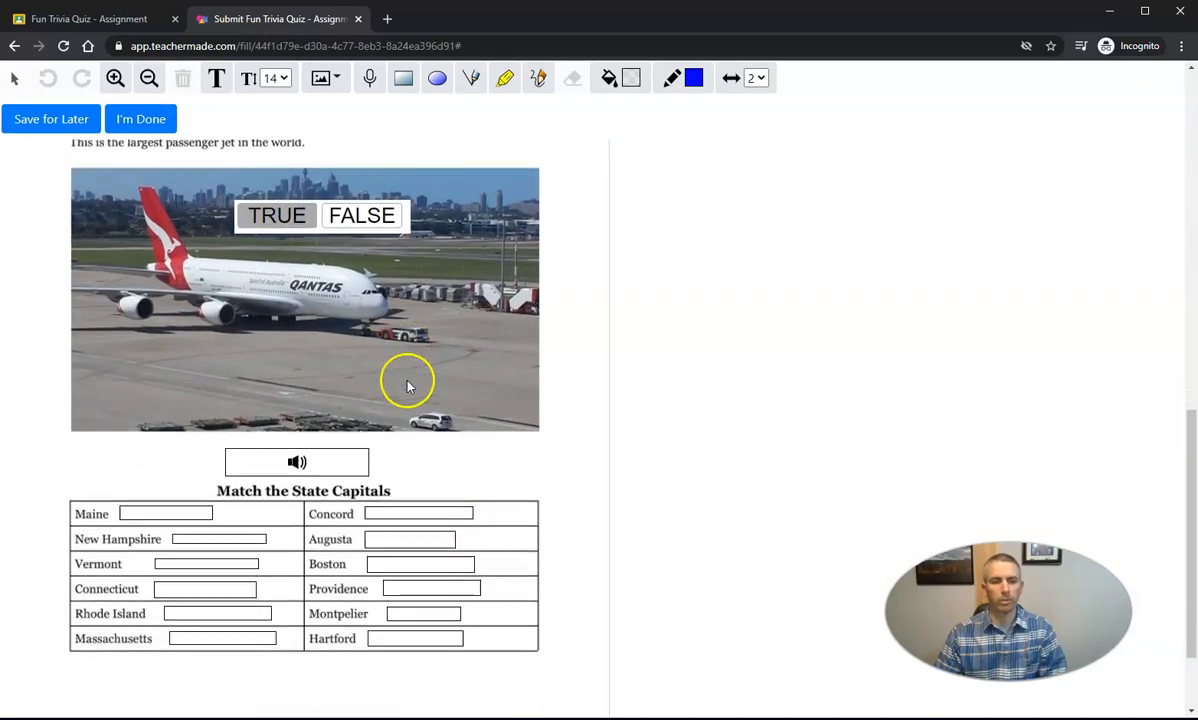
{"action": "scroll", "scroll_direction": "down", "scroll_amount": 3}
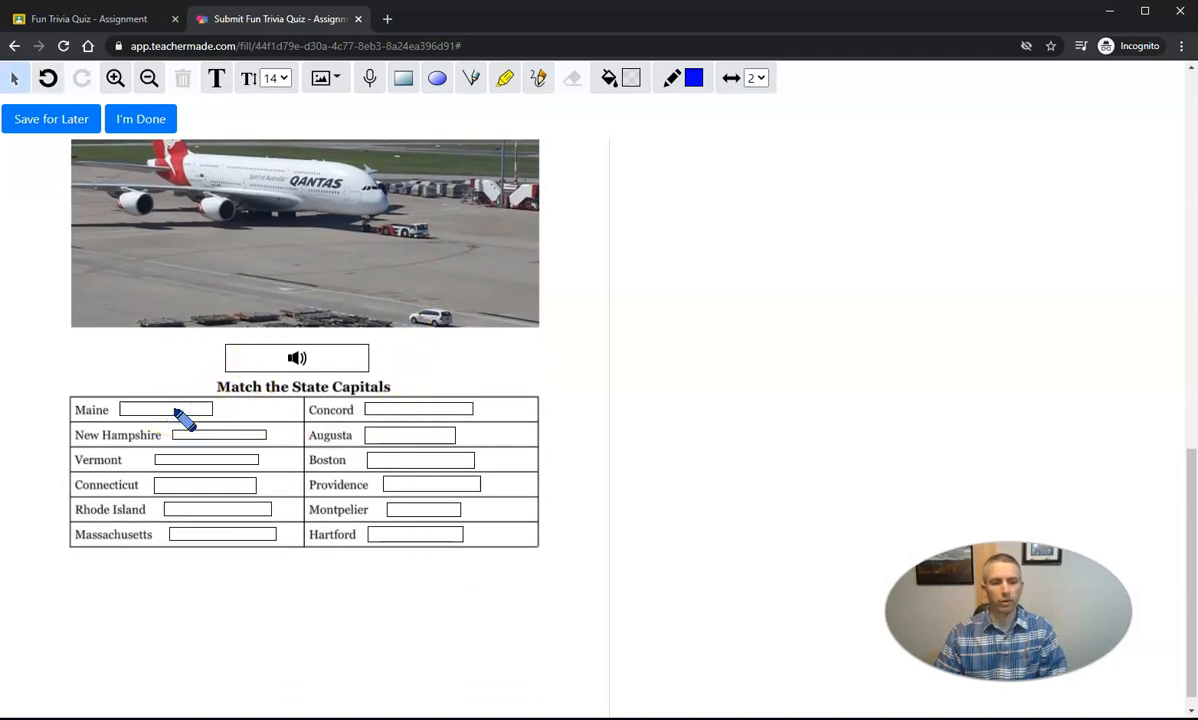
- Draw the state-to-capital connecting line, submit with I'm Done, and return to Classroom
{"action": "left_click_drag", "start_coordinate": [167, 409], "coordinate": [370, 435]}
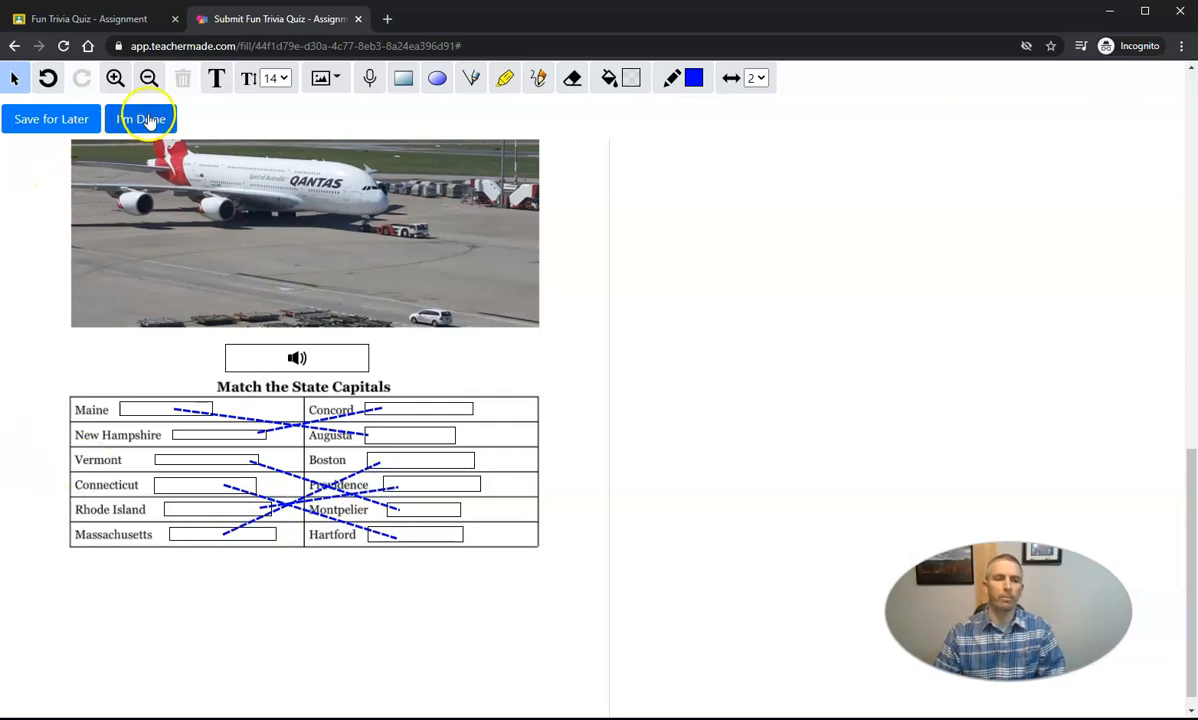
{"action": "left_click", "coordinate": [141, 118]}
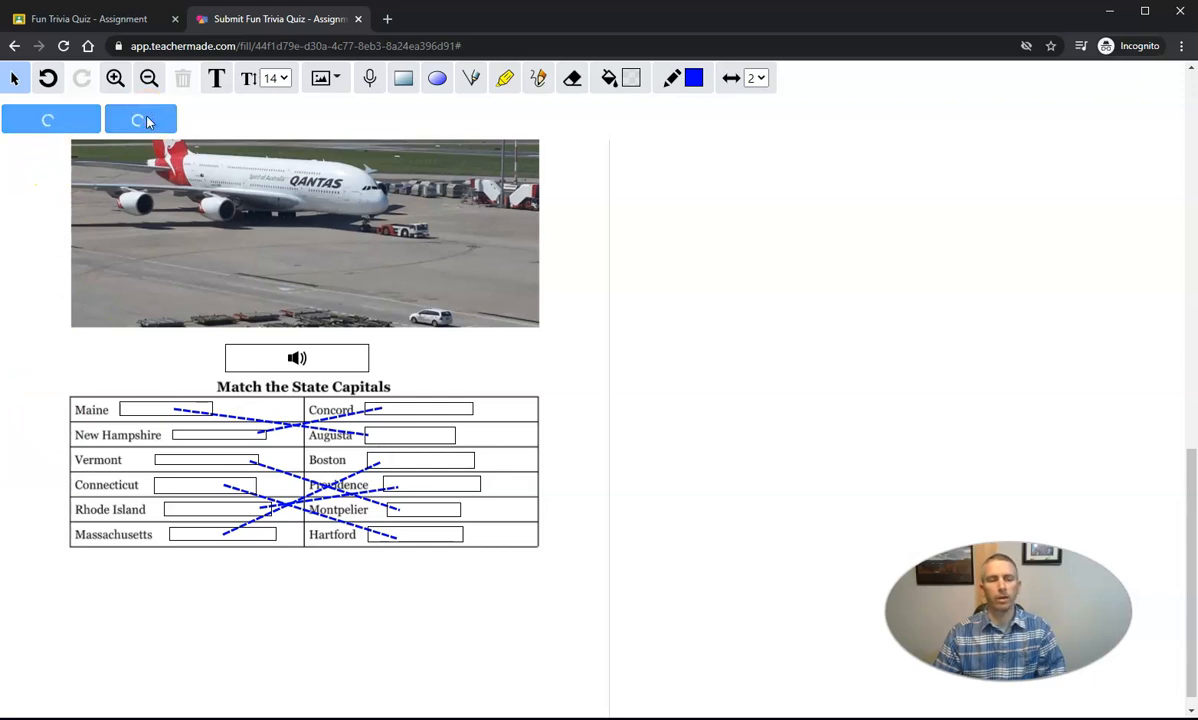
{"action": "left_click", "coordinate": [140, 119]}
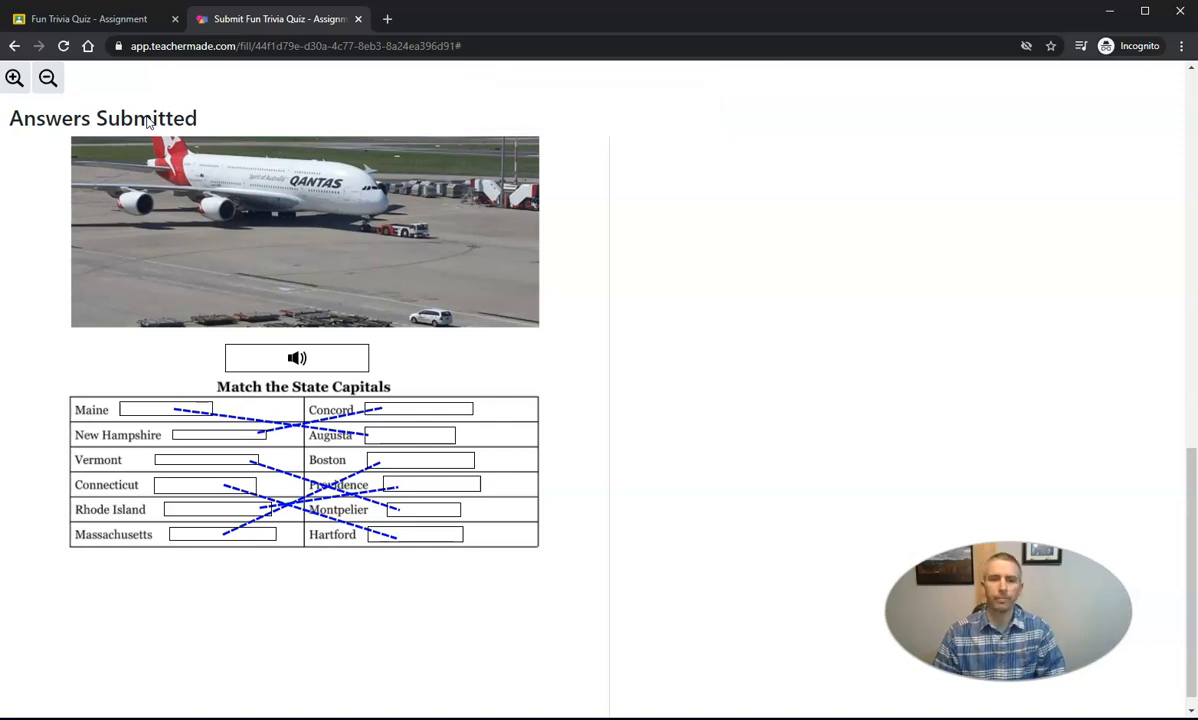
{"action": "left_click", "coordinate": [90, 18]}
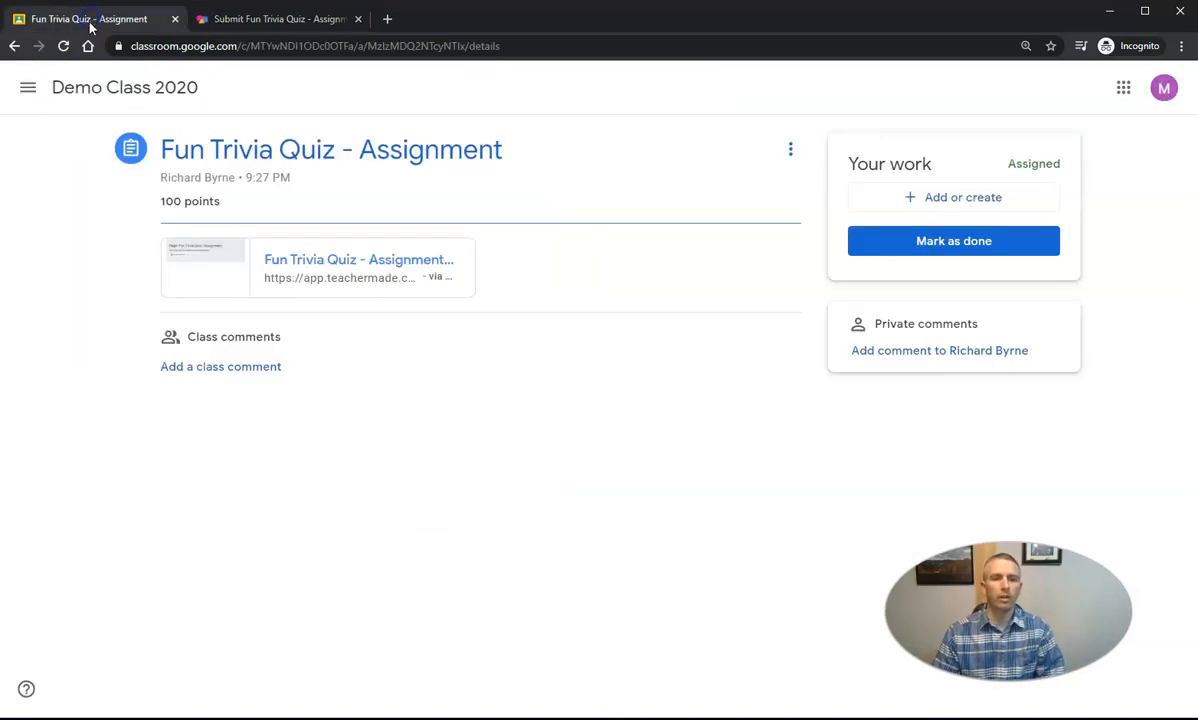
- Mark the Fun Trivia Quiz as done and confirm turning it in
{"action": "left_click", "coordinate": [64, 46]}
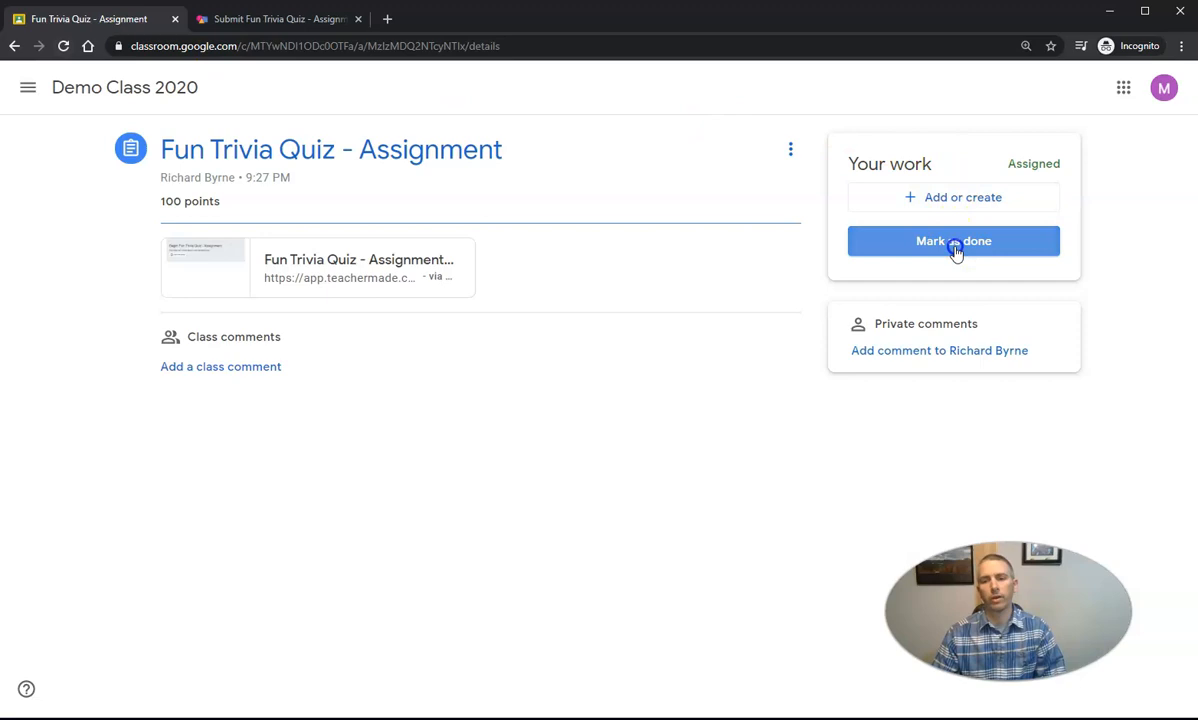
{"action": "left_click", "coordinate": [953, 241]}
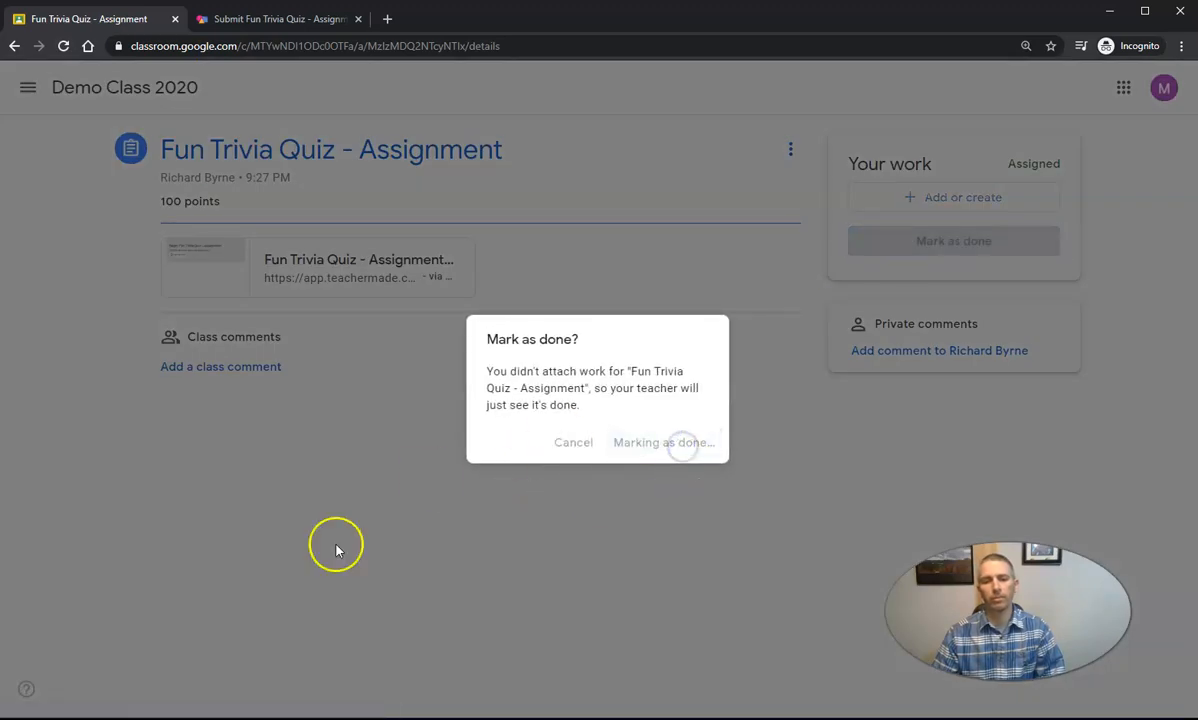
{"action": "left_click", "coordinate": [663, 442]}
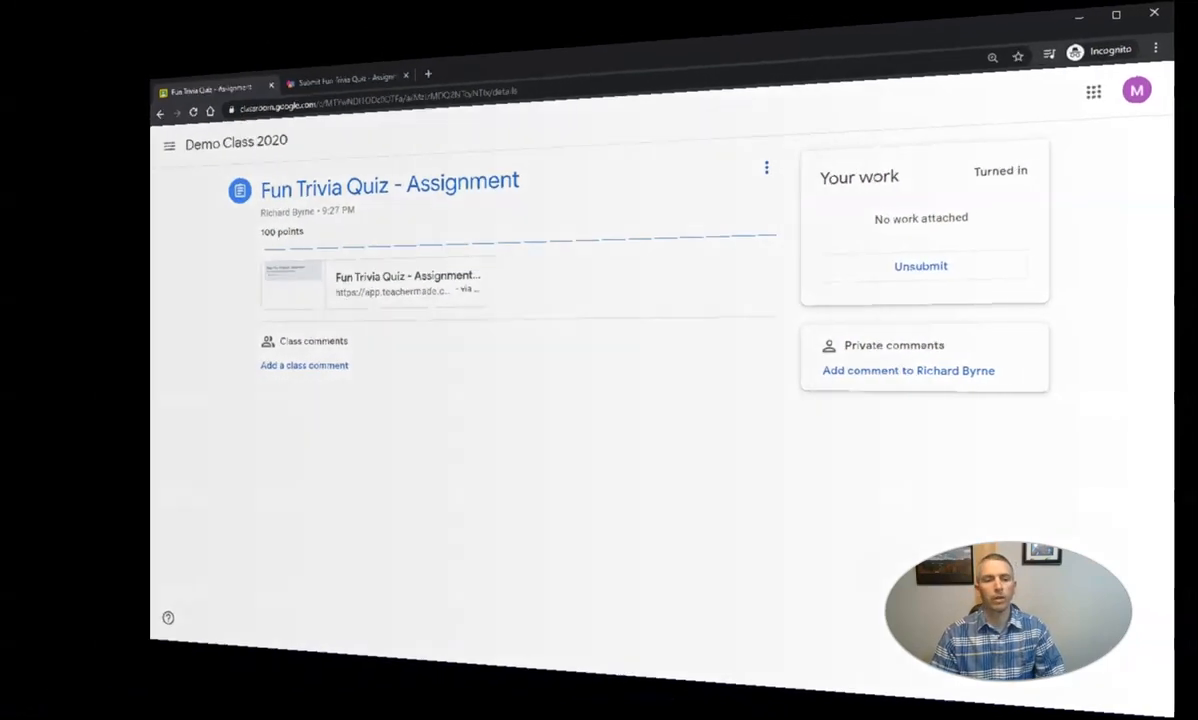
{"action": "left_click", "coordinate": [345, 77]}
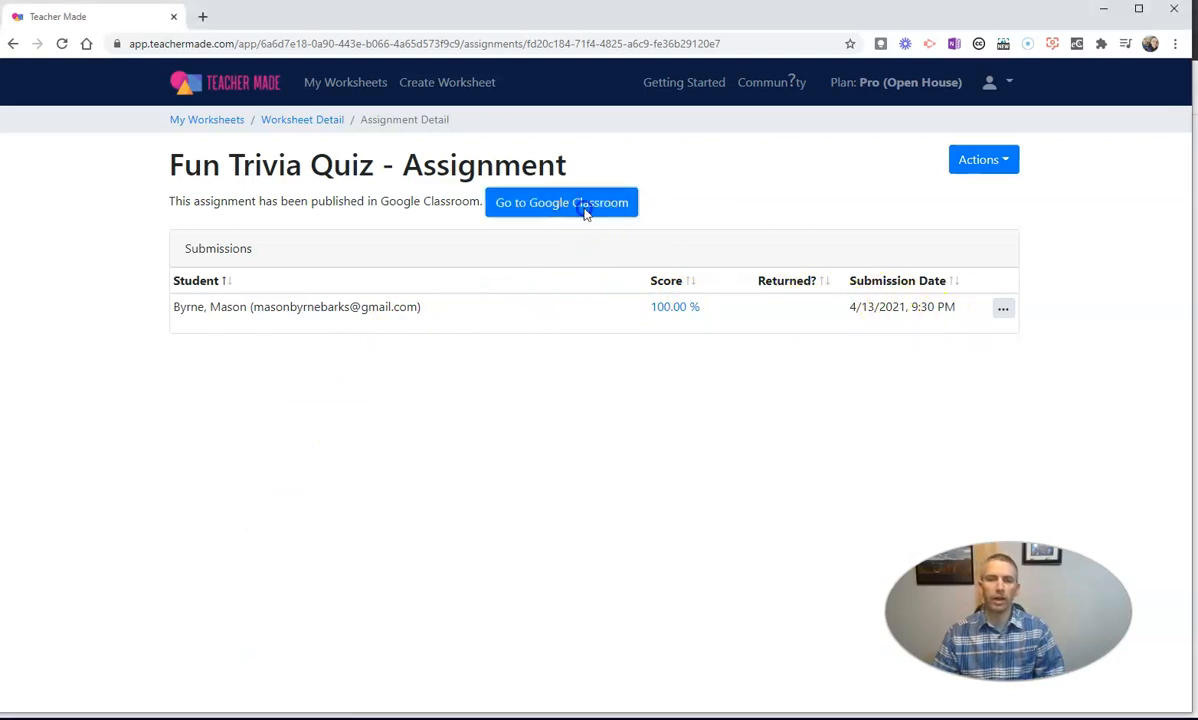
{"action": "left_click", "coordinate": [561, 202]}
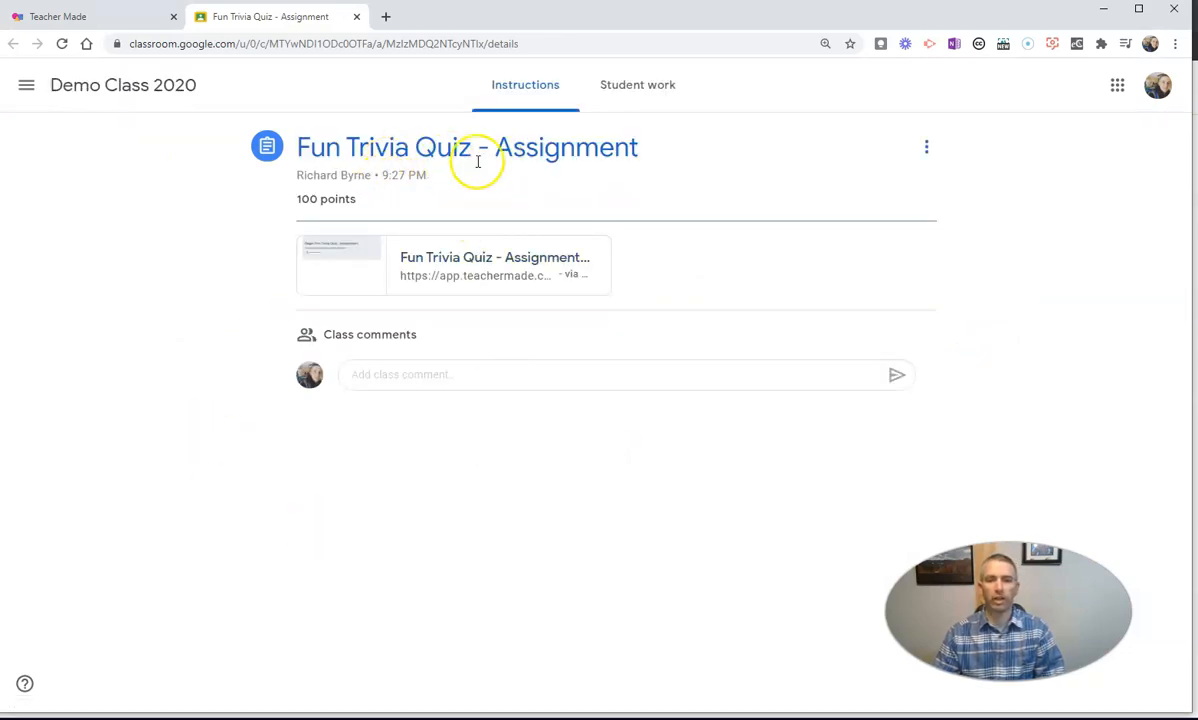
{"action": "left_click", "coordinate": [637, 84]}
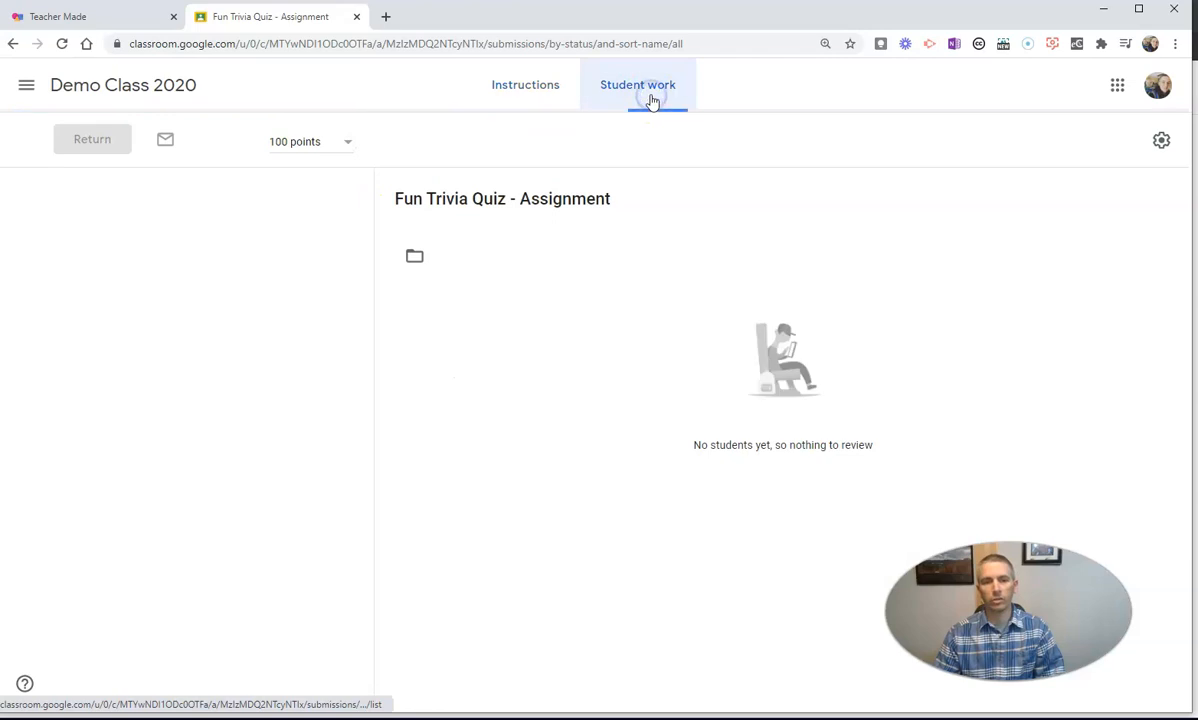
{"action": "left_click", "coordinate": [637, 84]}
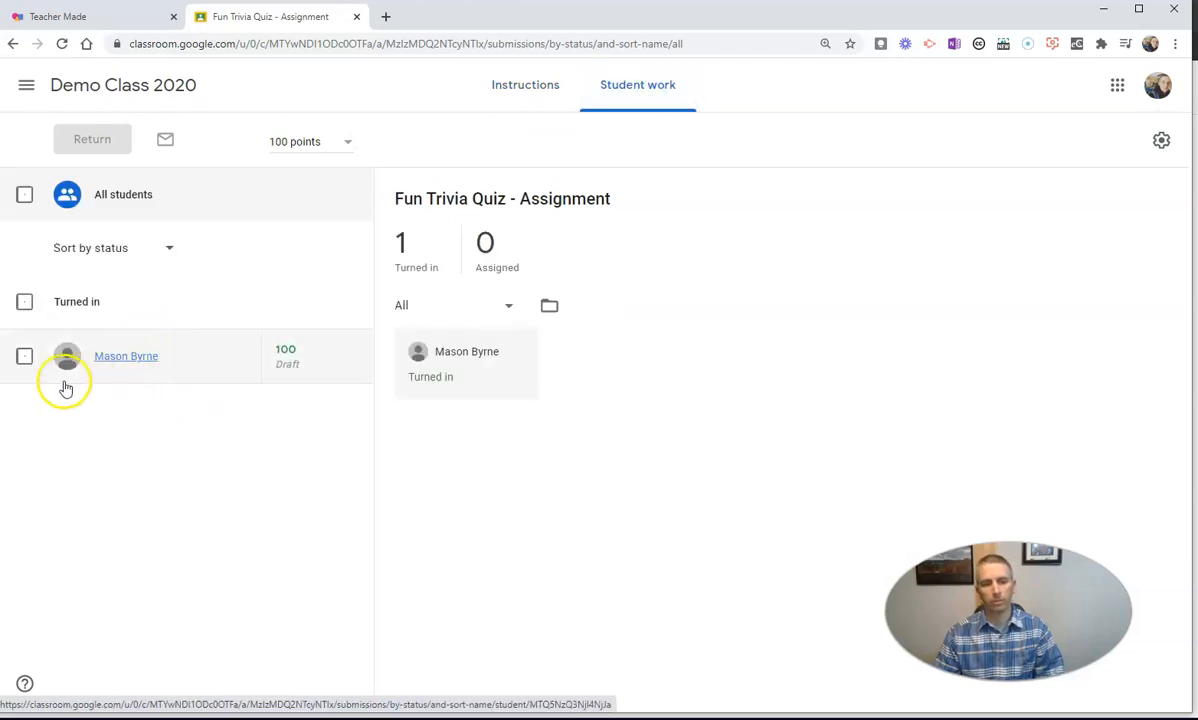
{"action": "mouse_move", "coordinate": [210, 368]}
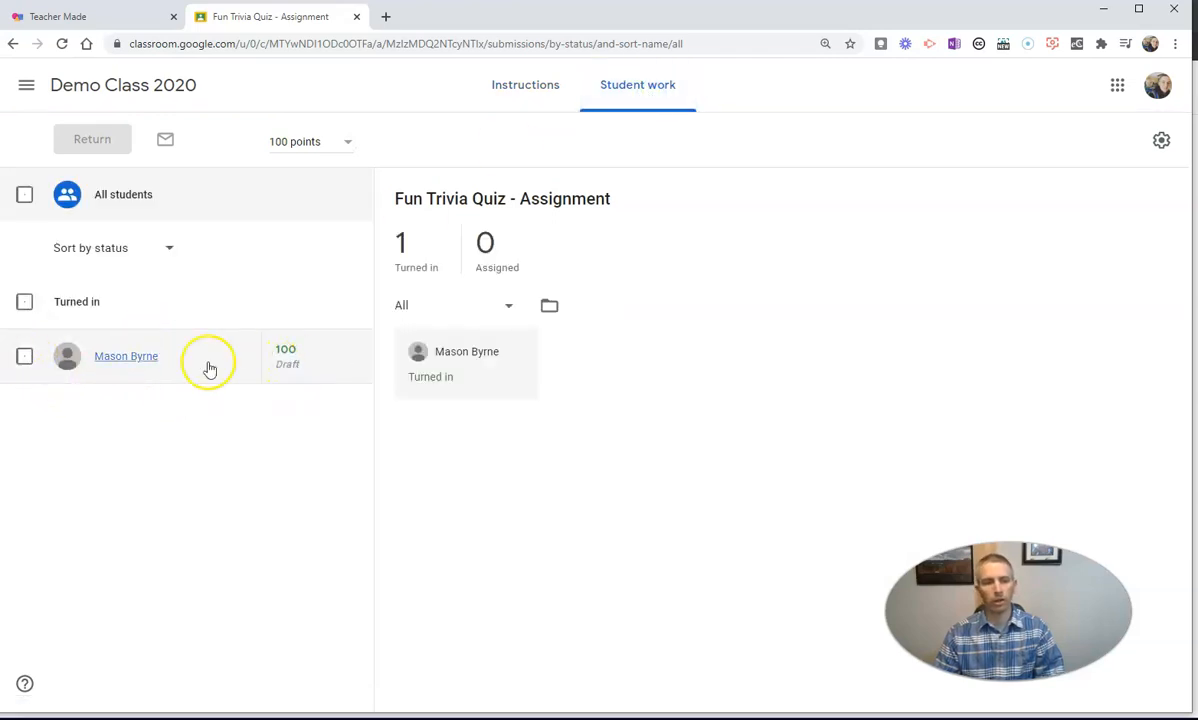
{"action": "left_click", "coordinate": [24, 356]}
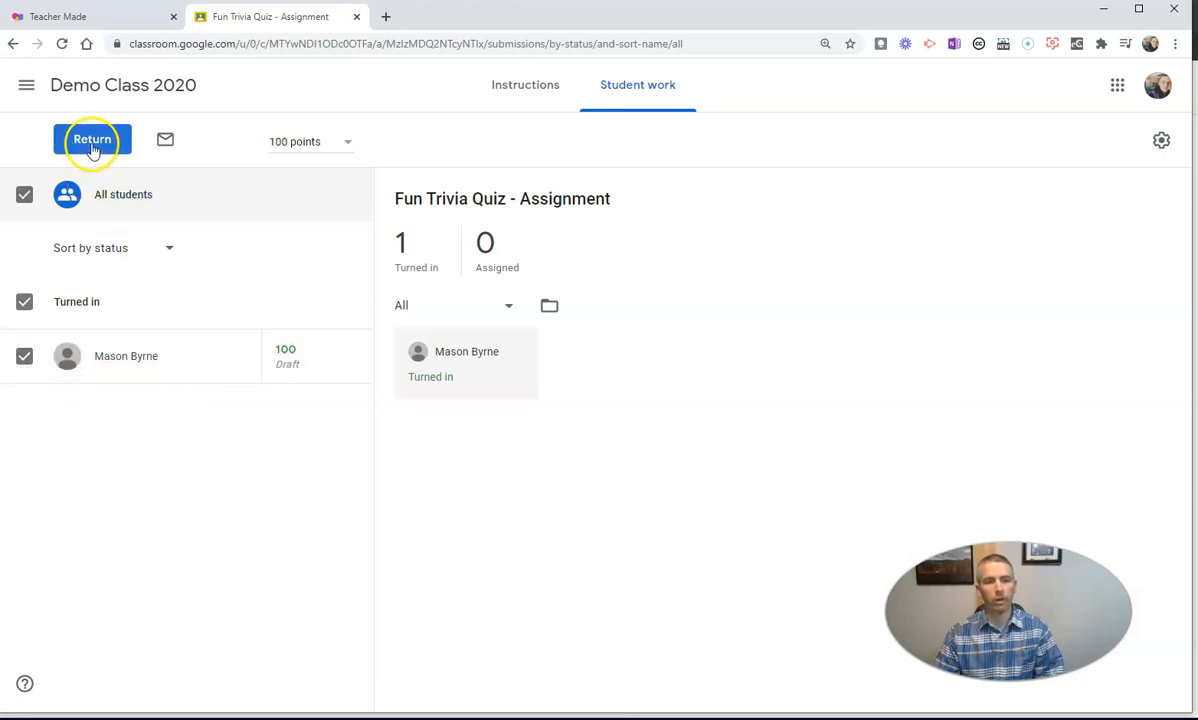
{"action": "left_click", "coordinate": [92, 139]}
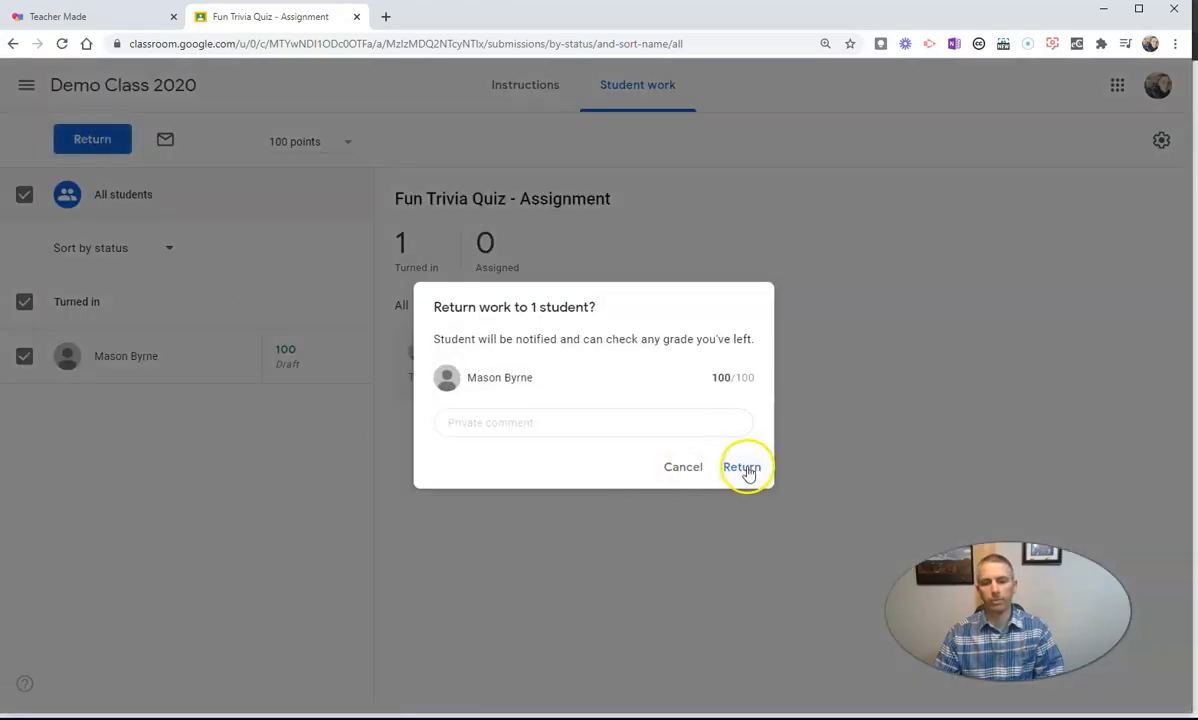
{"action": "left_click", "coordinate": [741, 466]}
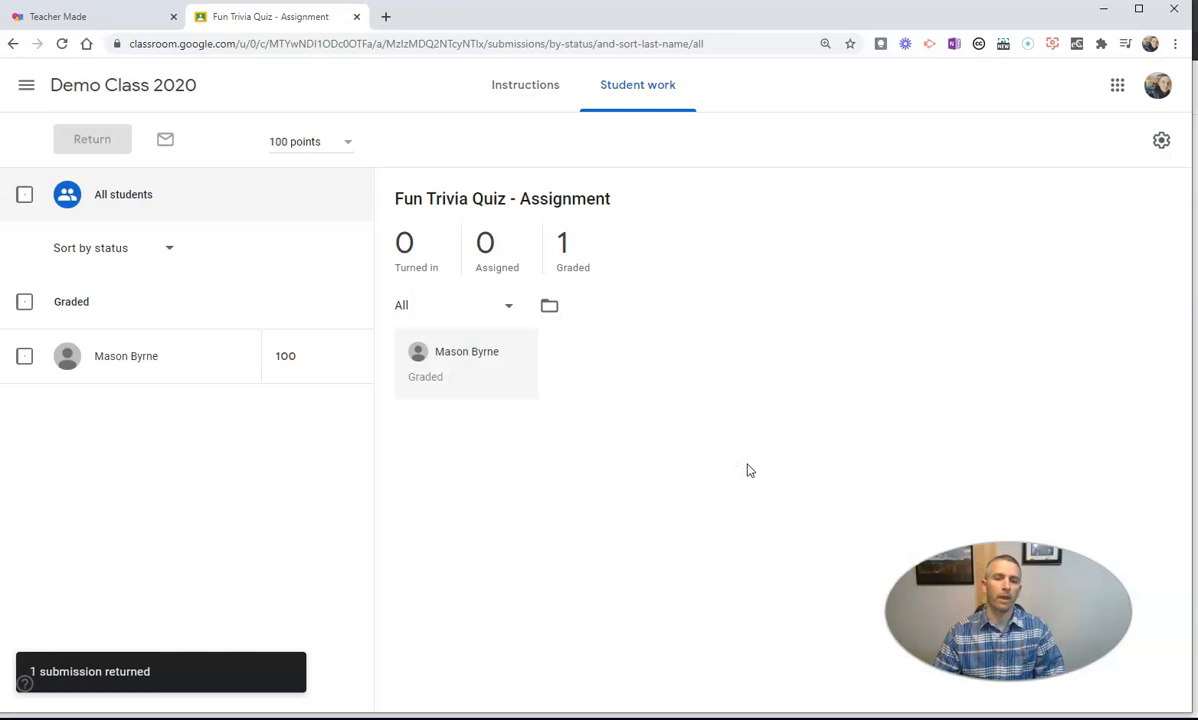
{"action": "left_click", "coordinate": [90, 16]}
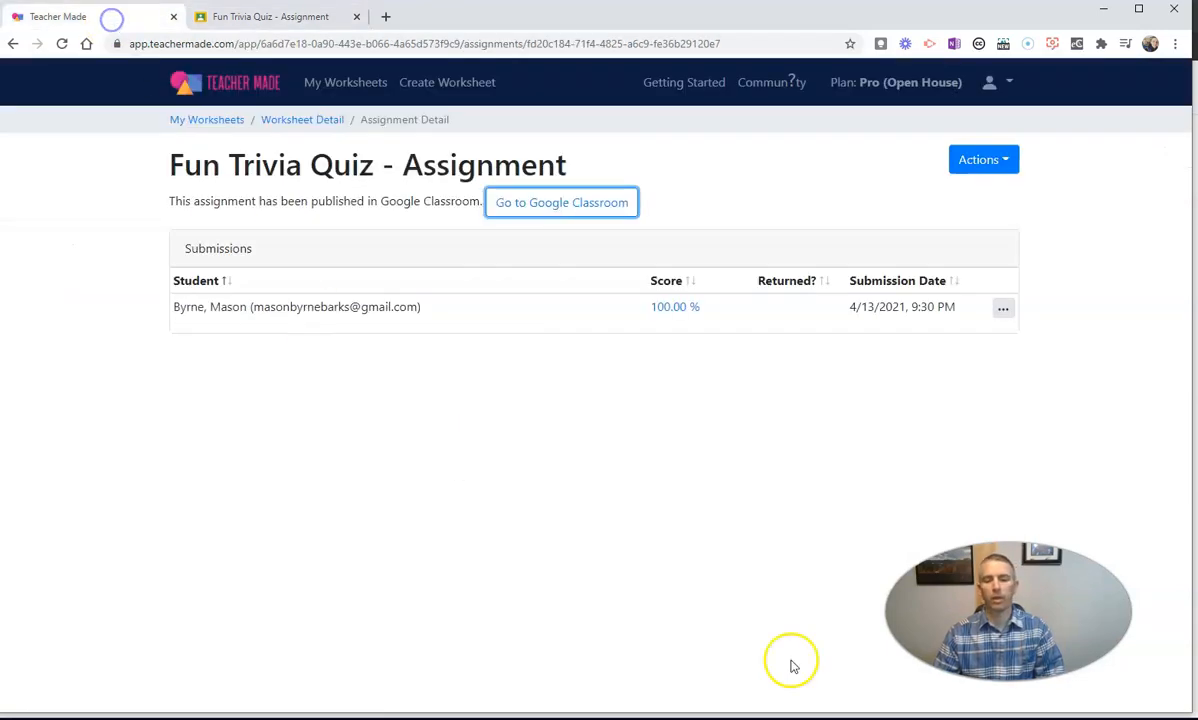